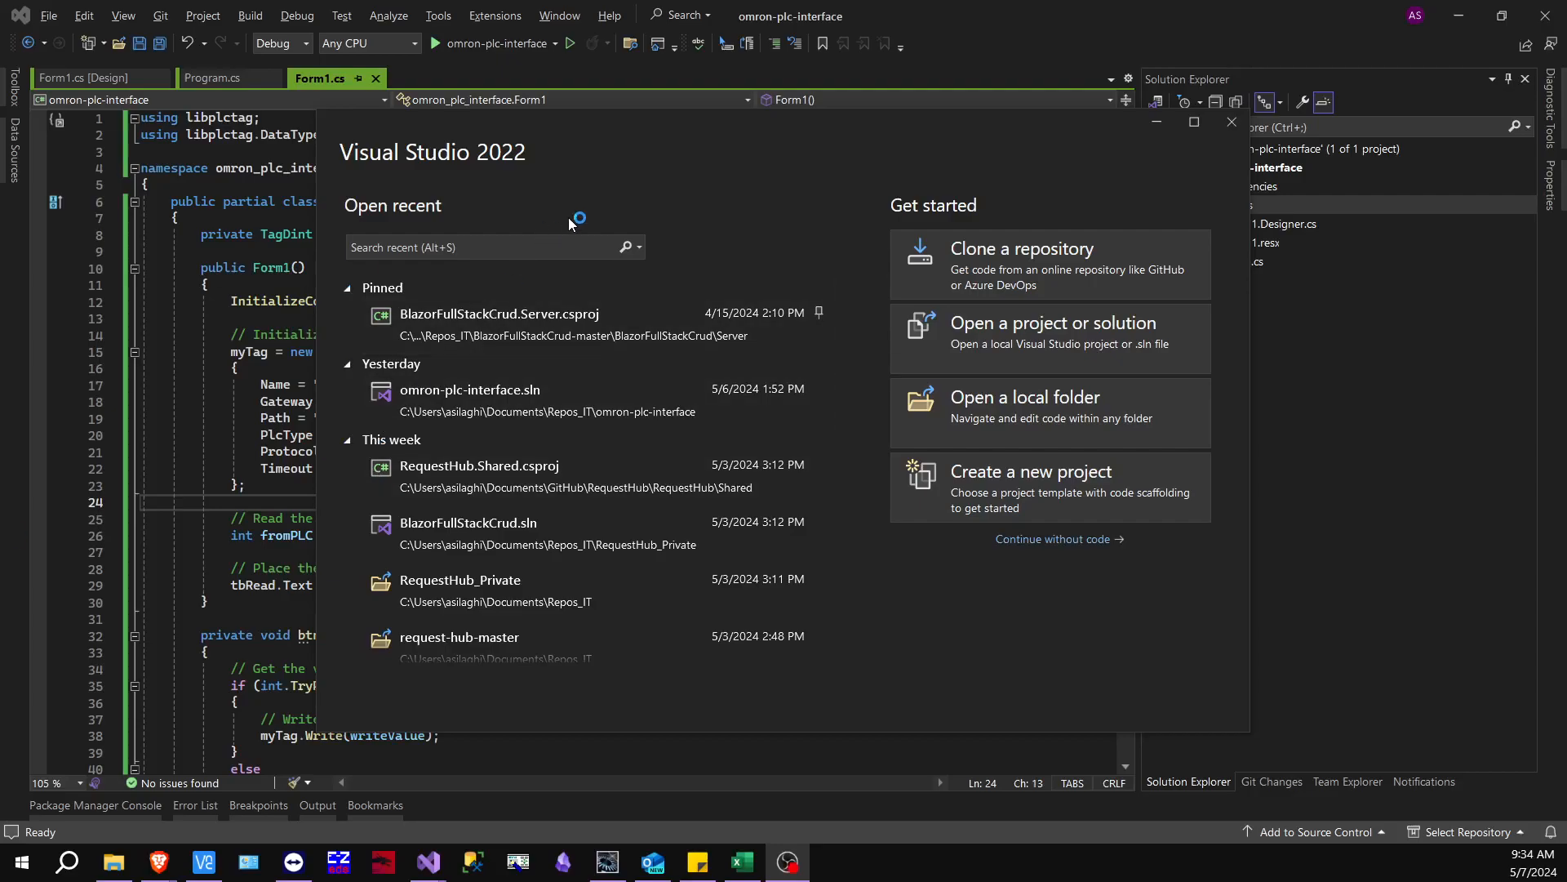
pyautogui.moveTo(832, 436)
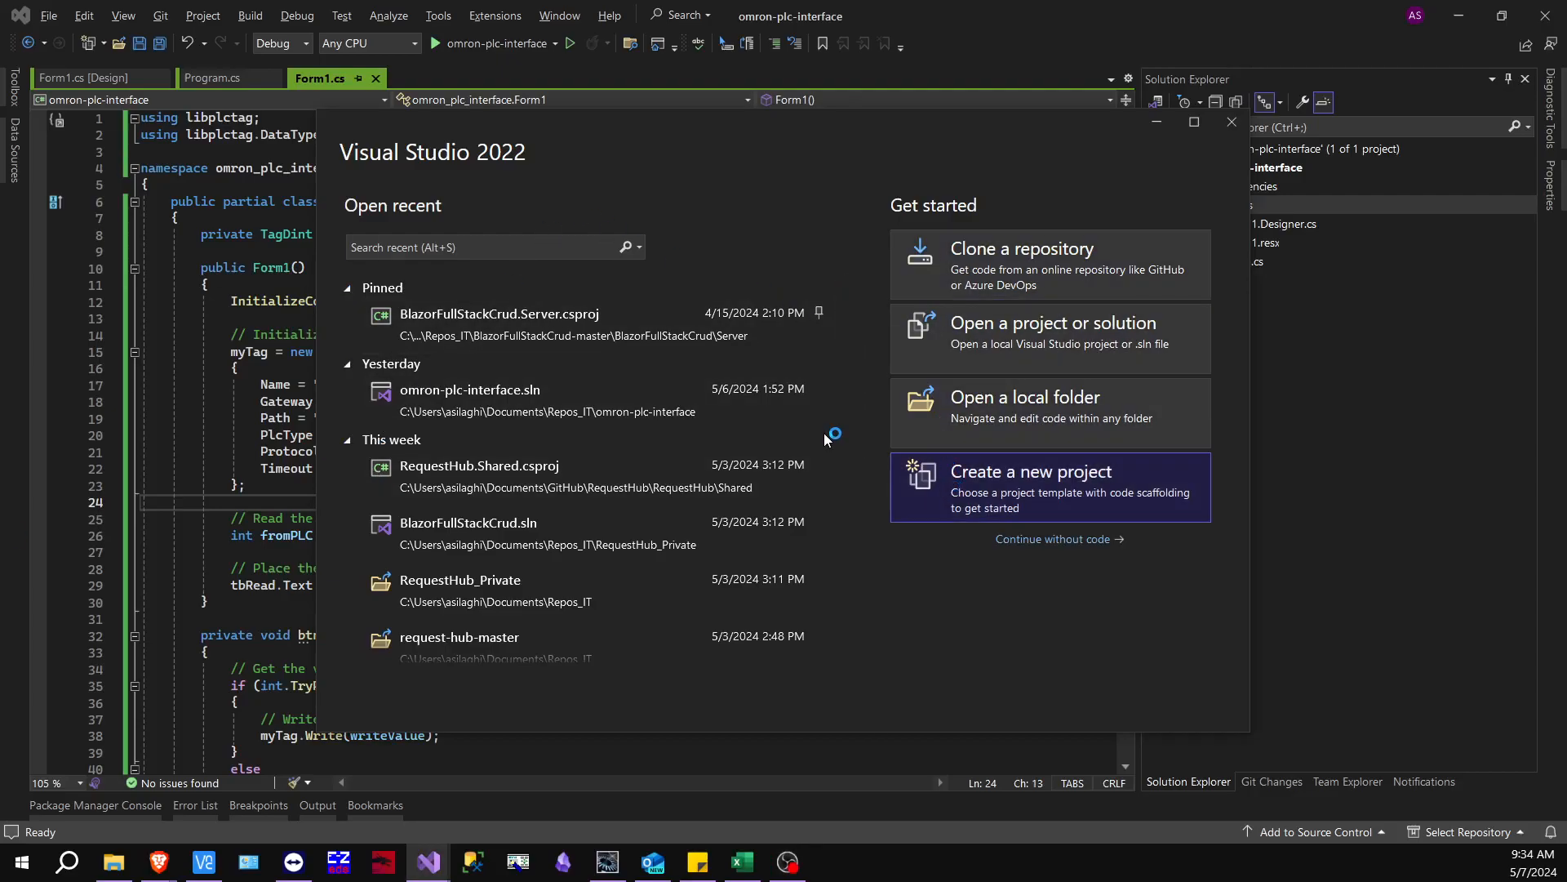
# Start creating a new project from the Visual Studio start window
pyautogui.click(1050, 486)
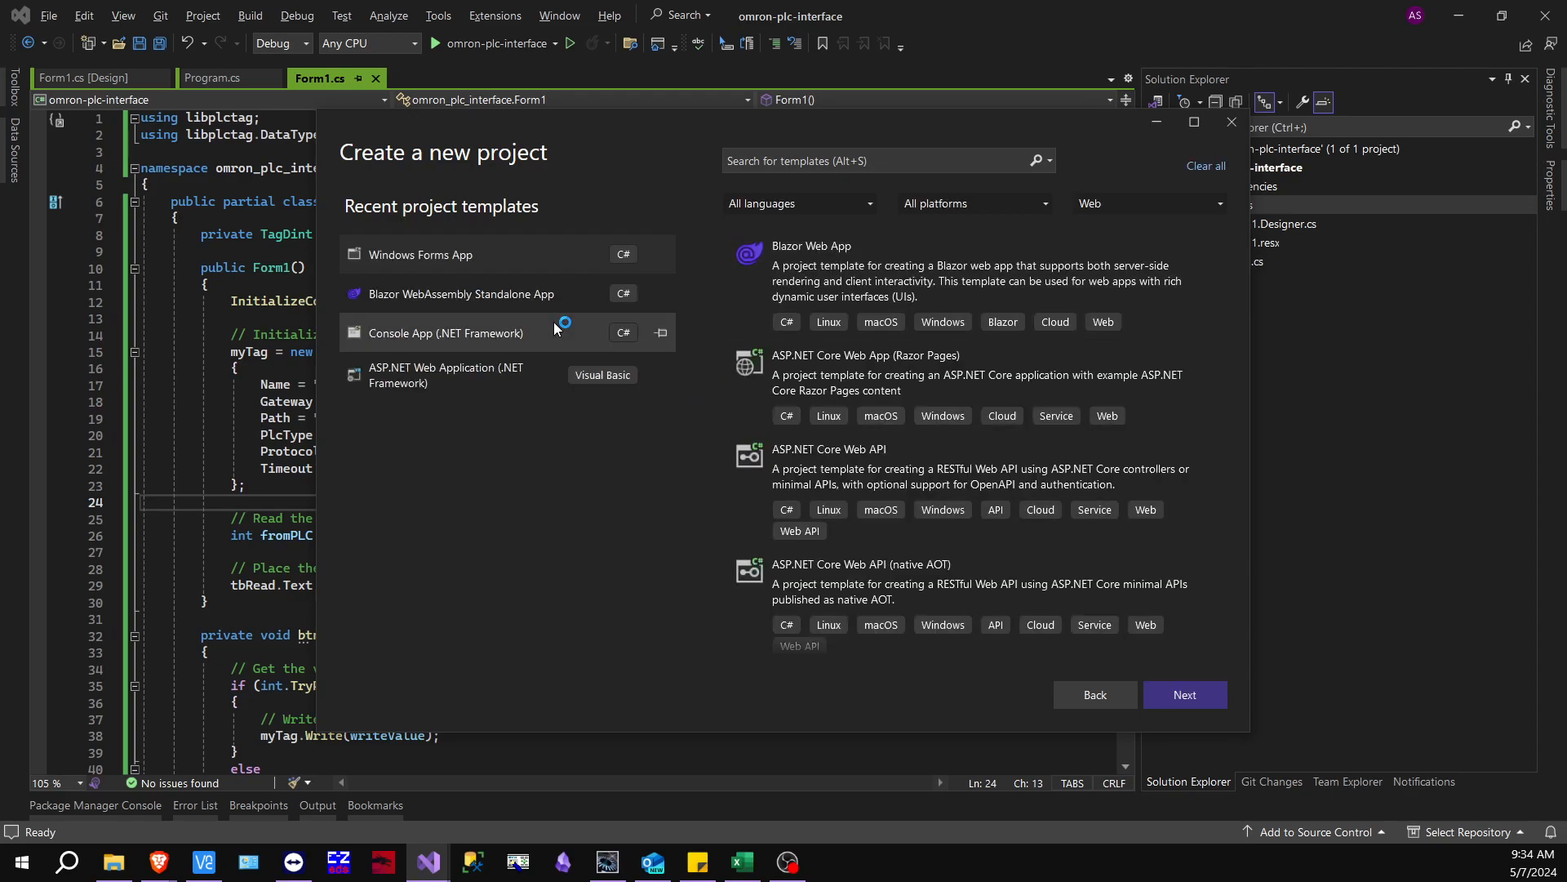
pyautogui.moveTo(392, 265)
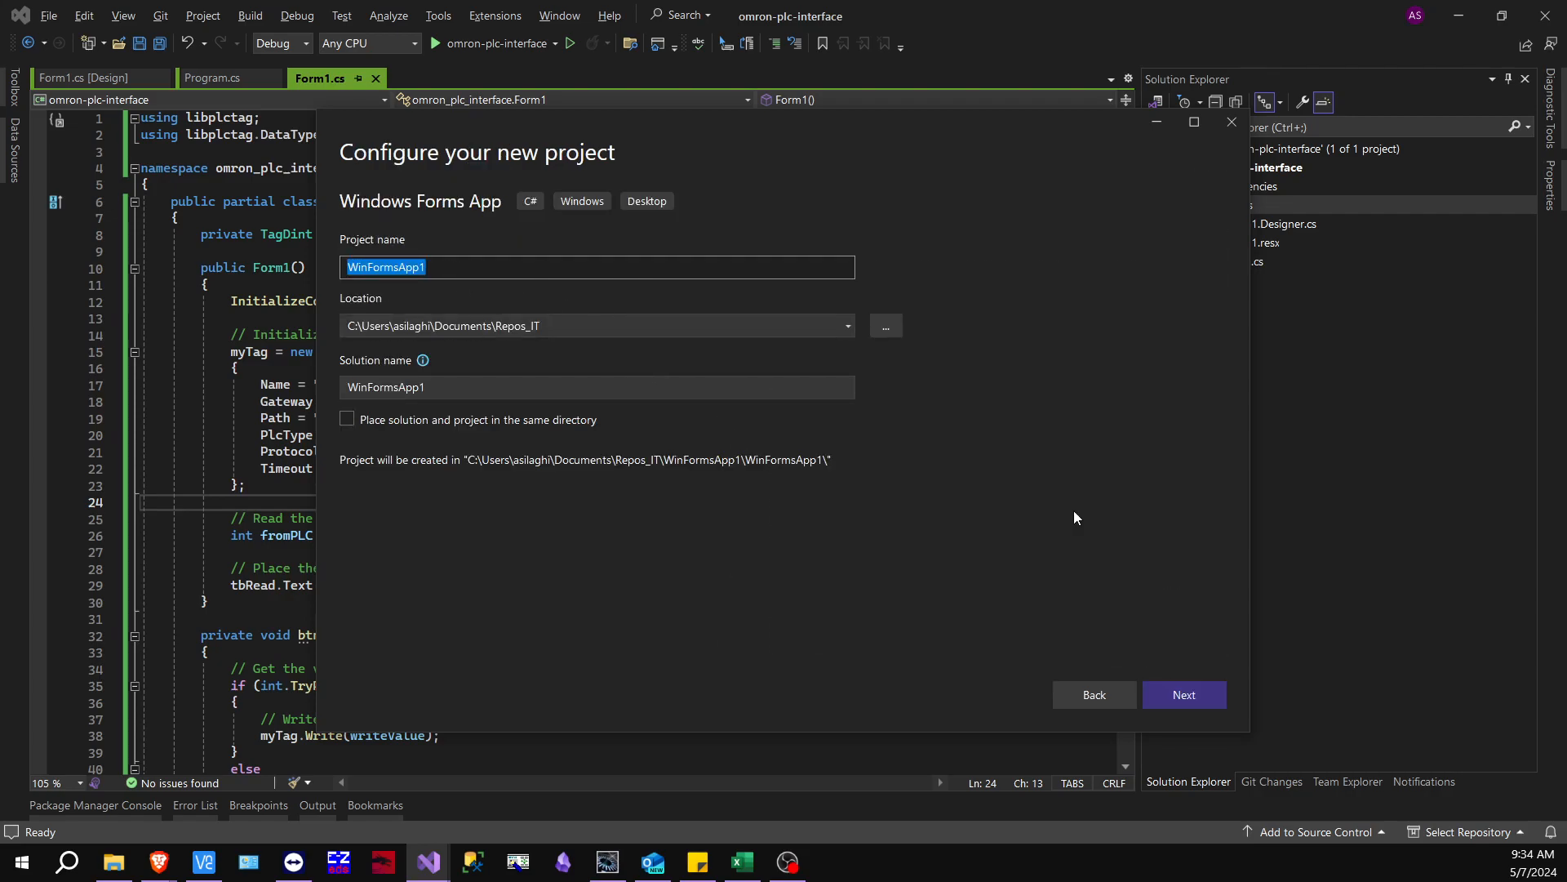
pyautogui.moveTo(1061, 532)
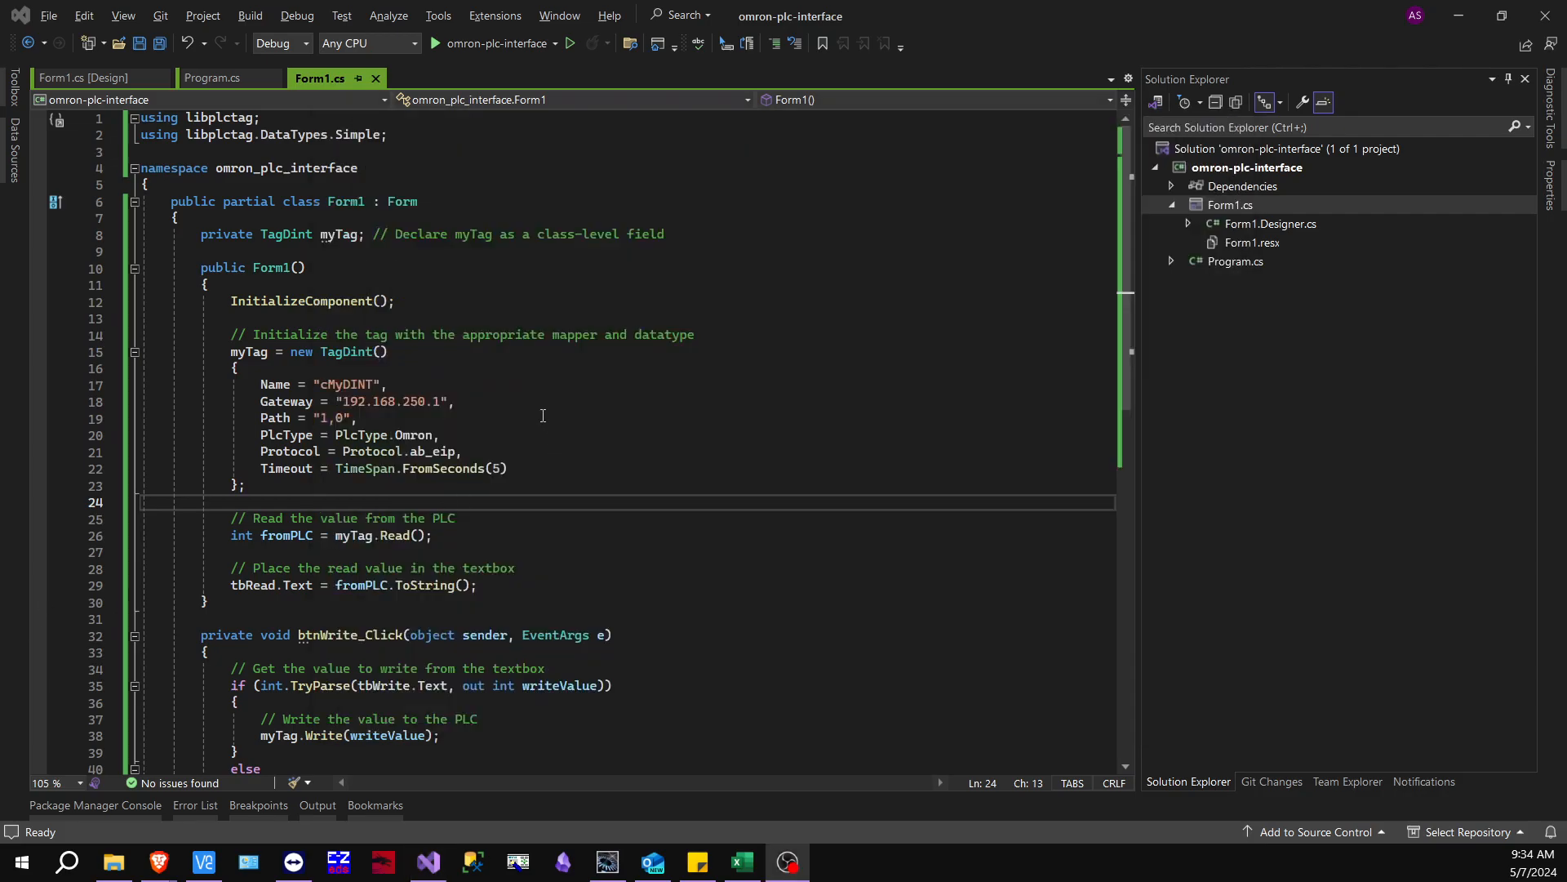
# Scroll the libplctag.NET README down to the Simple Example Code section
pyautogui.scroll(-3)
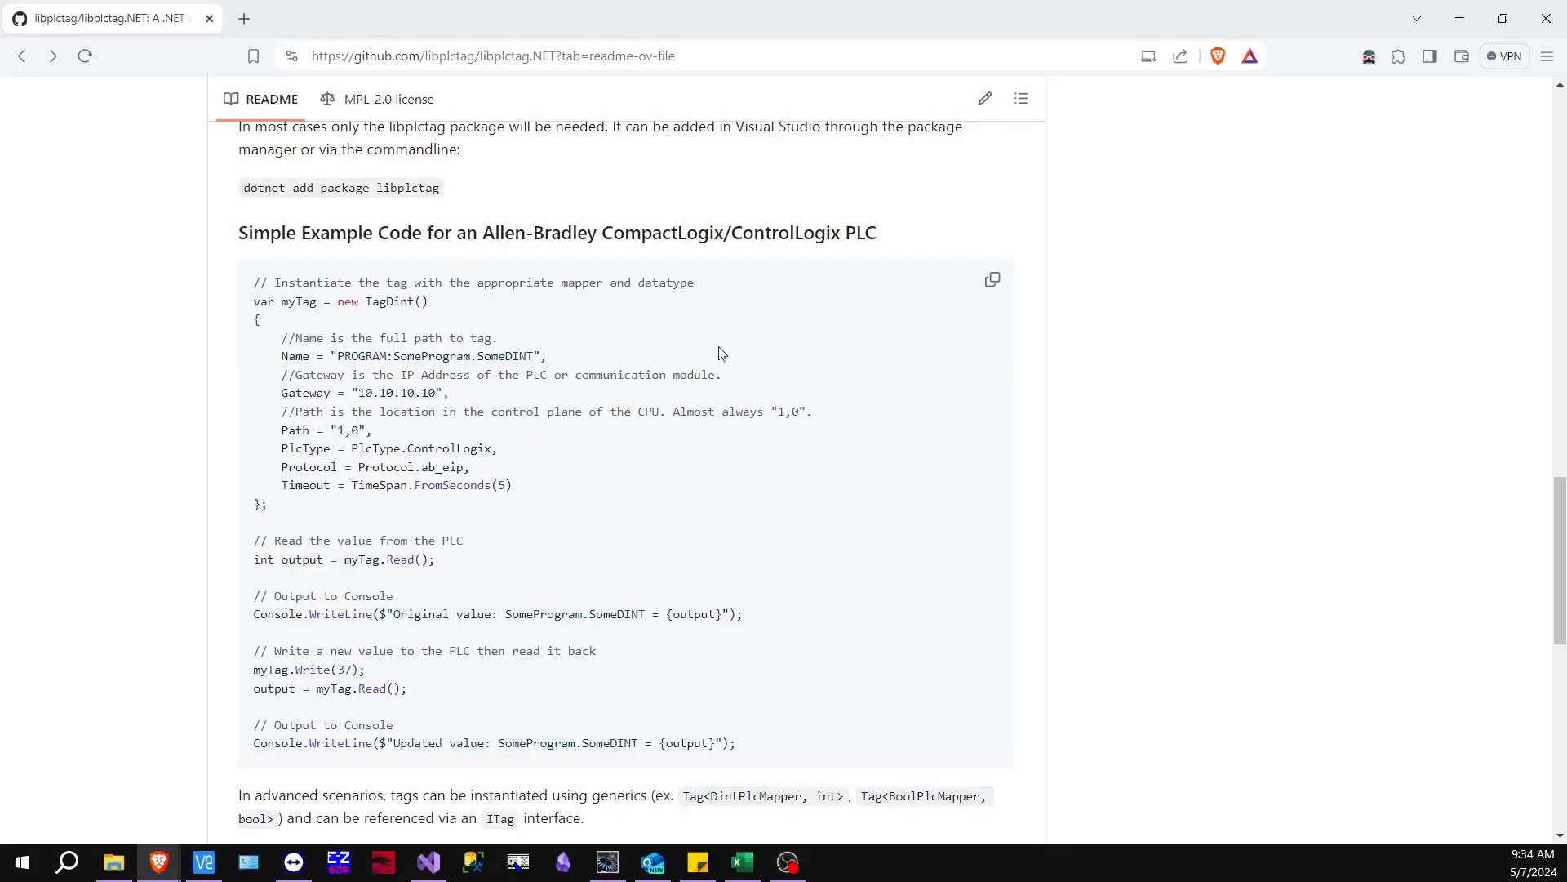
# Scroll to the top of the libplctag.NET repository page and back down through the README
pyautogui.scroll(3)
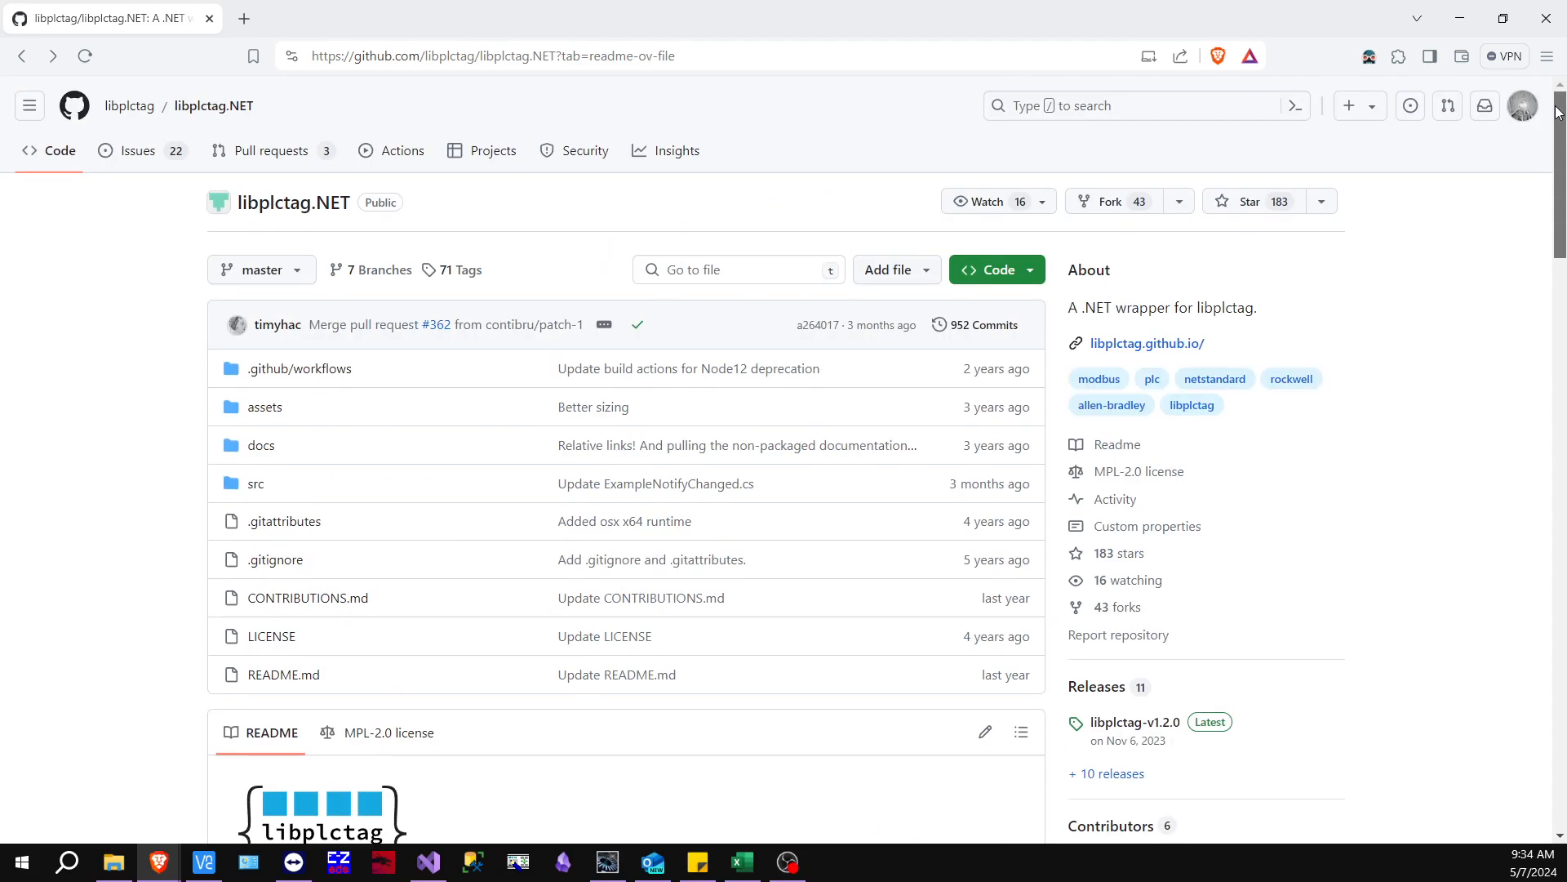
pyautogui.scroll(-3)
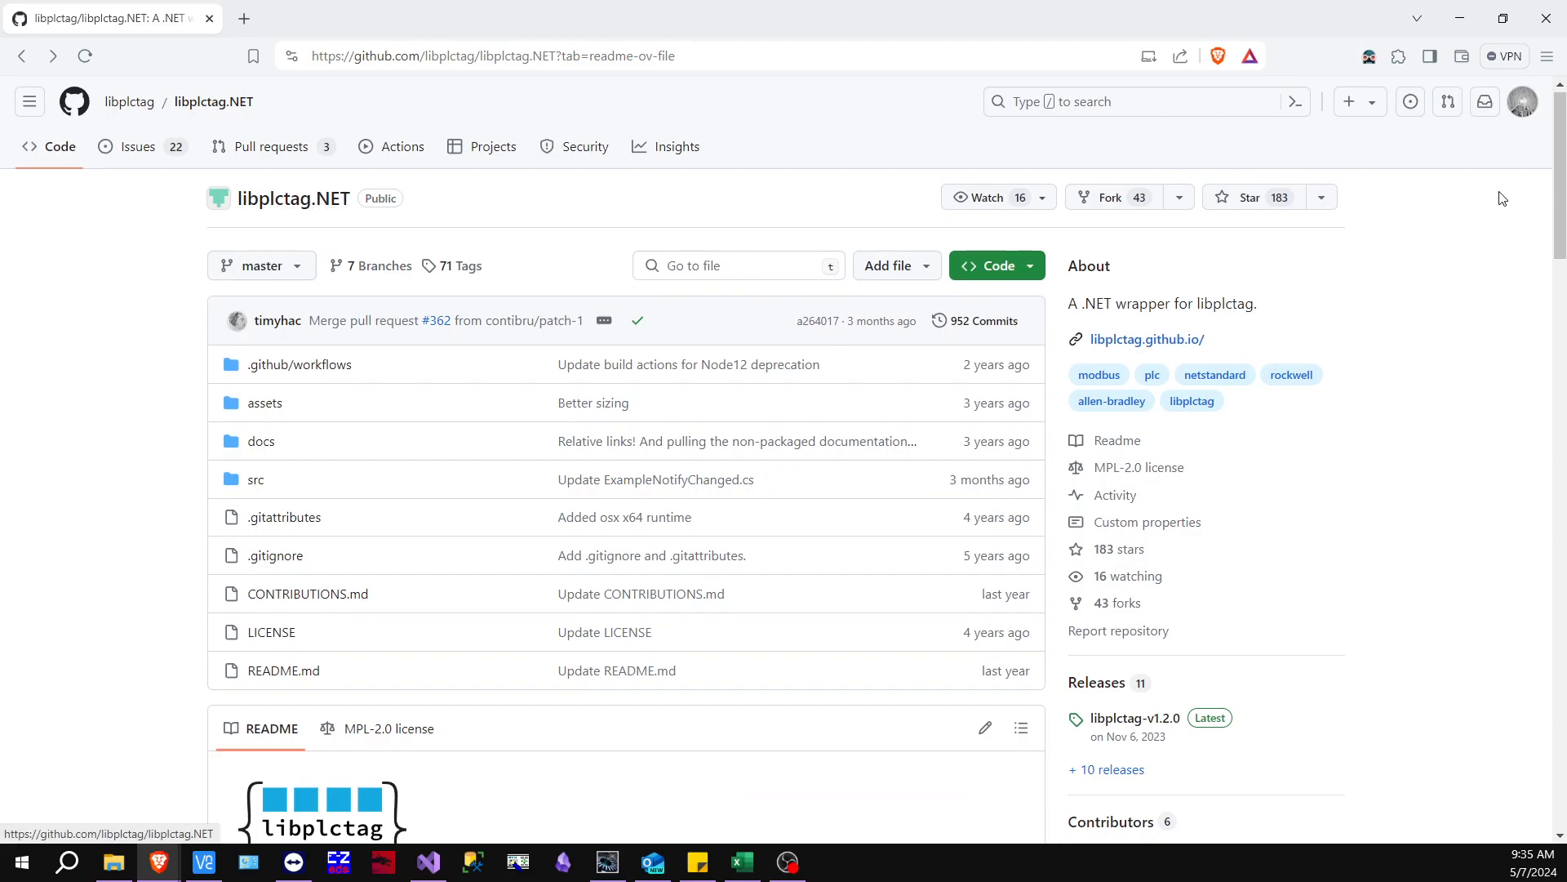
pyautogui.scroll(-3)
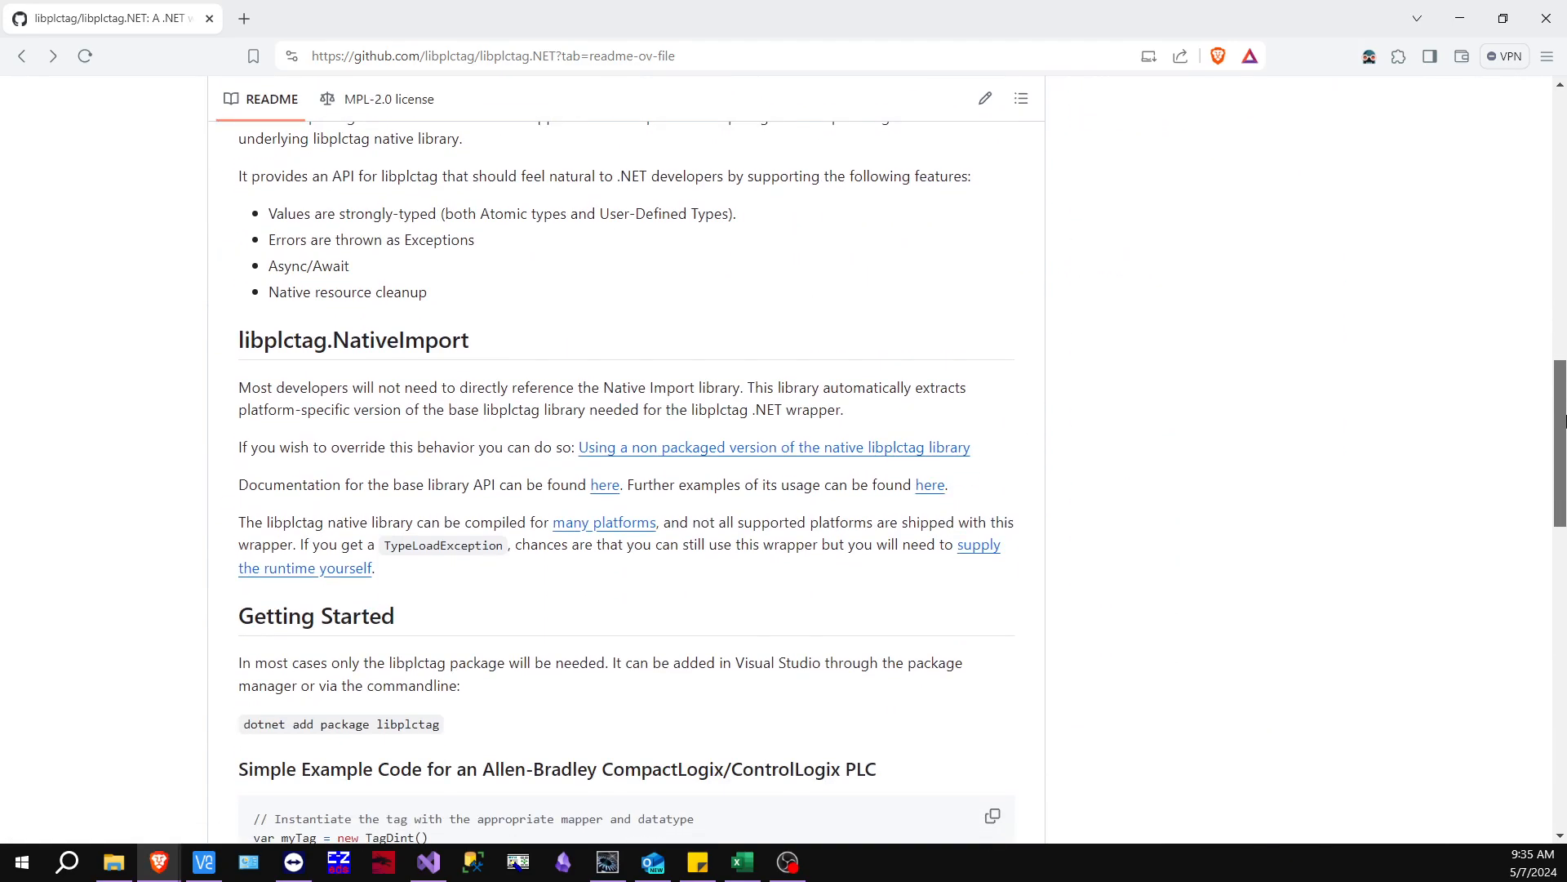
pyautogui.scroll(-3)
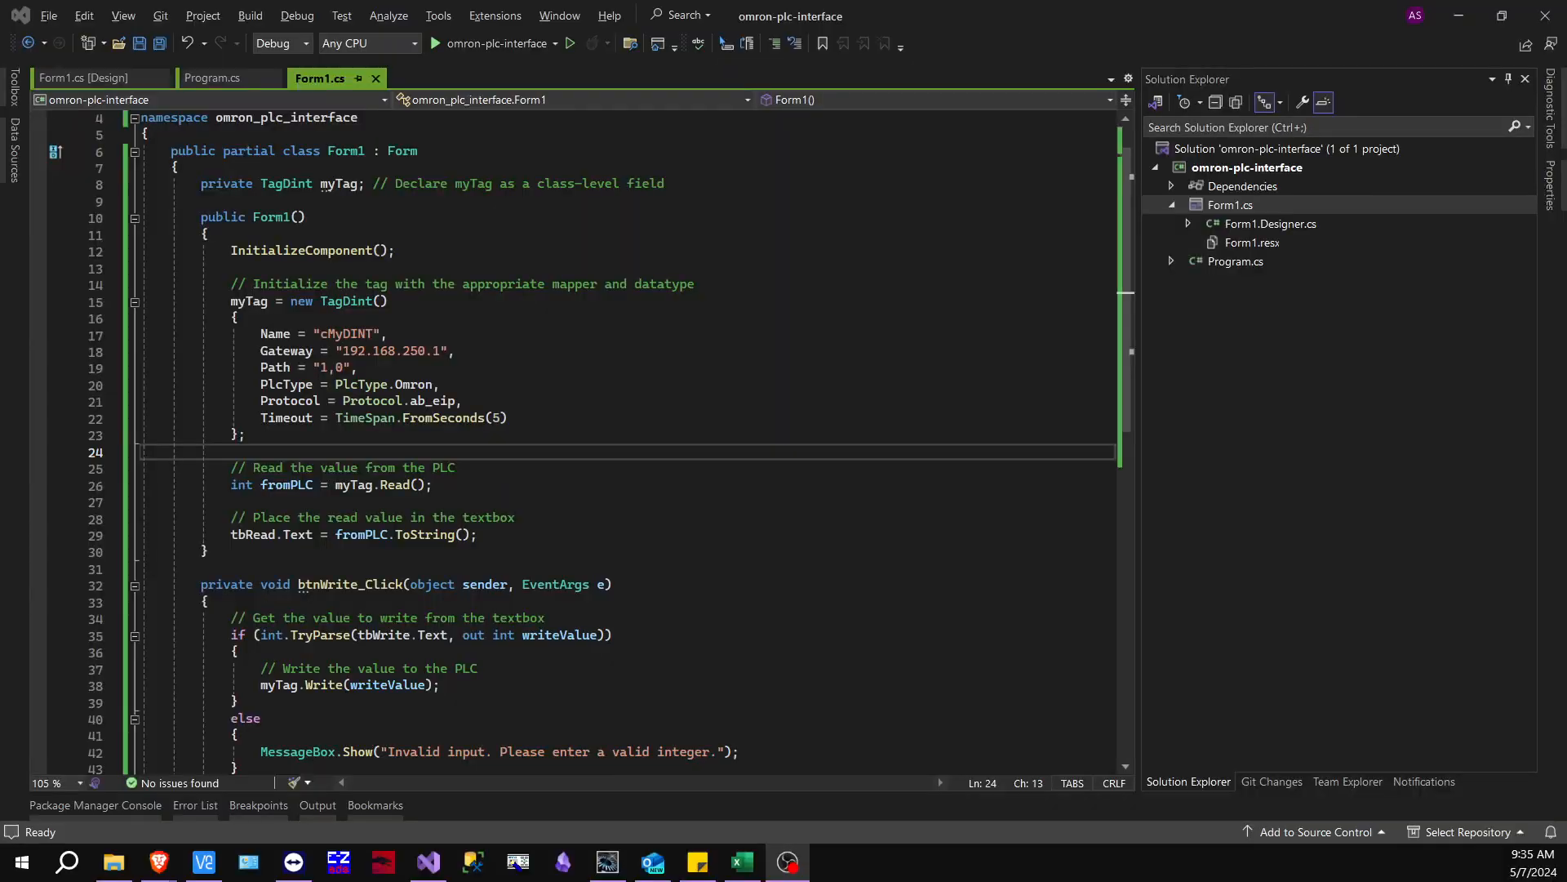
# Confirm in the omron-plc-interface project's NuGet Installed list that libplctag 1.2.0 is present
pyautogui.click(1247, 166)
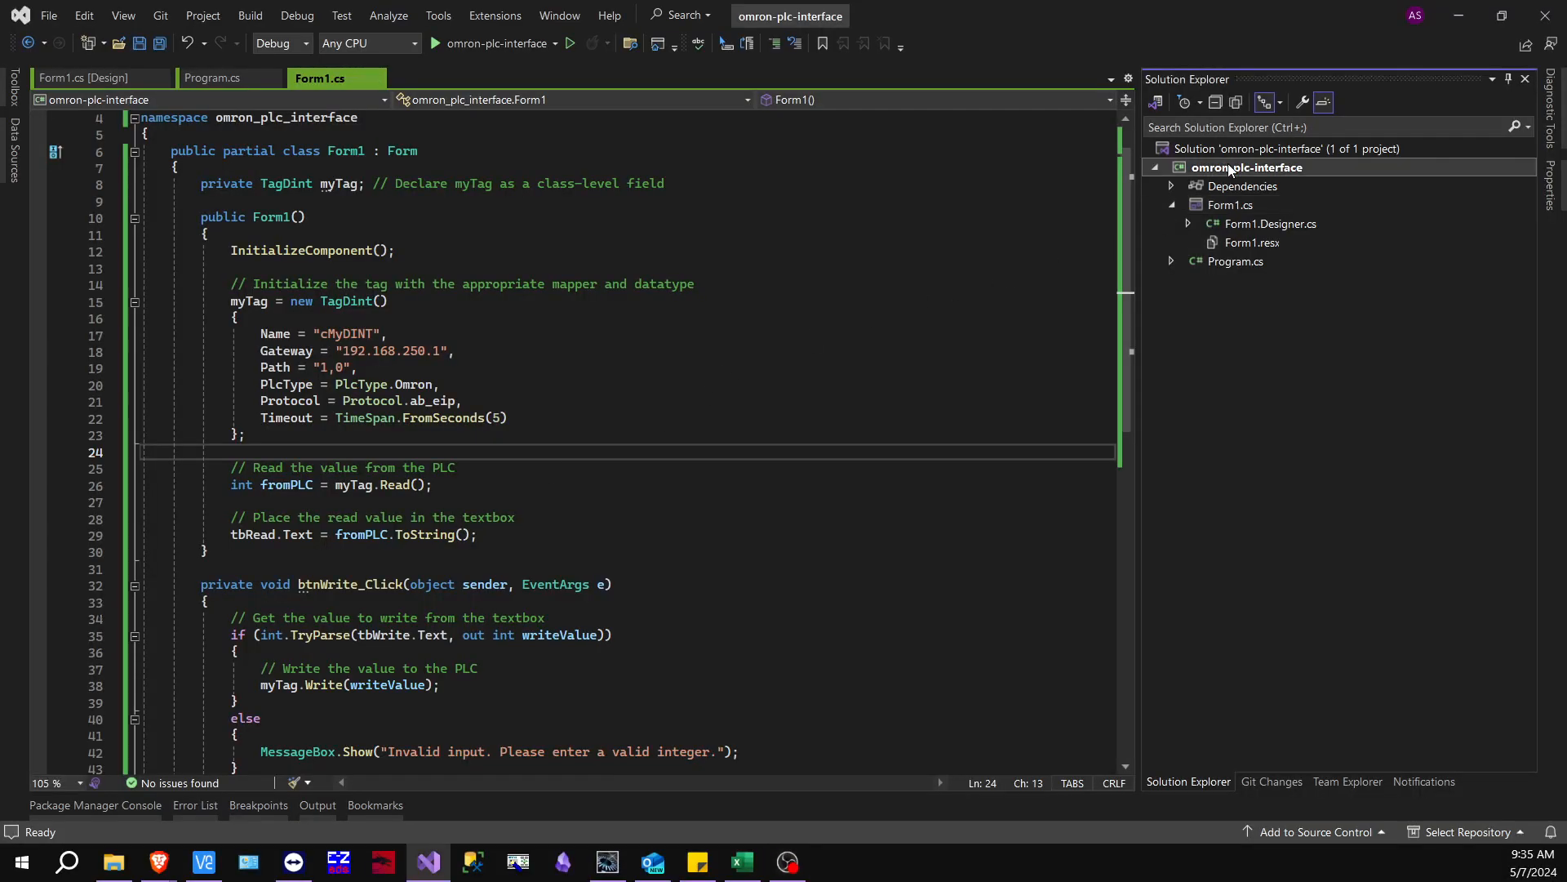
pyautogui.rightClick(1231, 167)
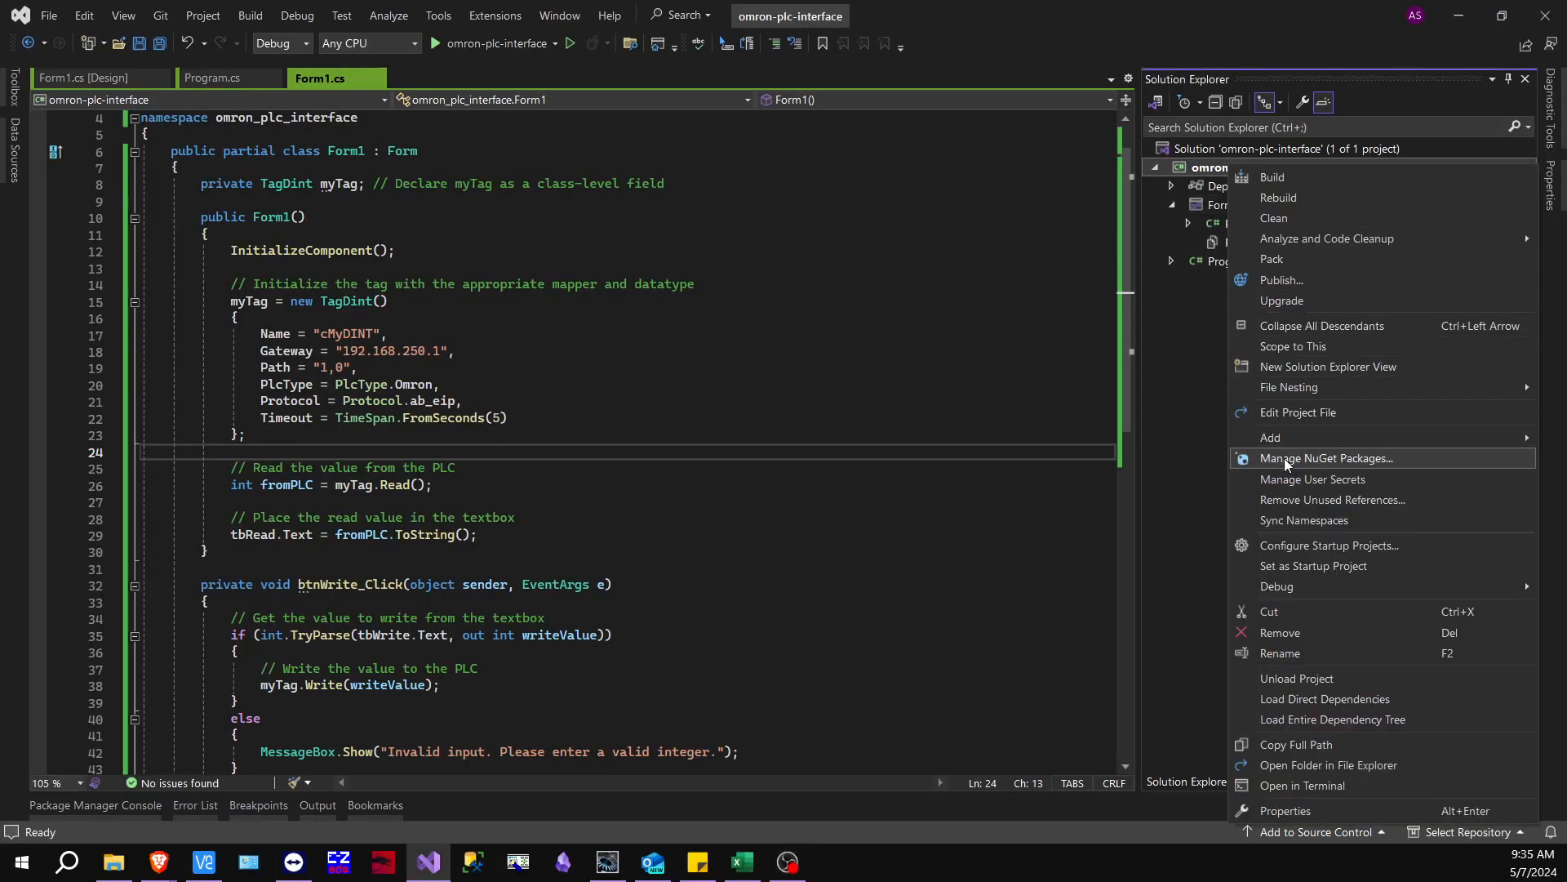
pyautogui.click(1326, 457)
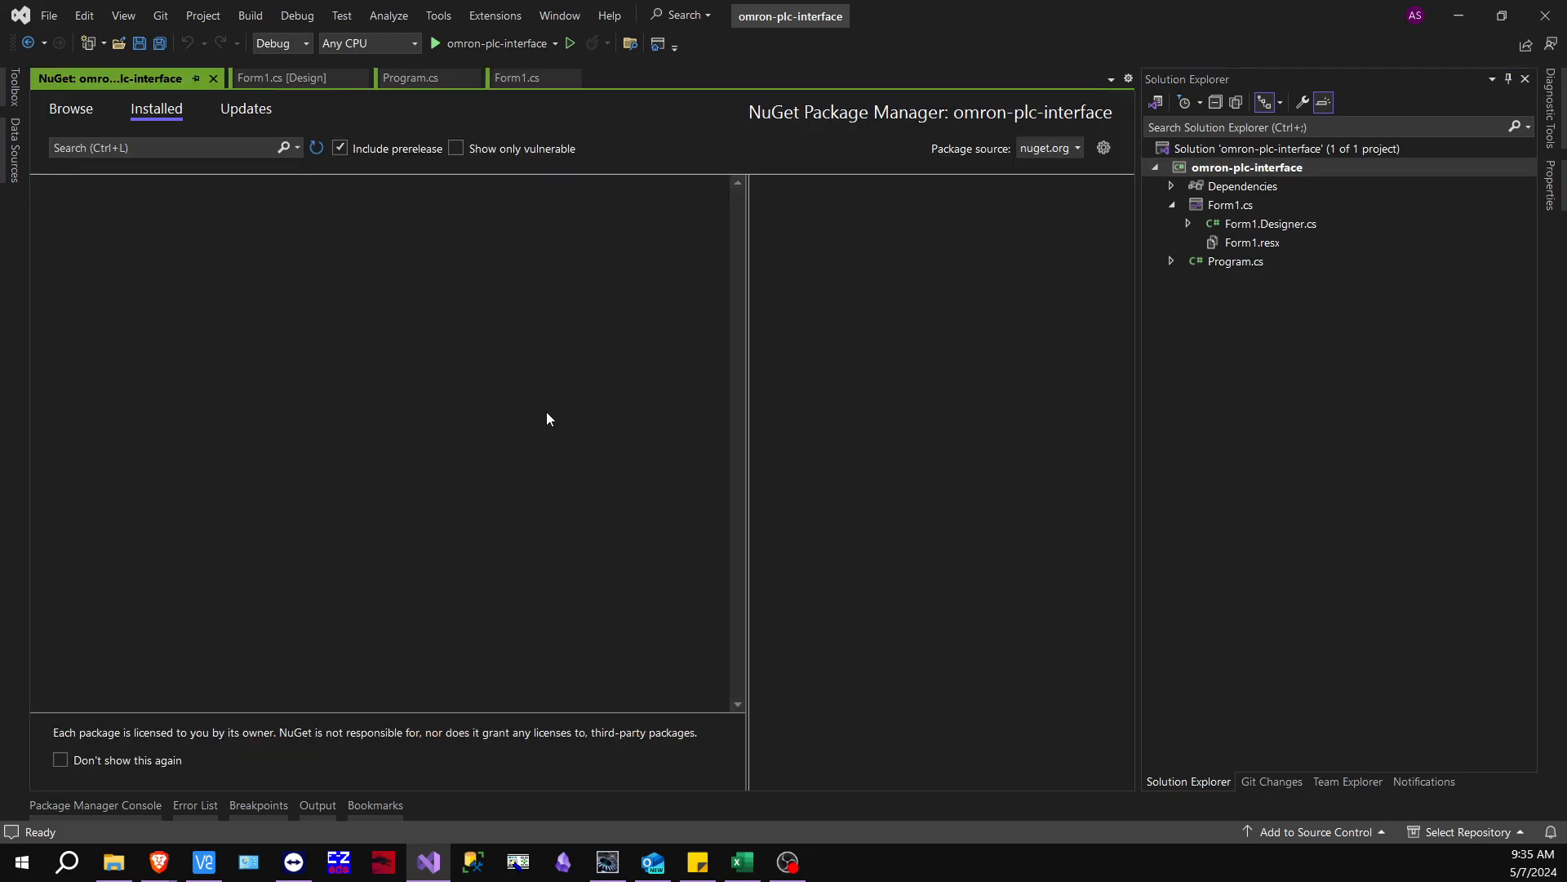
pyautogui.click(157, 108)
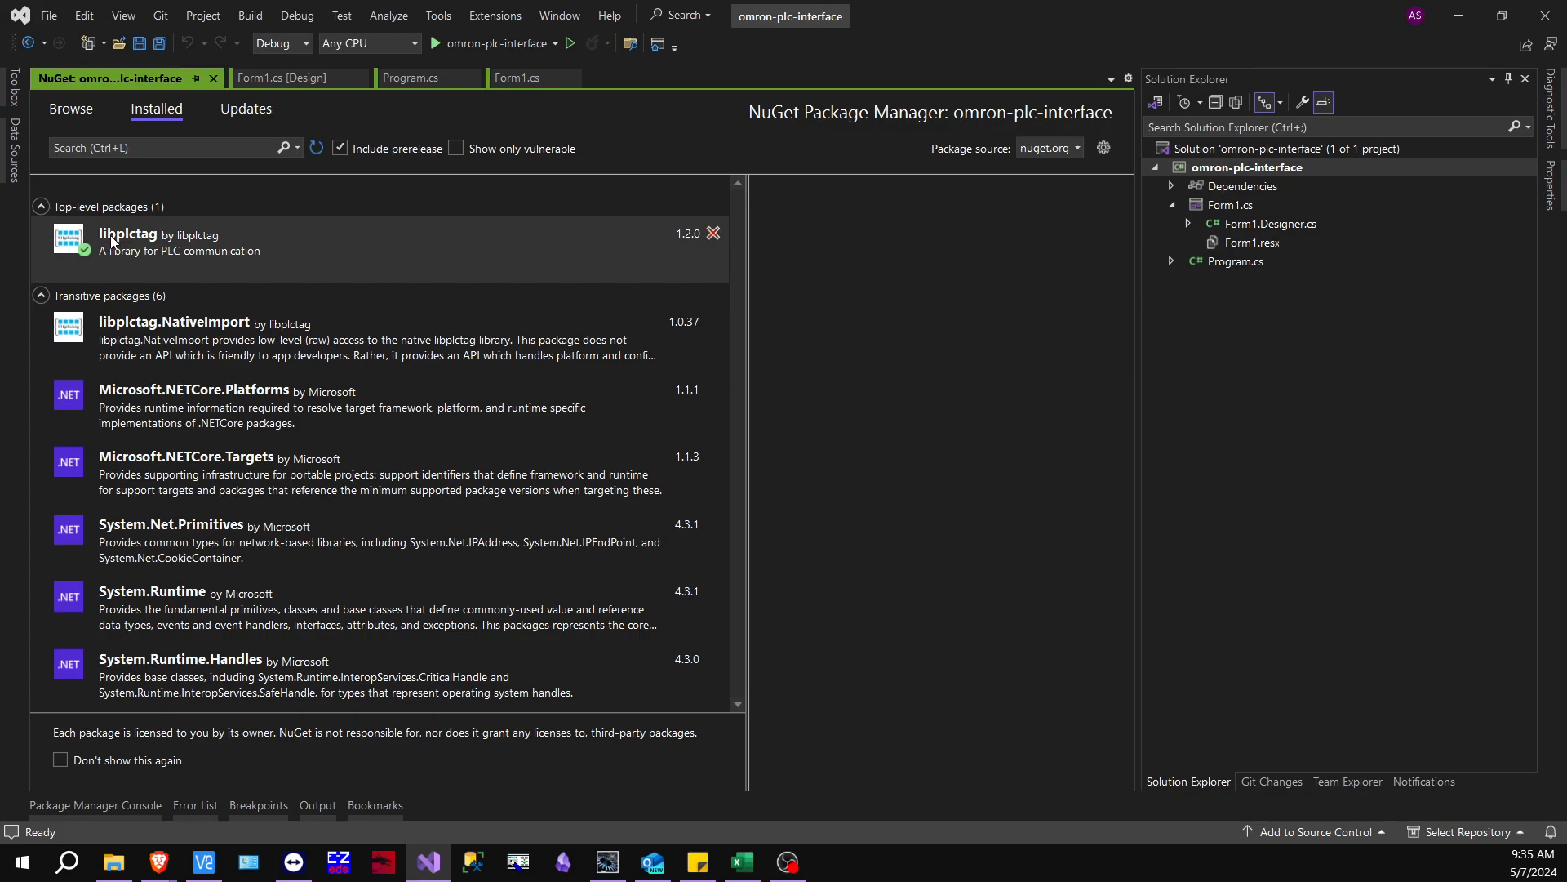
pyautogui.moveTo(124, 258)
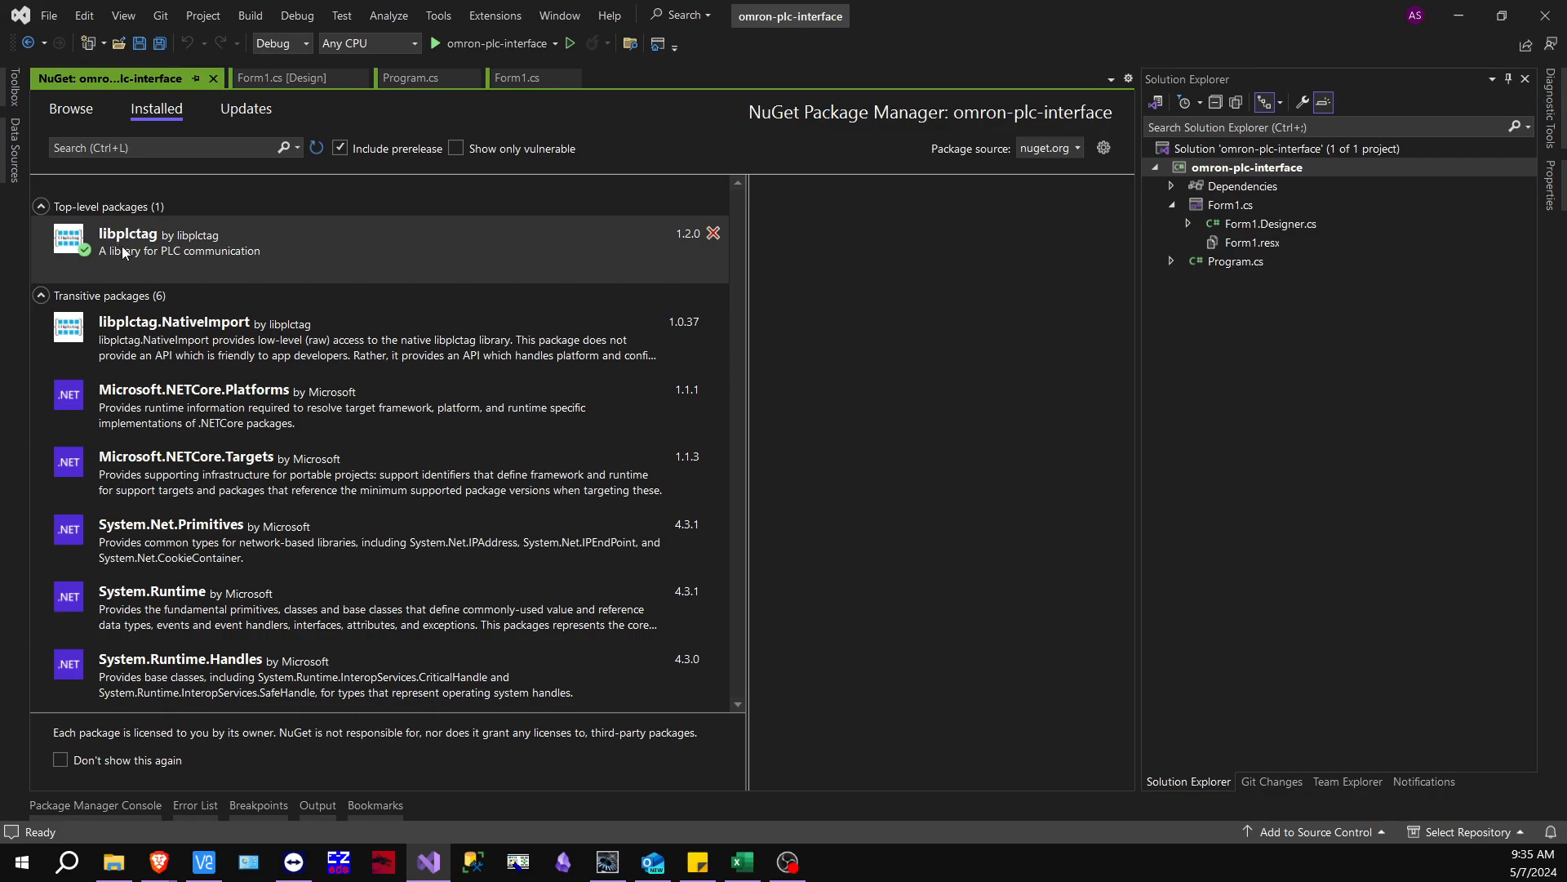
pyautogui.moveTo(124, 253)
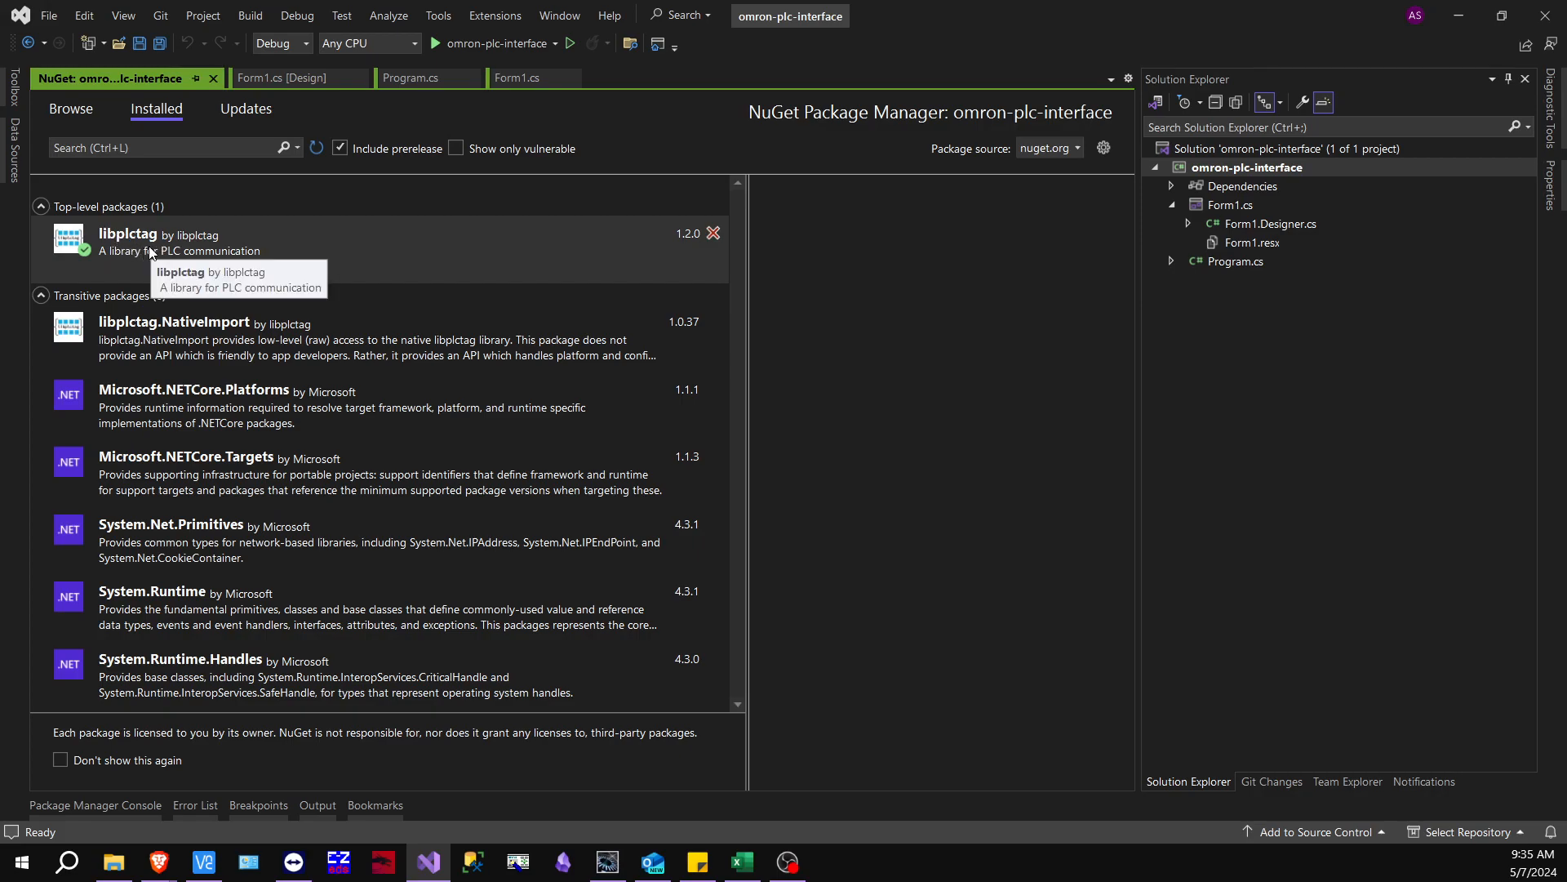
pyautogui.moveTo(186, 249)
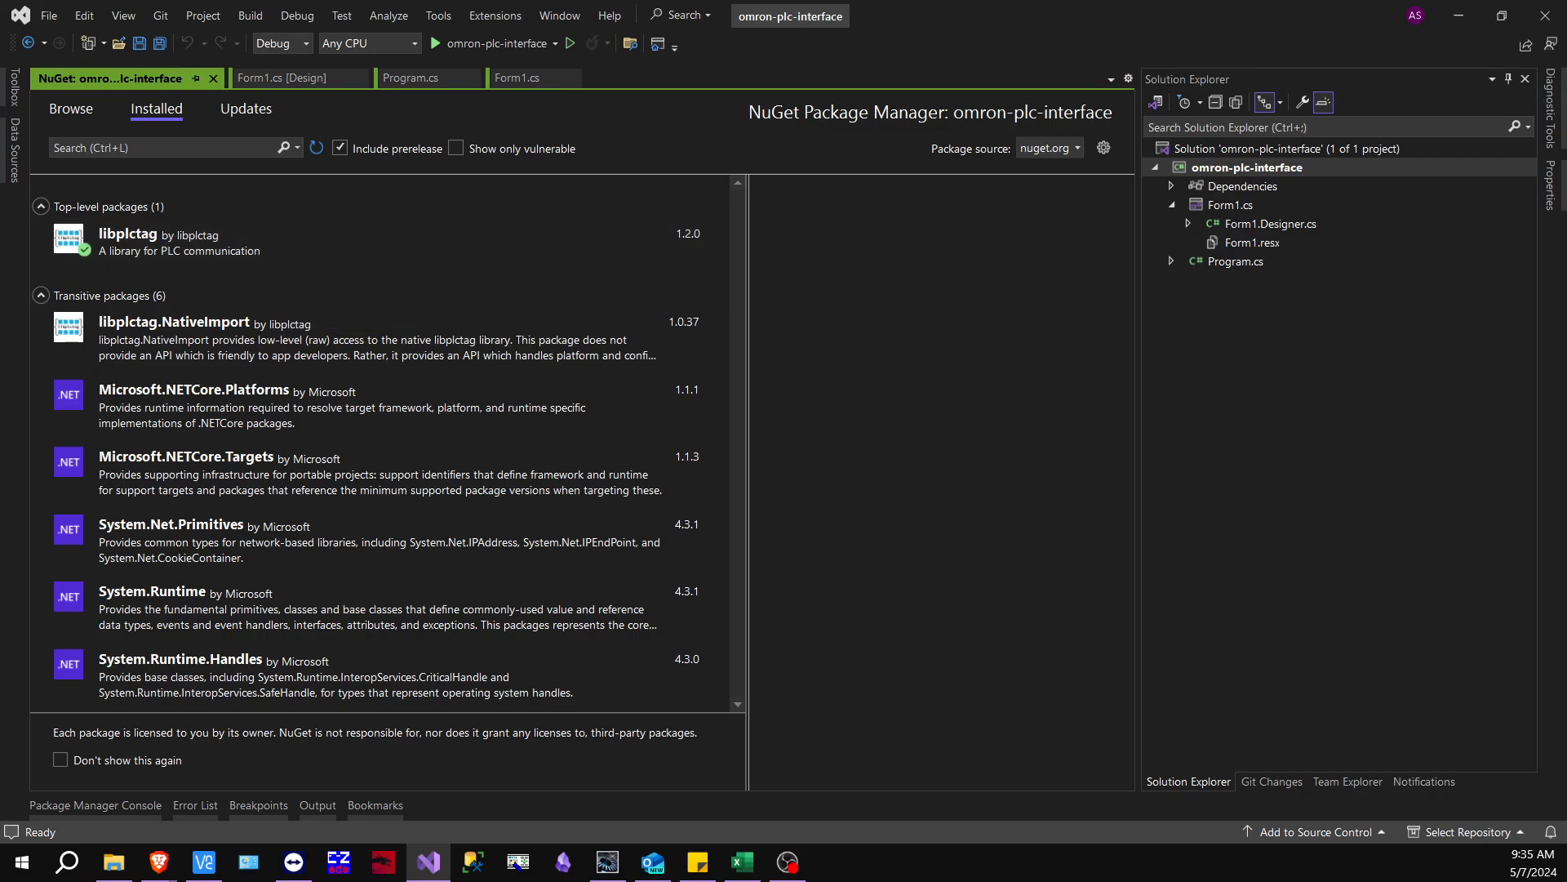
# Show Form1's visual design with its read and write fields
pyautogui.click(286, 77)
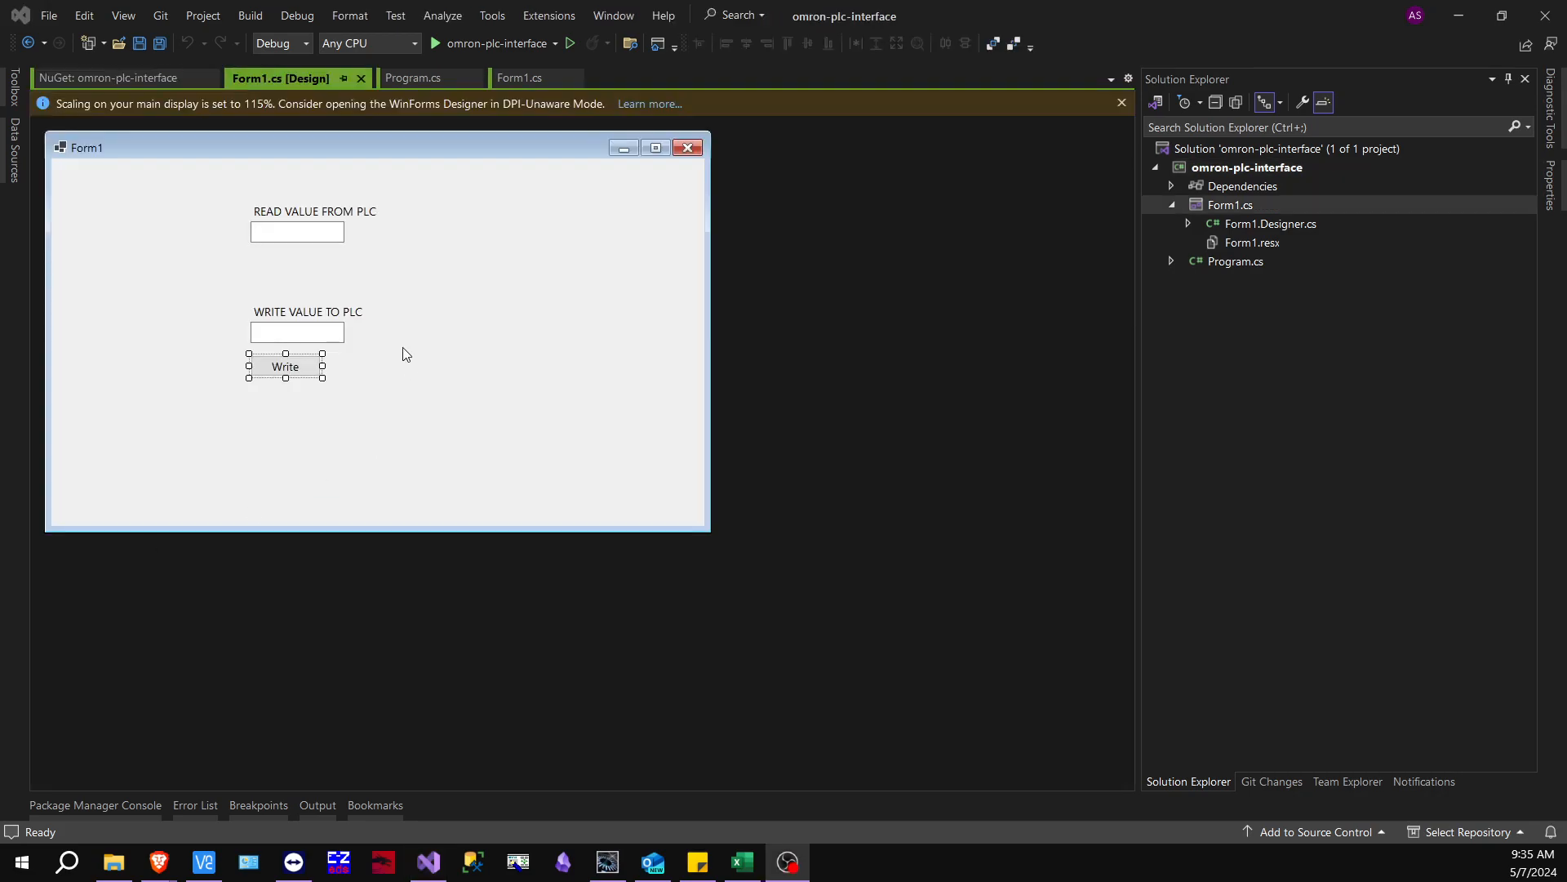
pyautogui.moveTo(343, 183)
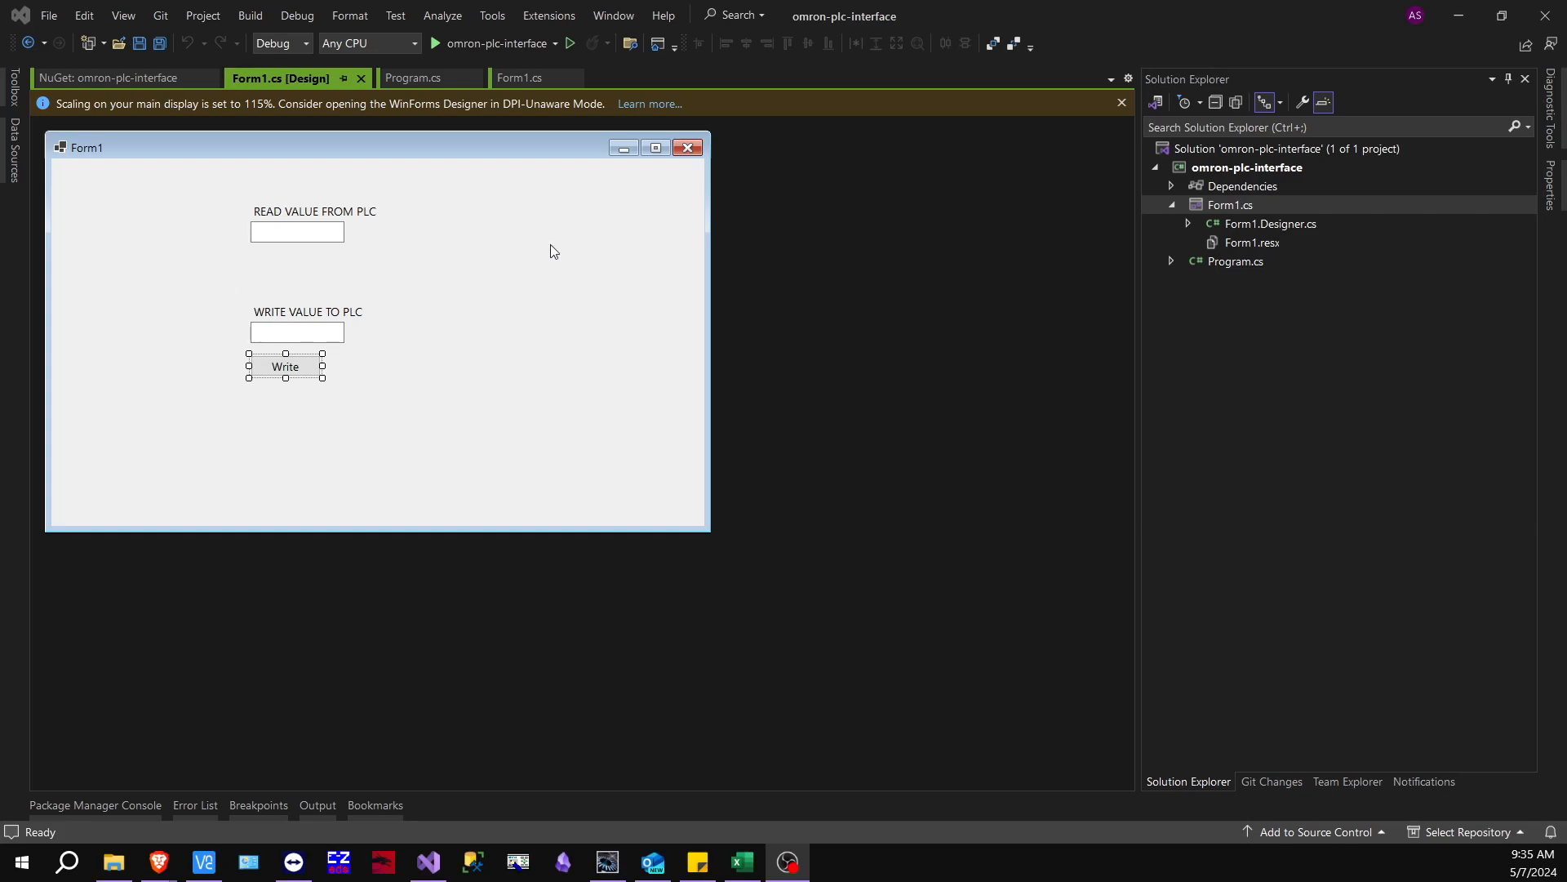
pyautogui.moveTo(294, 304)
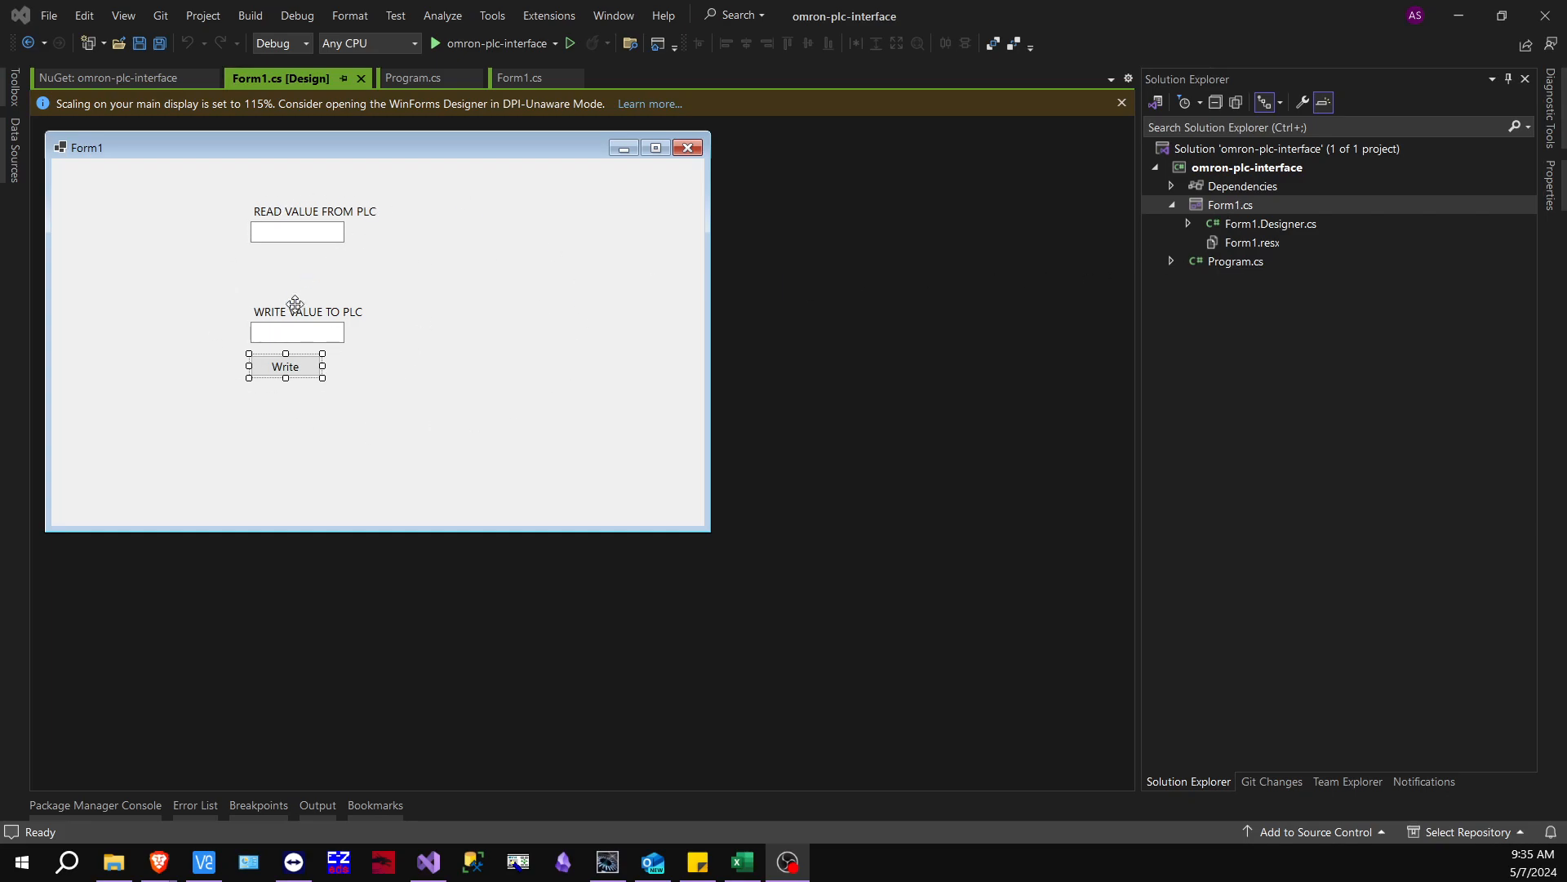
pyautogui.moveTo(313, 331)
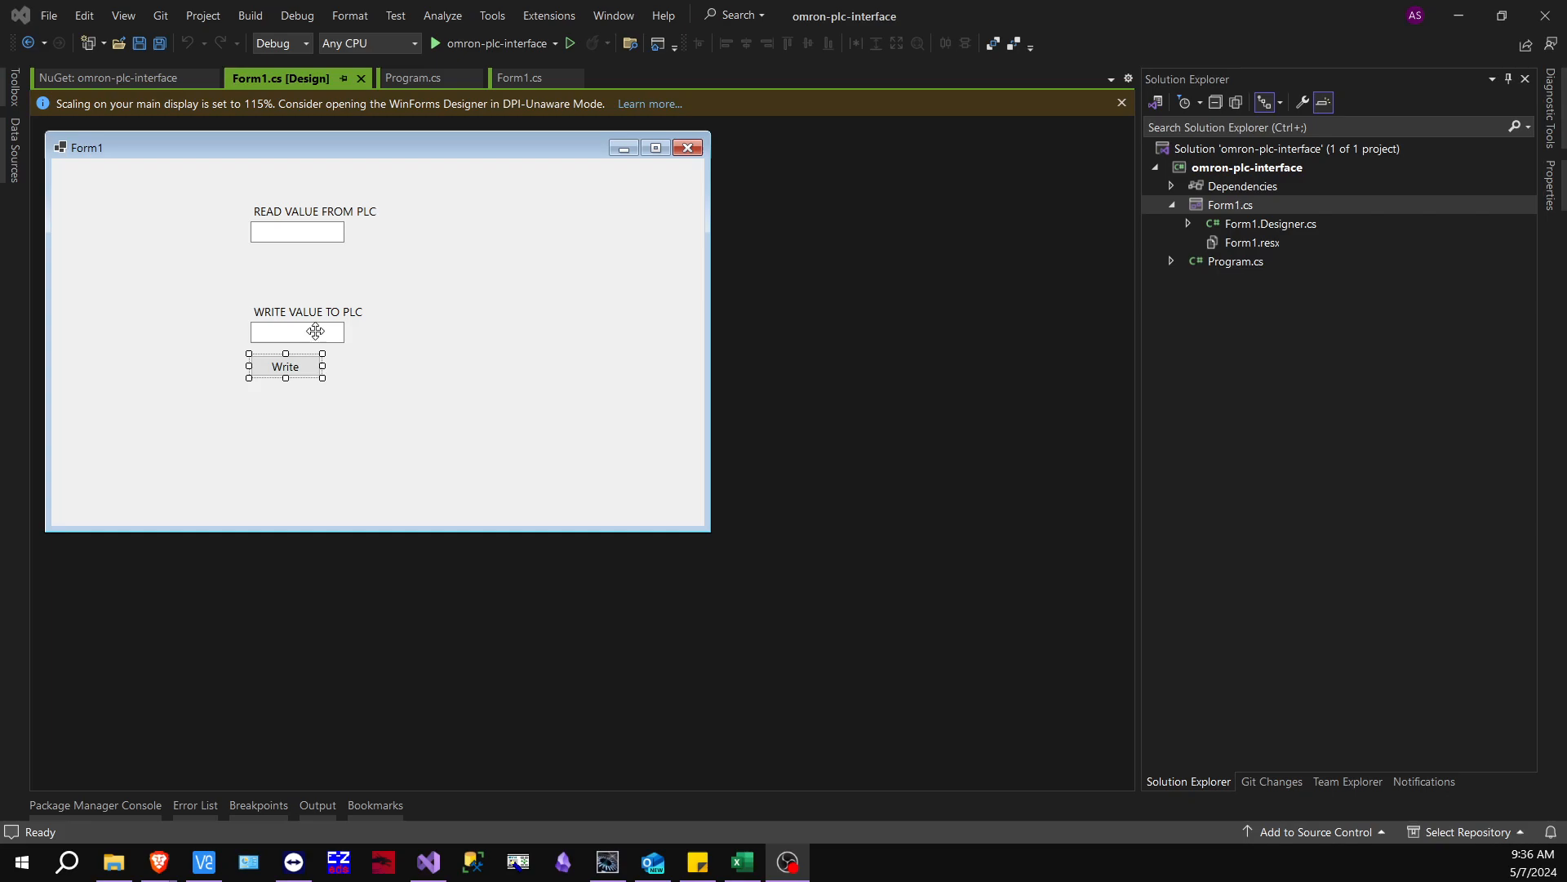
# Browse the Toolbox's Windows Forms controls, then select the read value text box on Form1
pyautogui.click(10, 89)
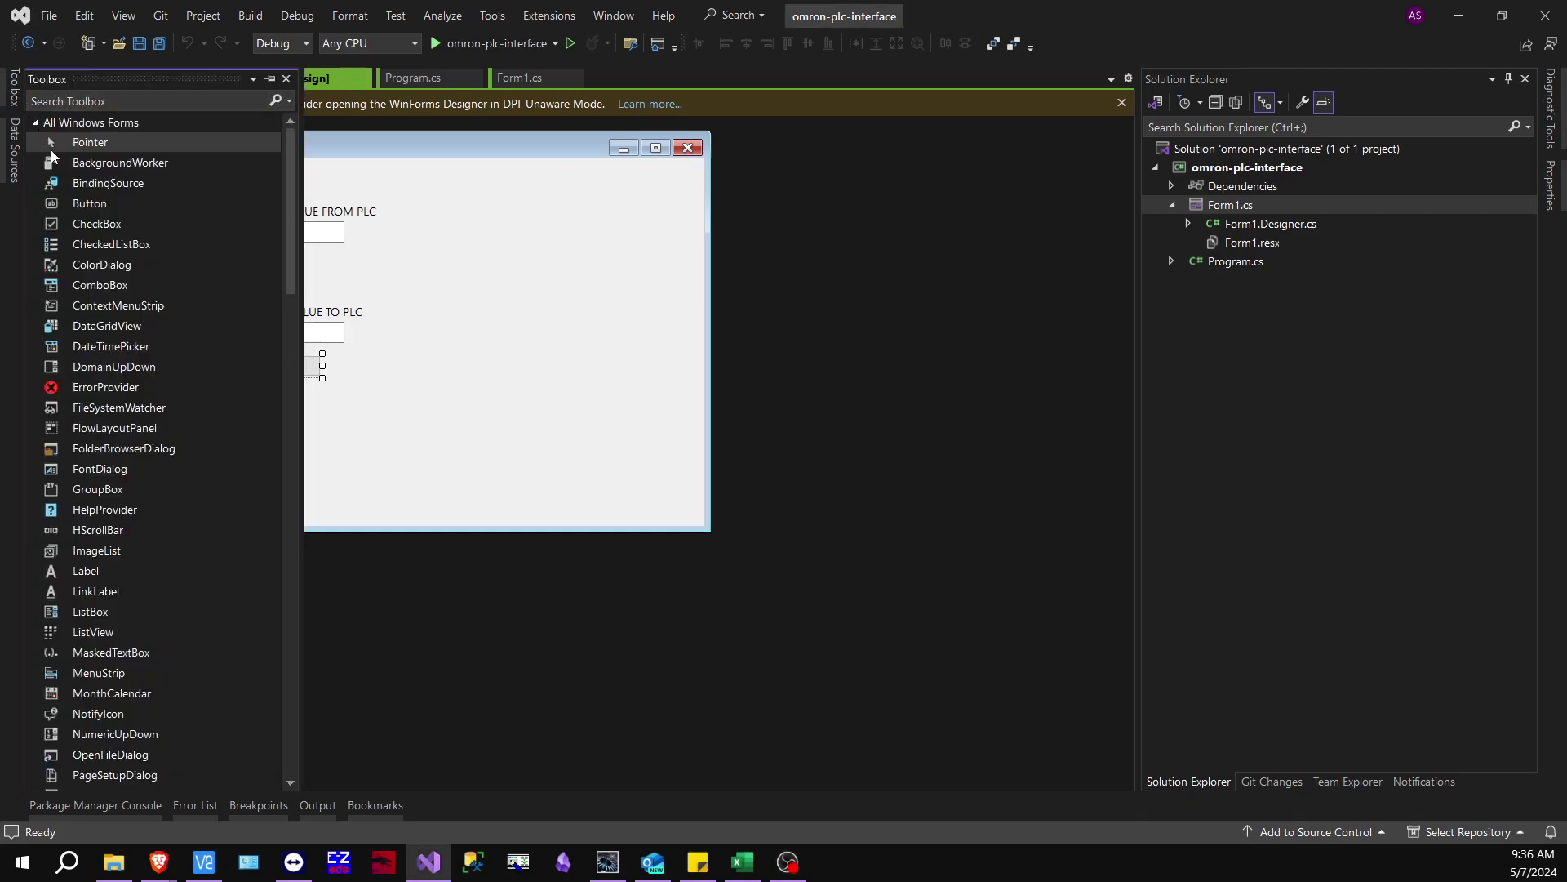
pyautogui.moveTo(122, 620)
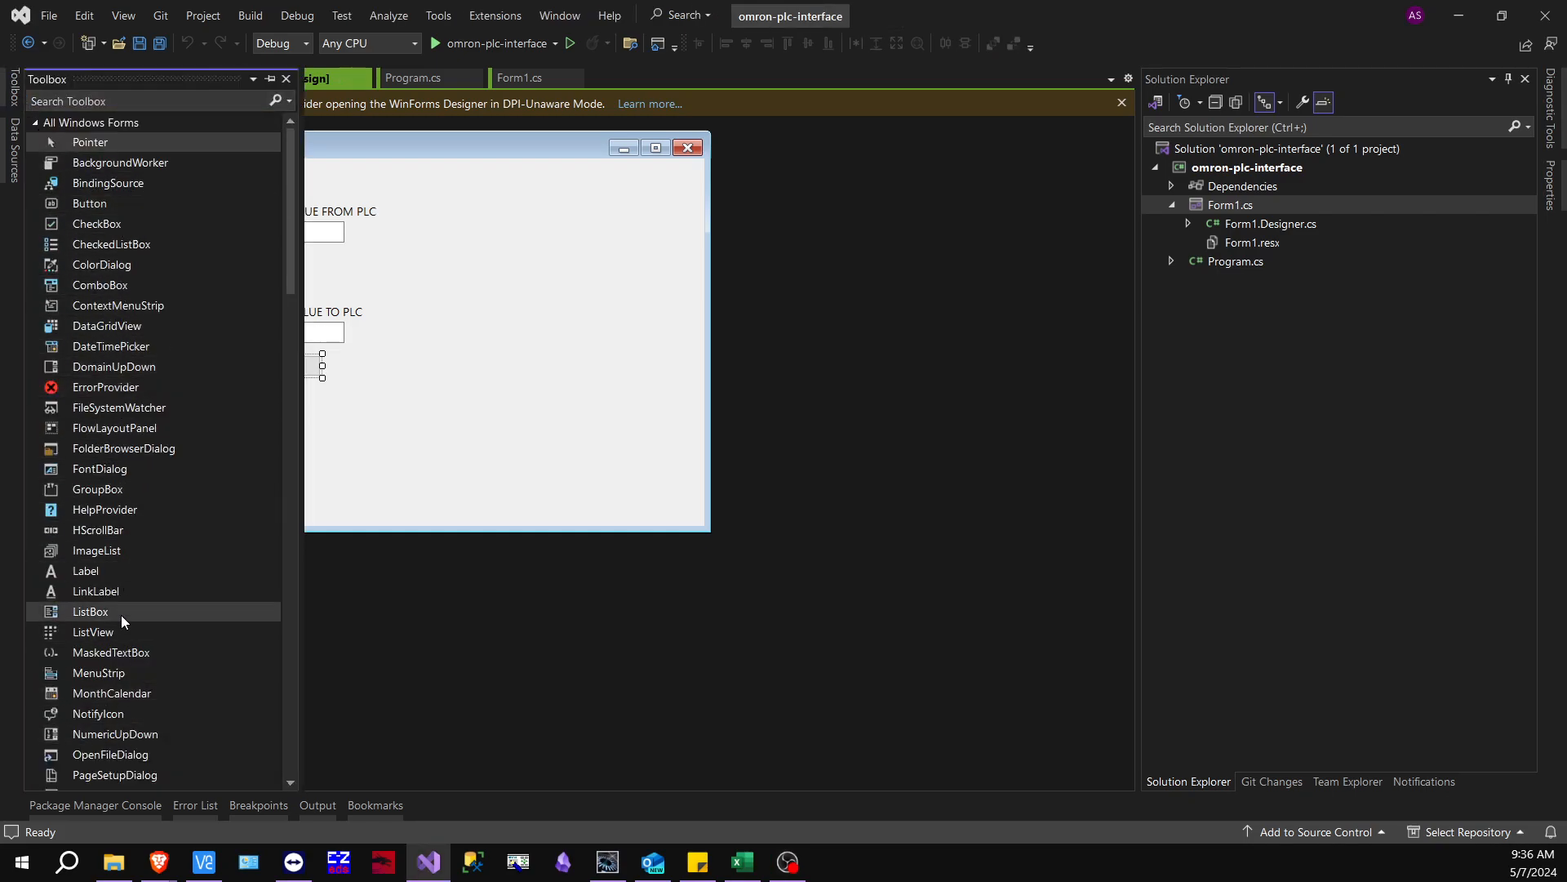
pyautogui.moveTo(271, 261)
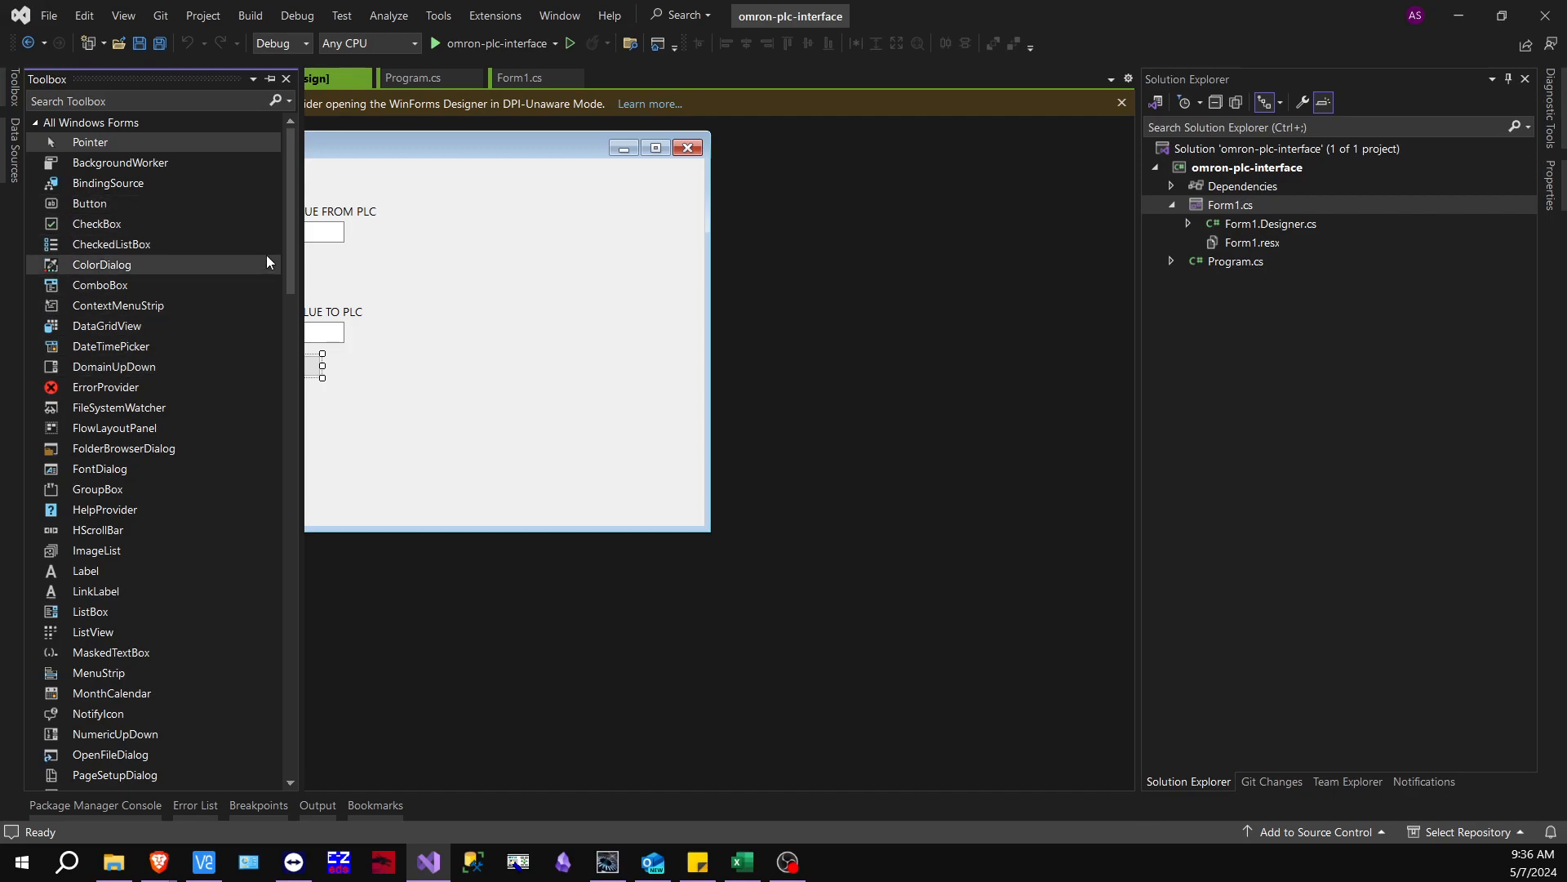
pyautogui.scroll(-3)
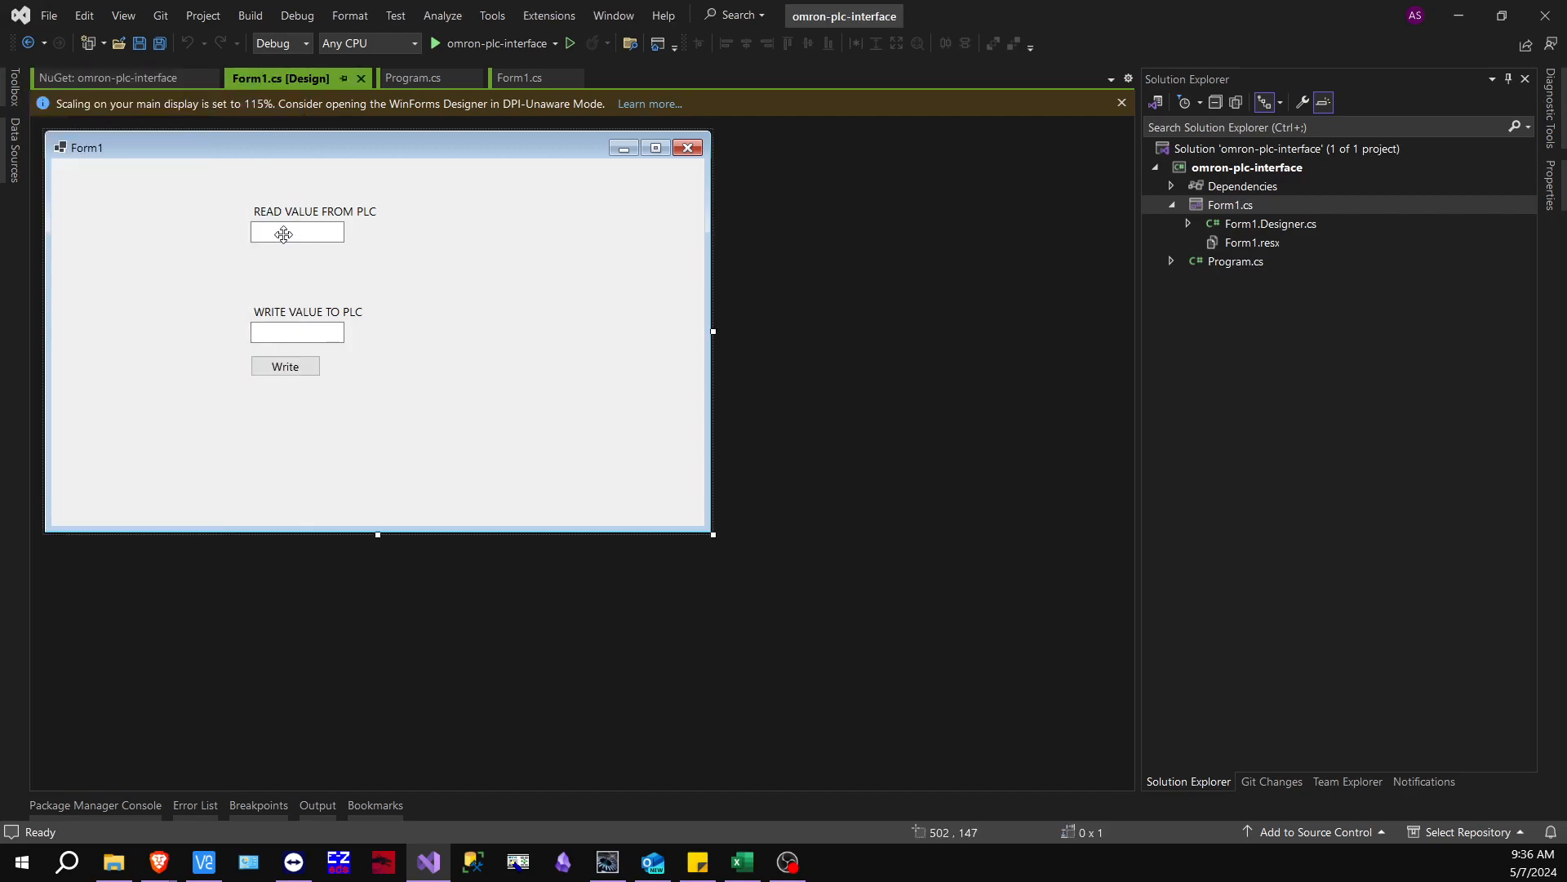
pyautogui.click(313, 210)
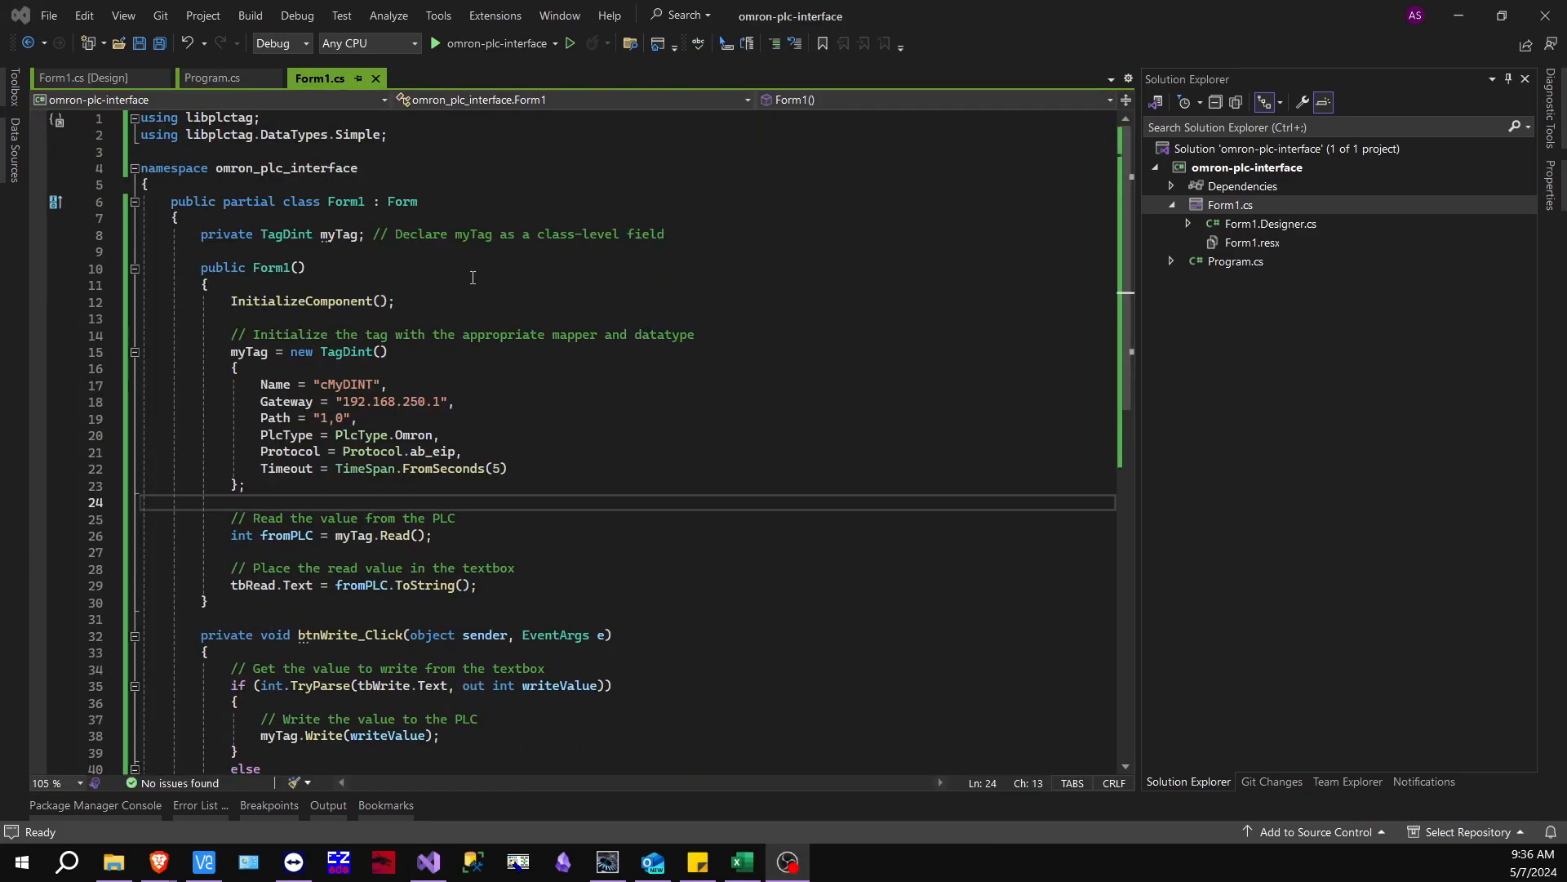
pyautogui.moveTo(393, 235)
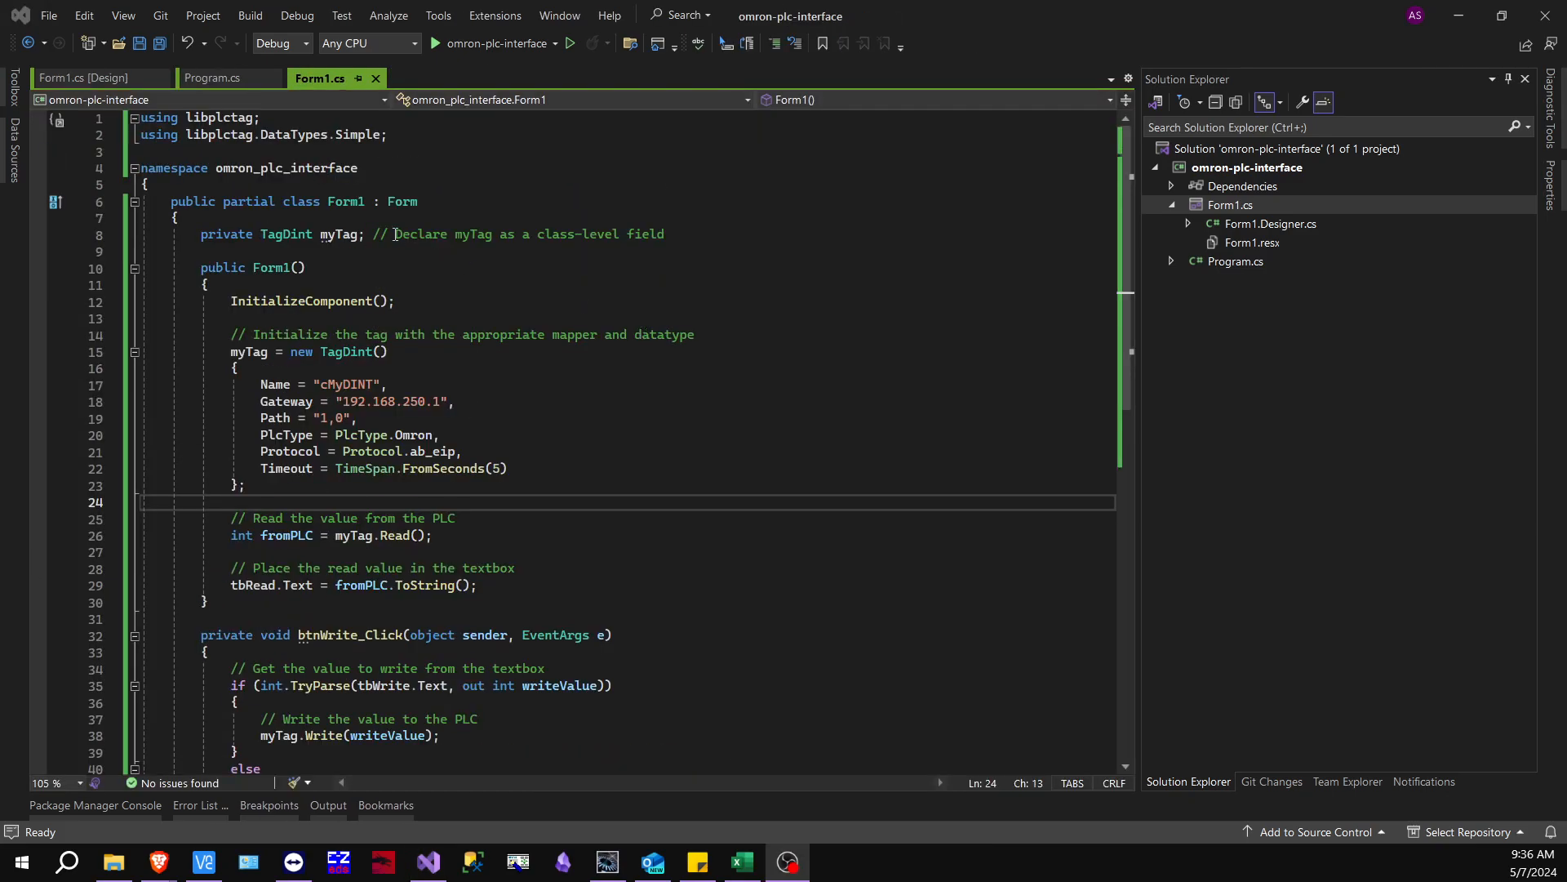
pyautogui.scroll(-3)
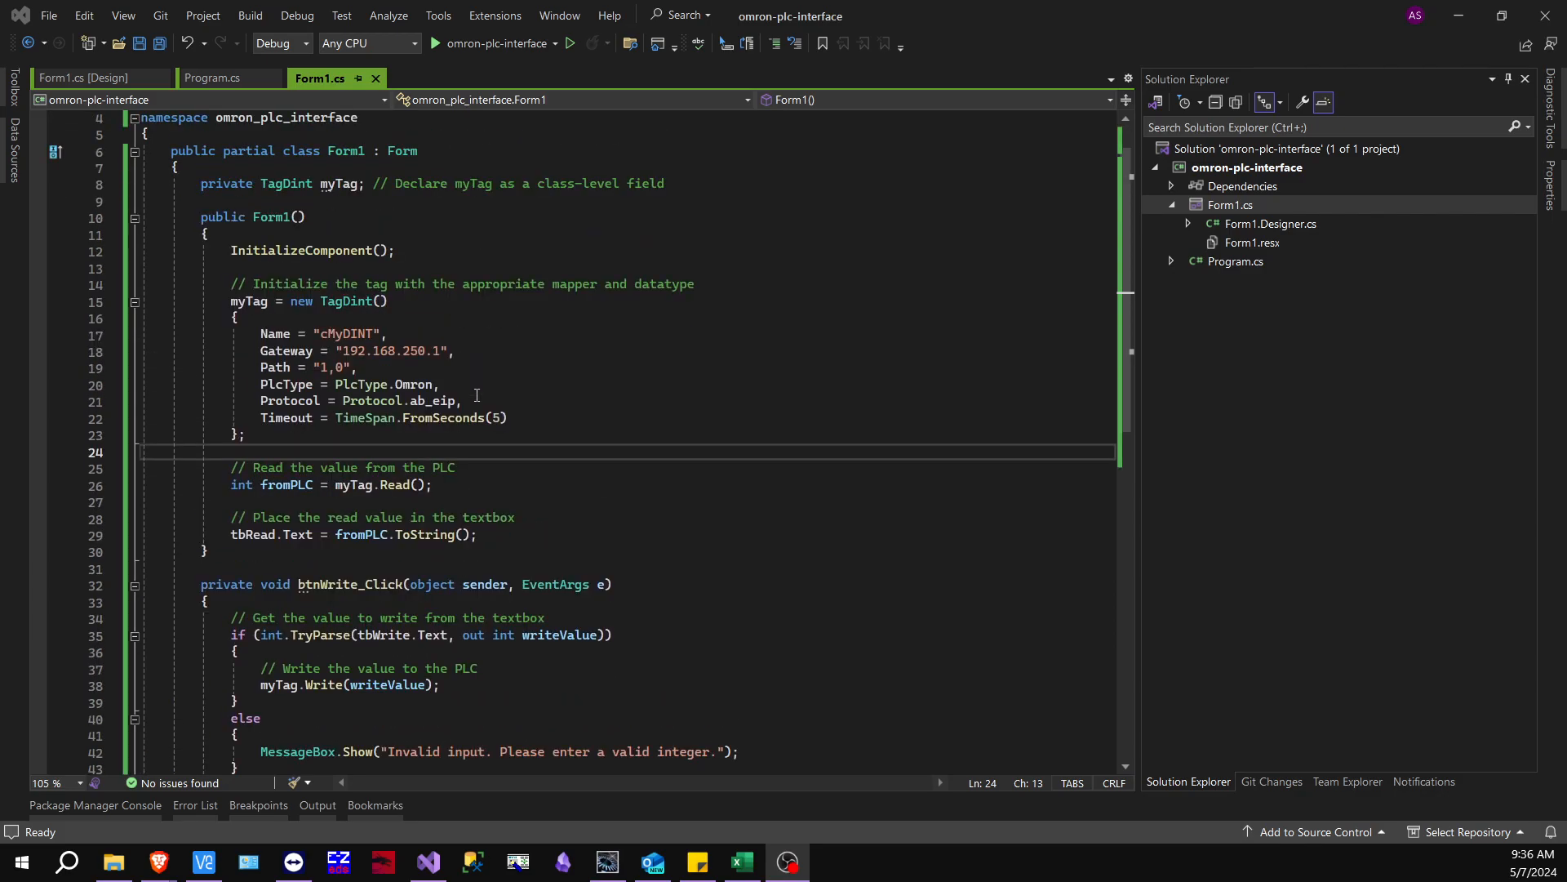
pyautogui.moveTo(230, 300); pyautogui.dragTo(246, 434)
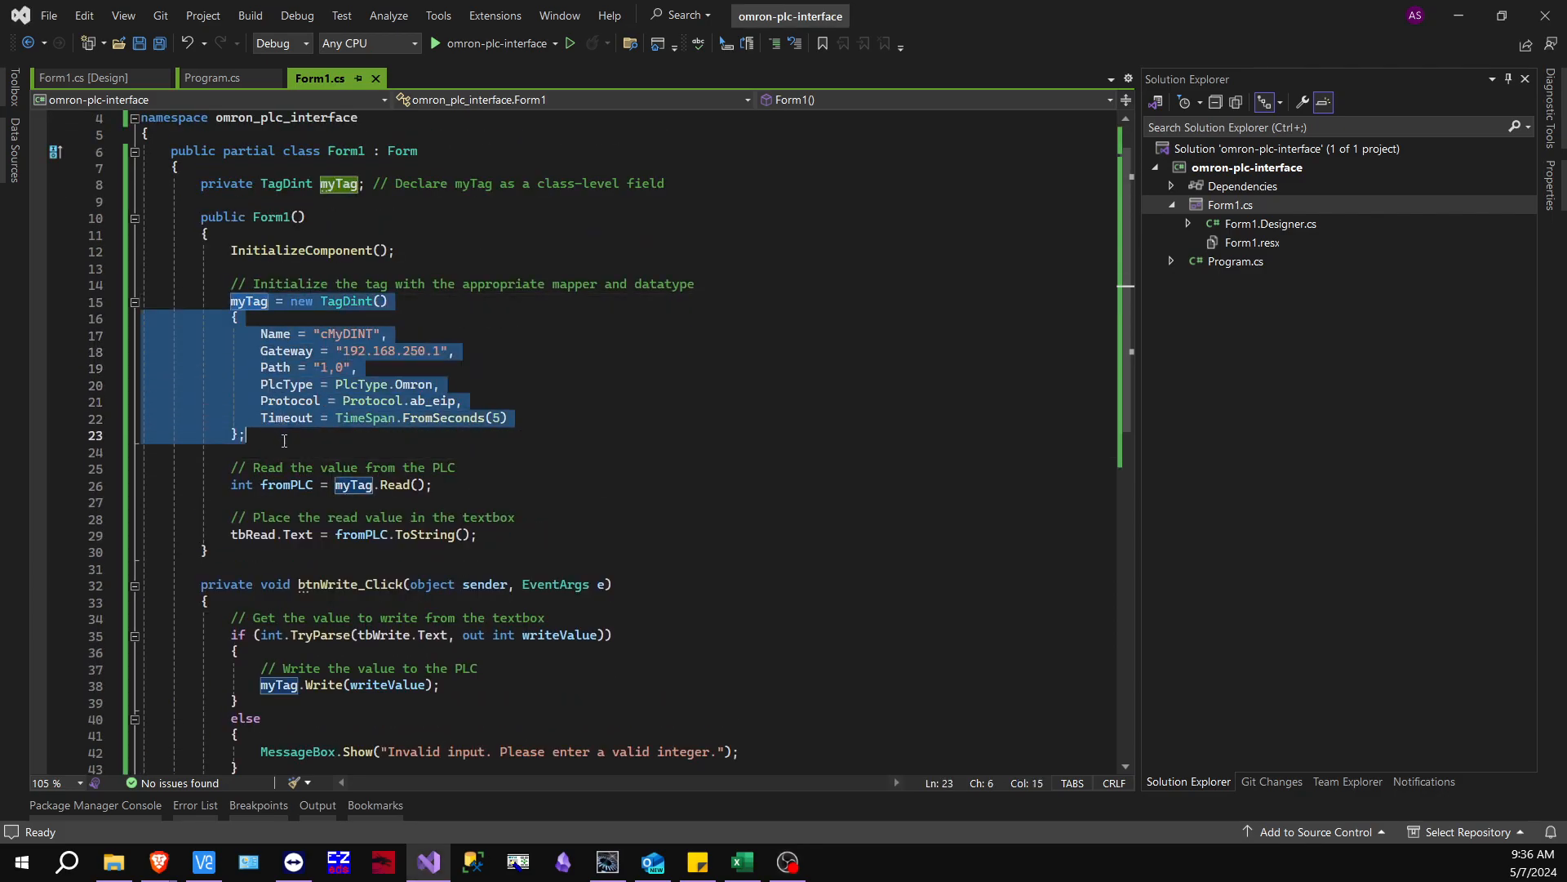
pyautogui.moveTo(510, 349)
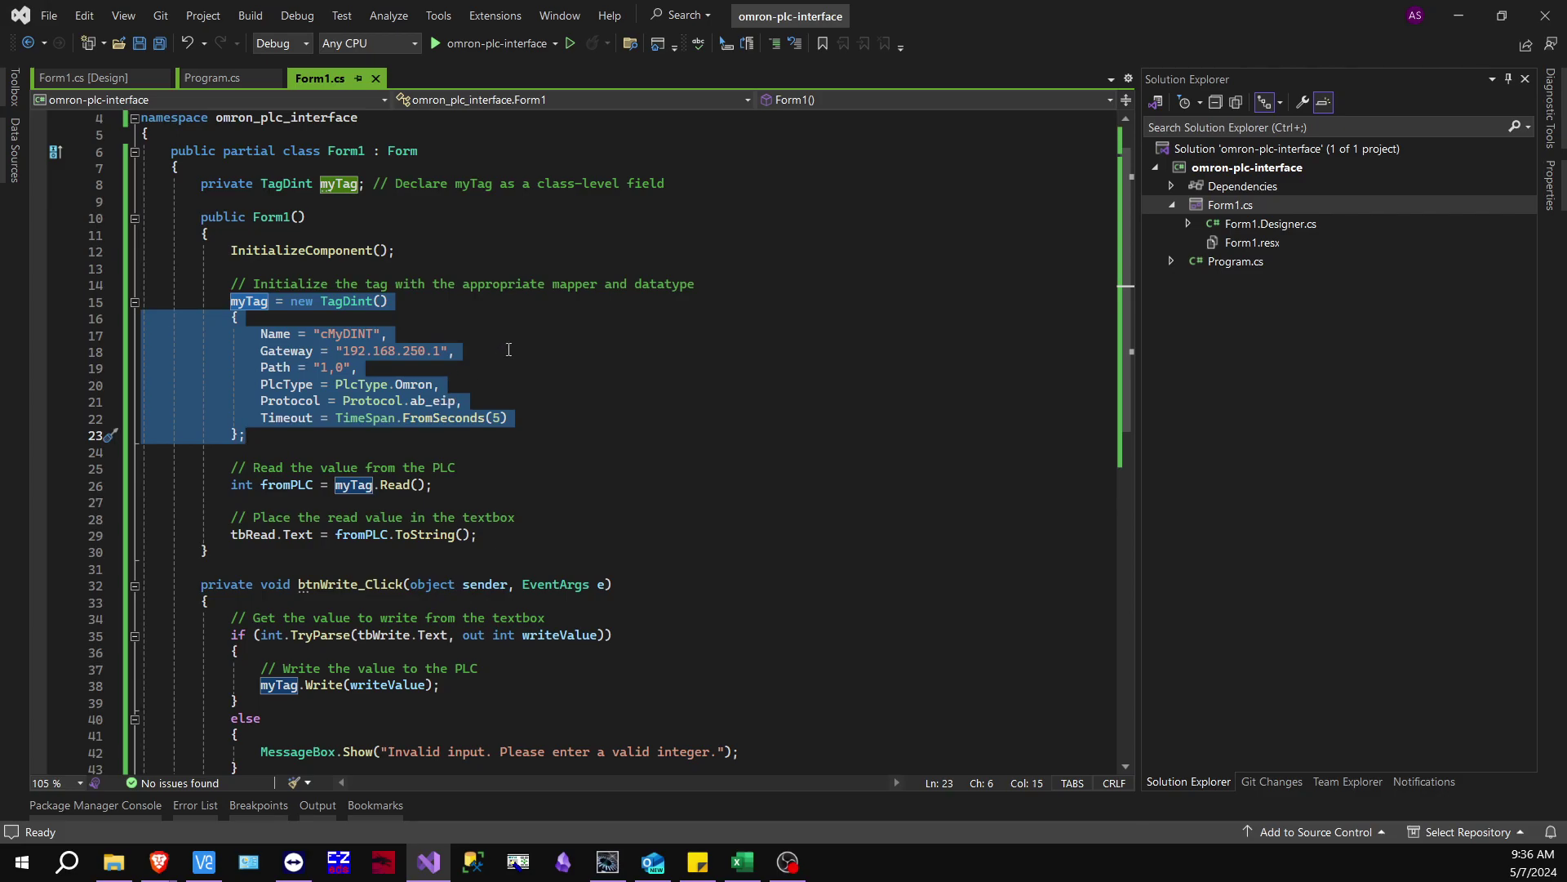
pyautogui.click(355, 300)
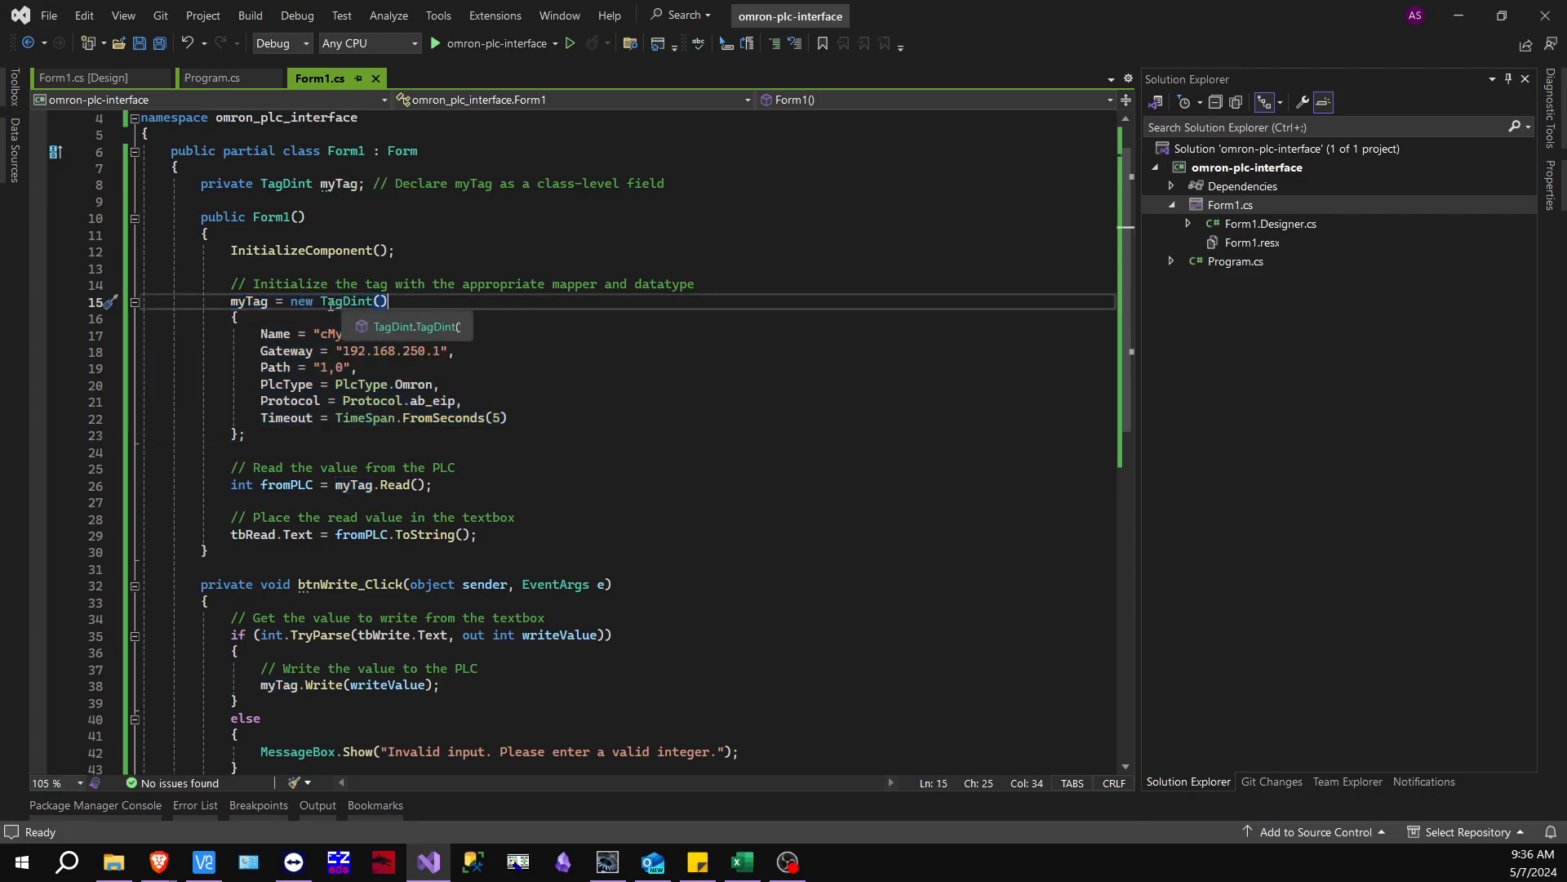
pyautogui.click(431, 303)
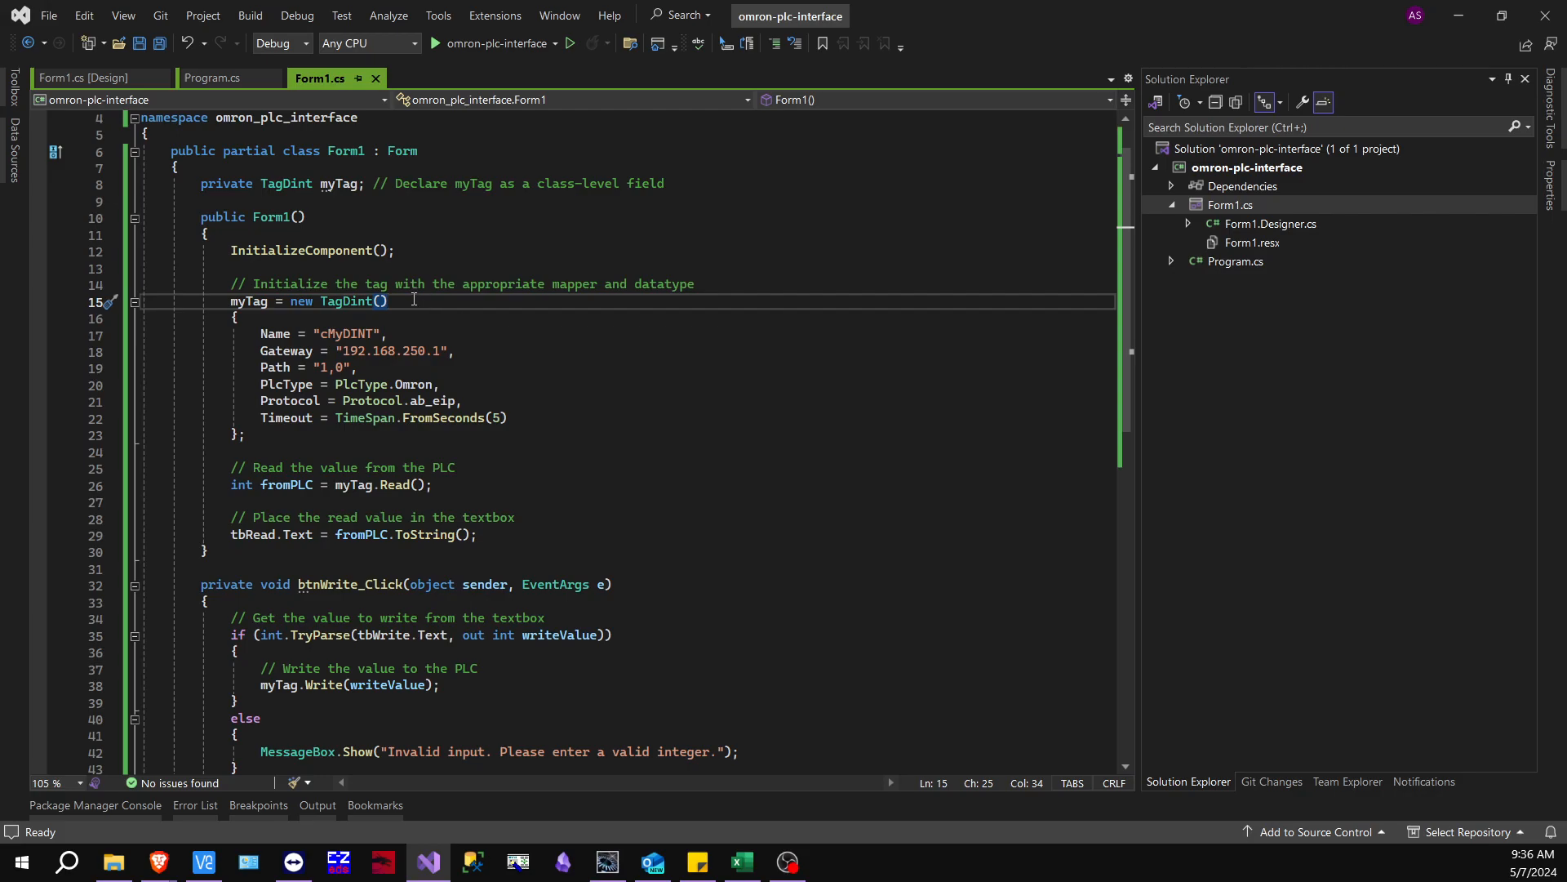
pyautogui.moveTo(331, 333)
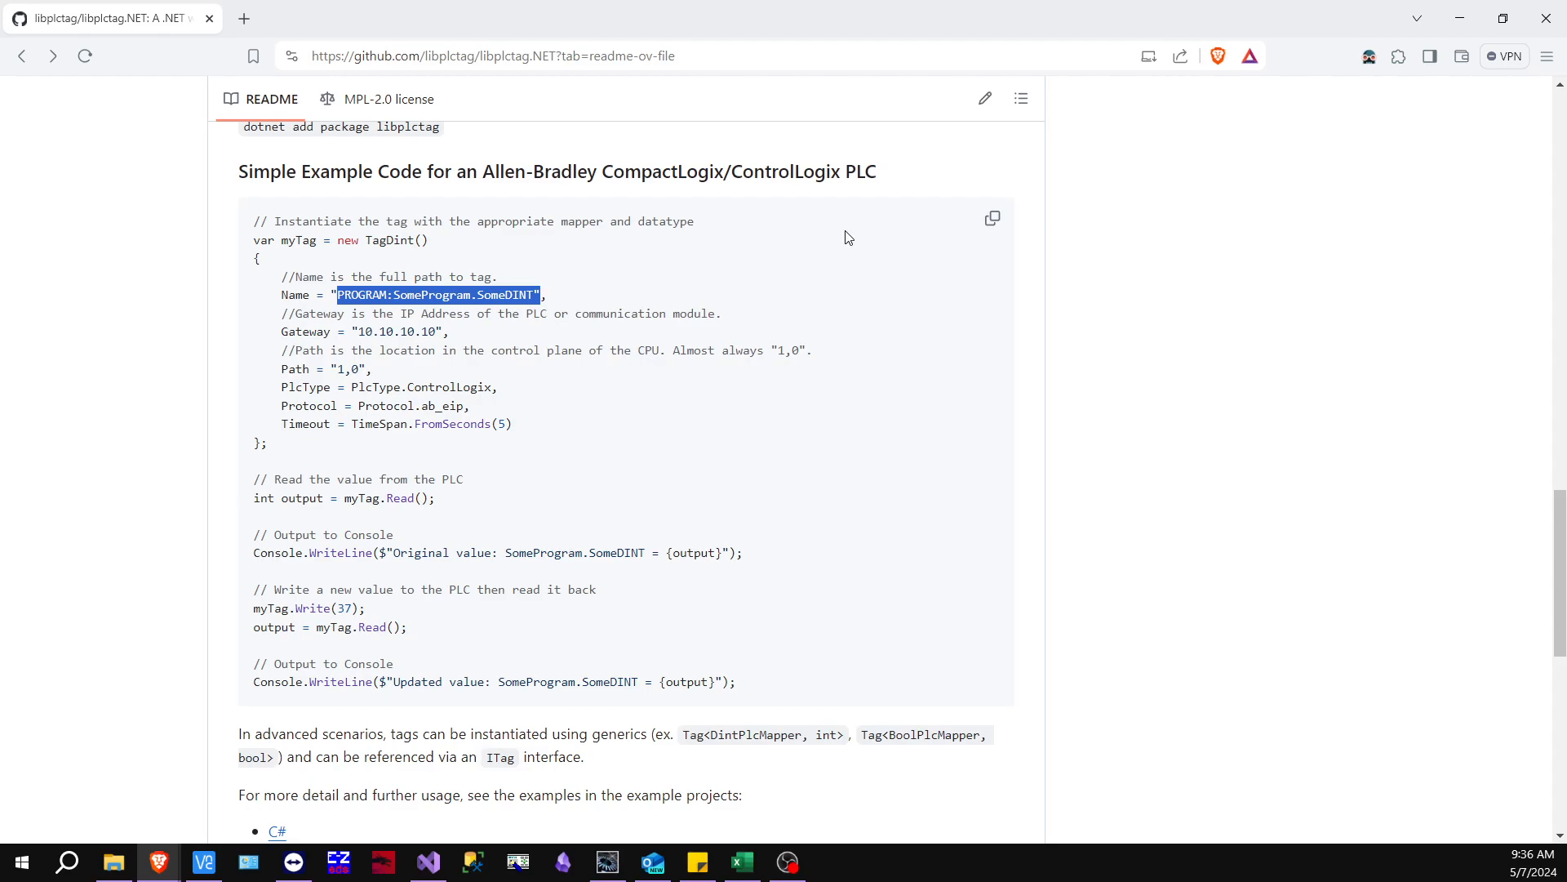
pyautogui.moveTo(1459, 18)
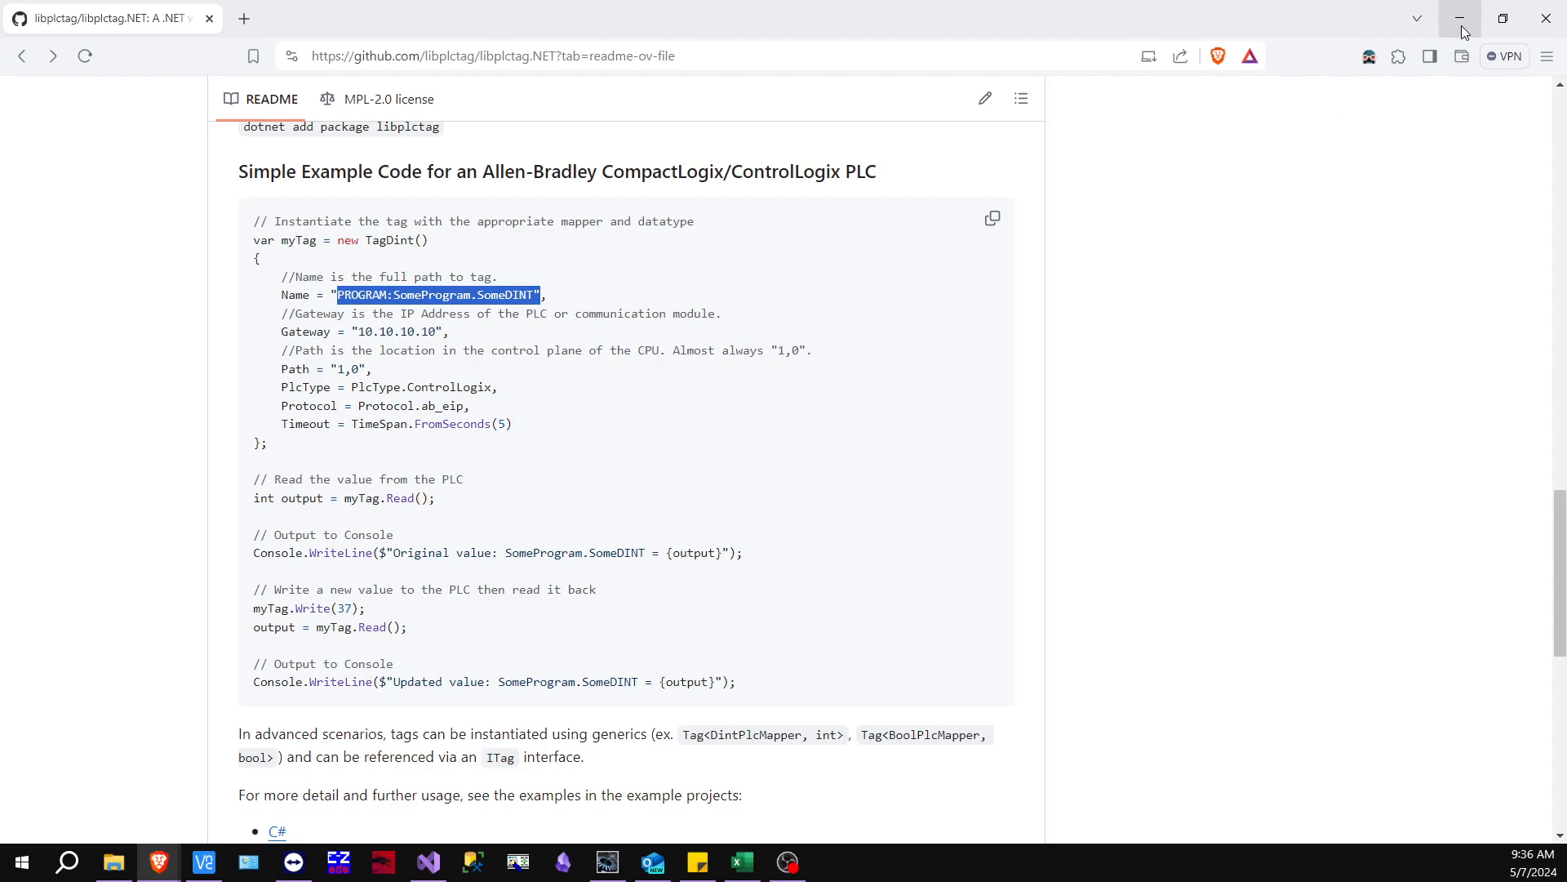
pyautogui.click(426, 862)
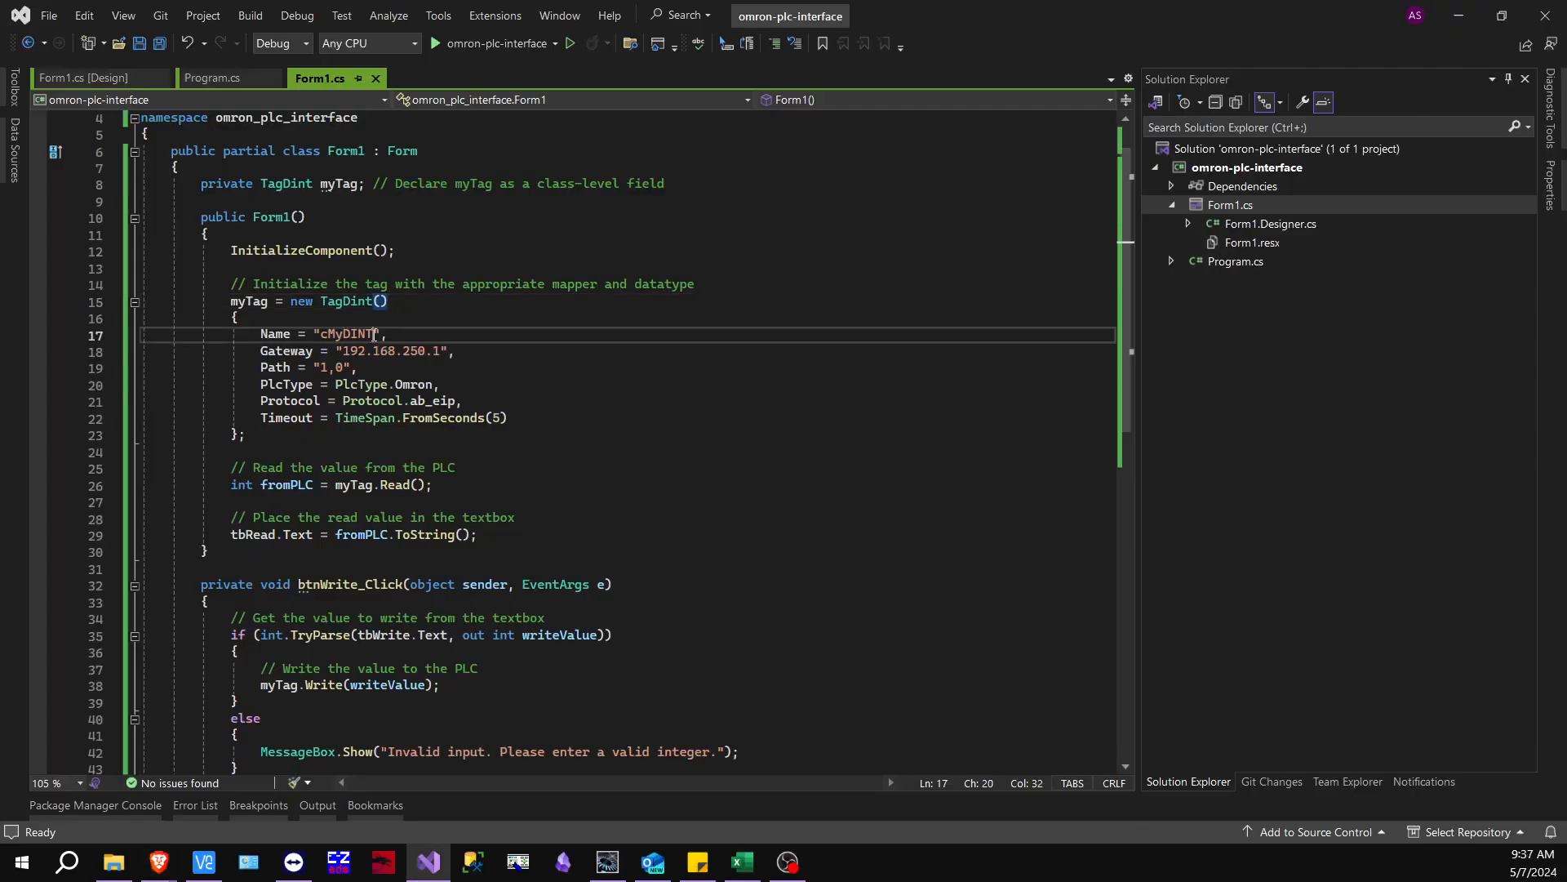
# Select the tag name cMyDINT in Form1.cs and bring up the matching Sysmac Studio PLC project
pyautogui.doubleClick(346, 333)
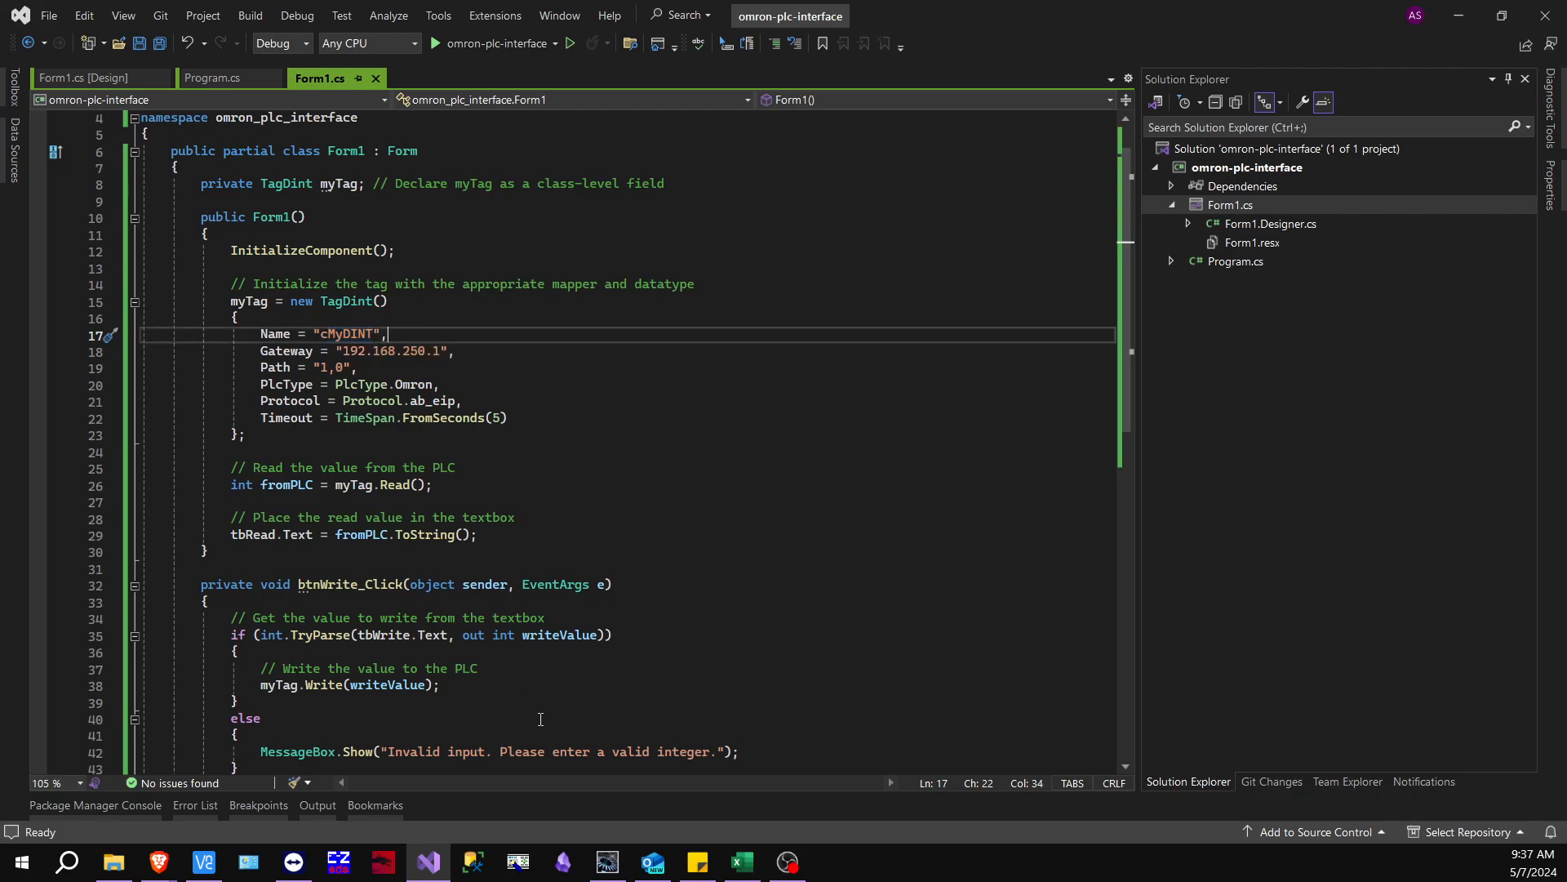
pyautogui.click(607, 862)
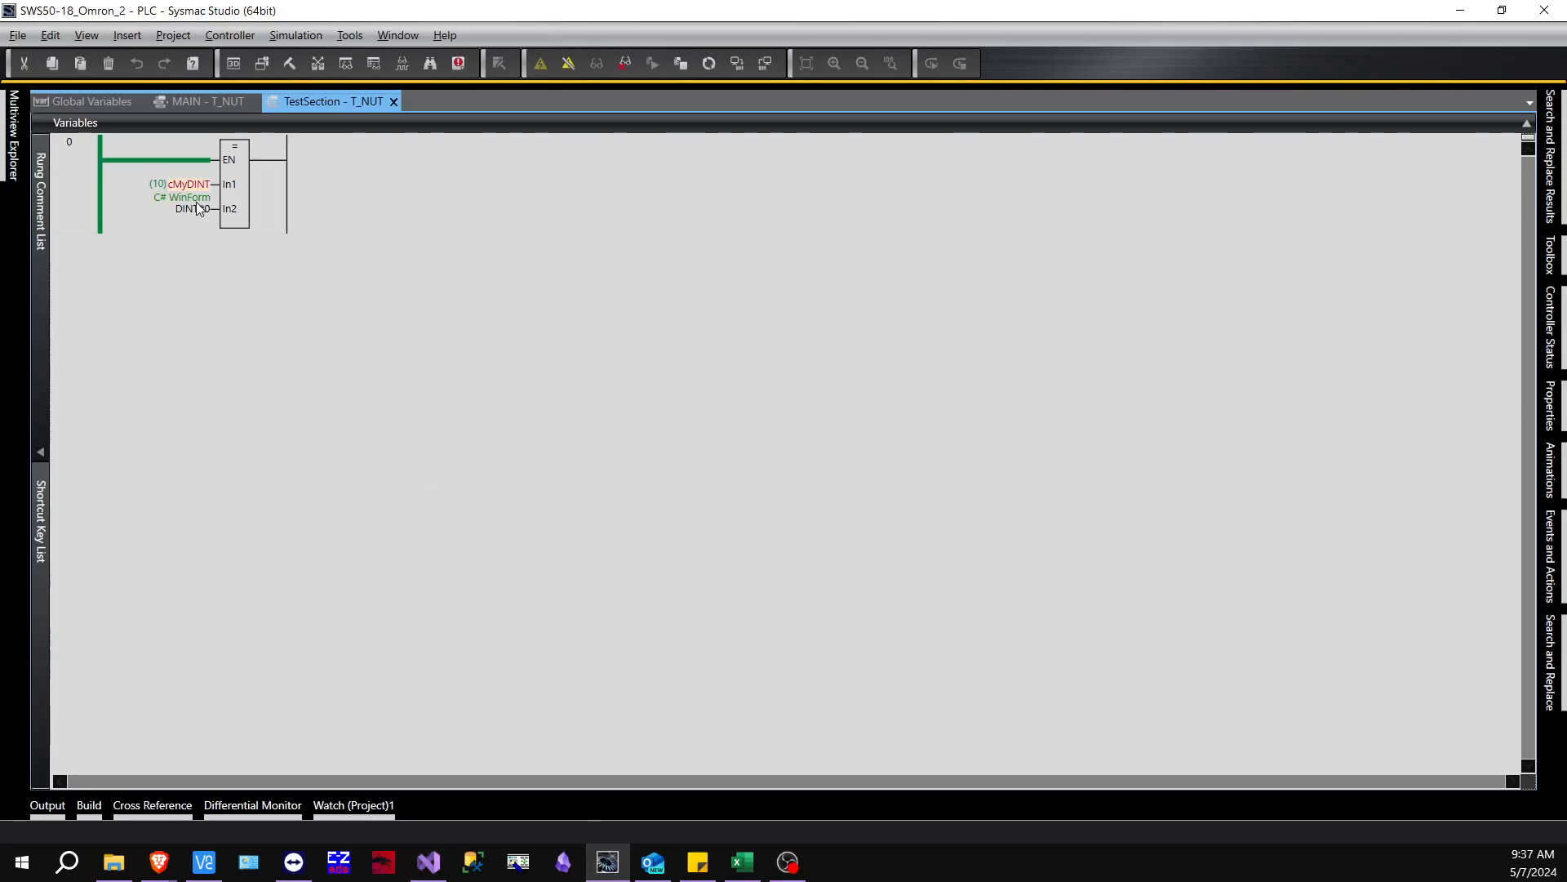
pyautogui.moveTo(188, 184)
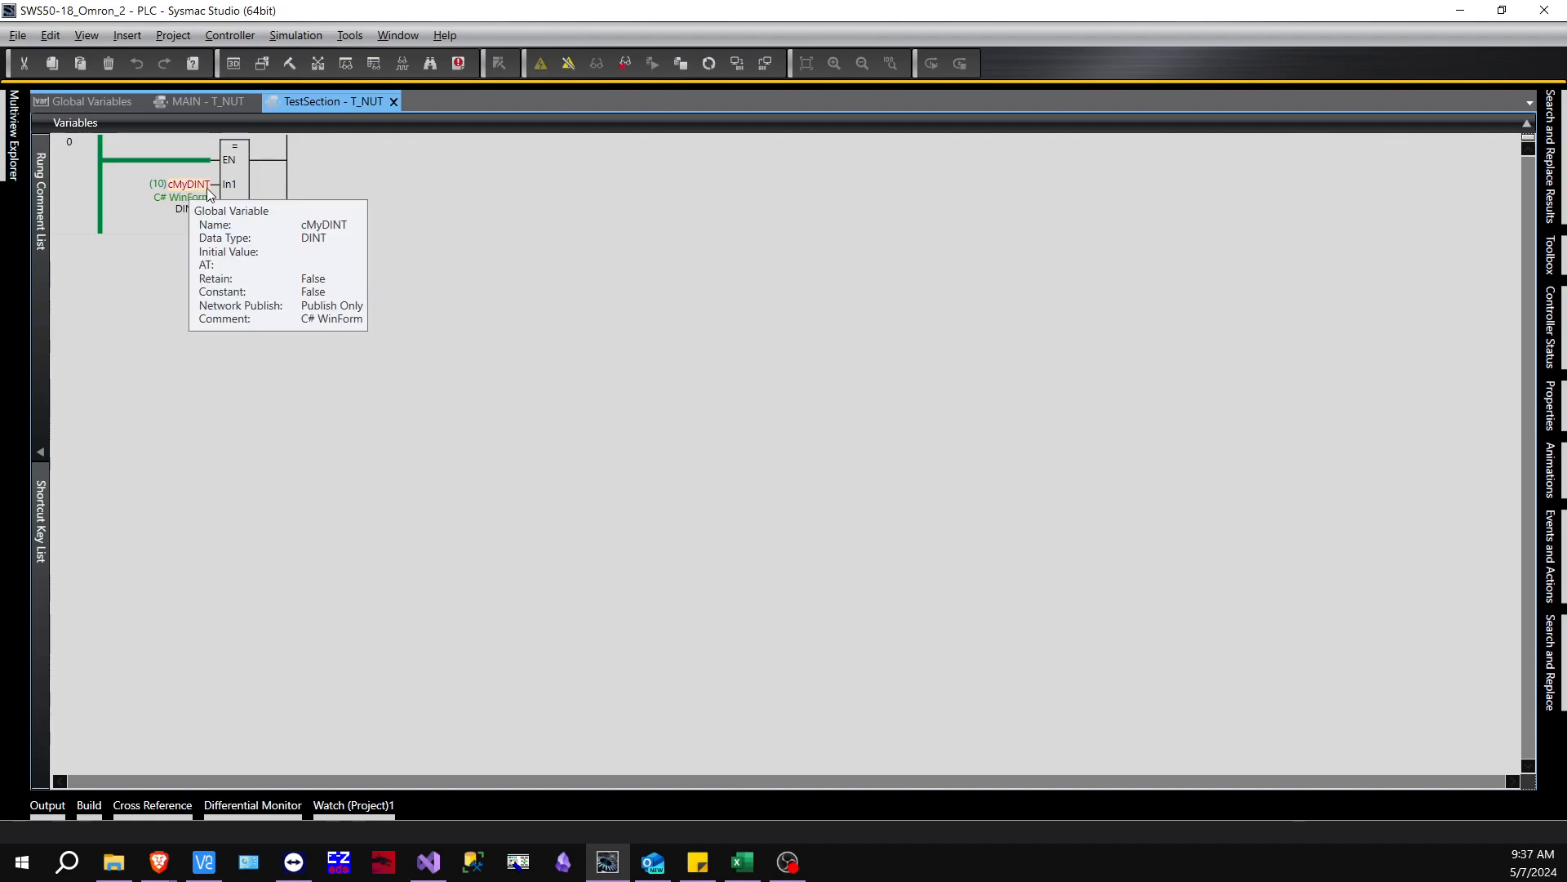
pyautogui.moveTo(198, 189)
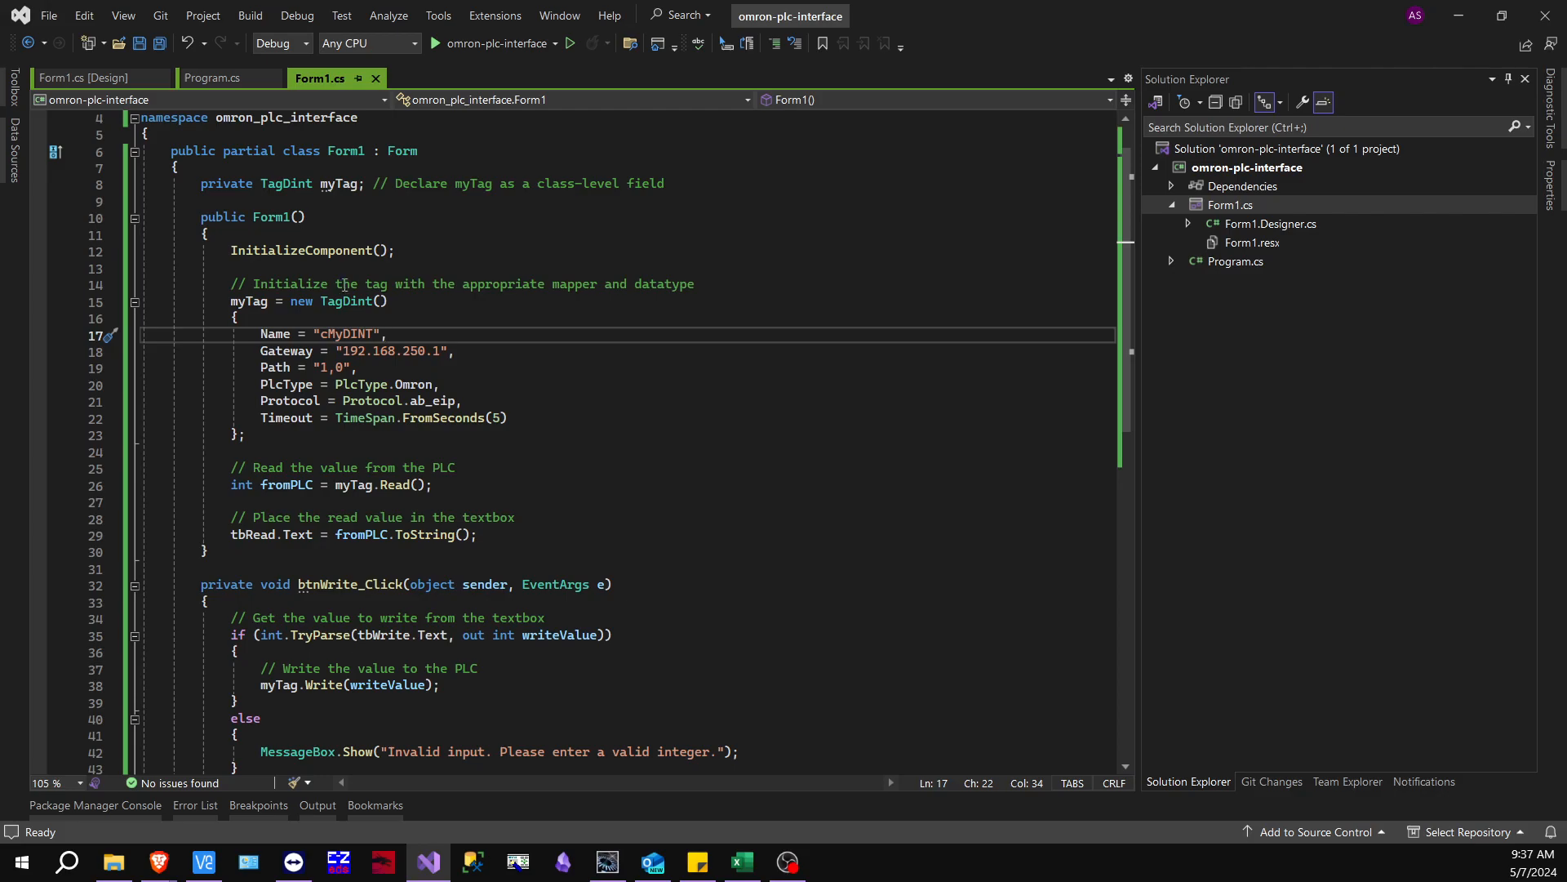
pyautogui.doubleClick(346, 333)
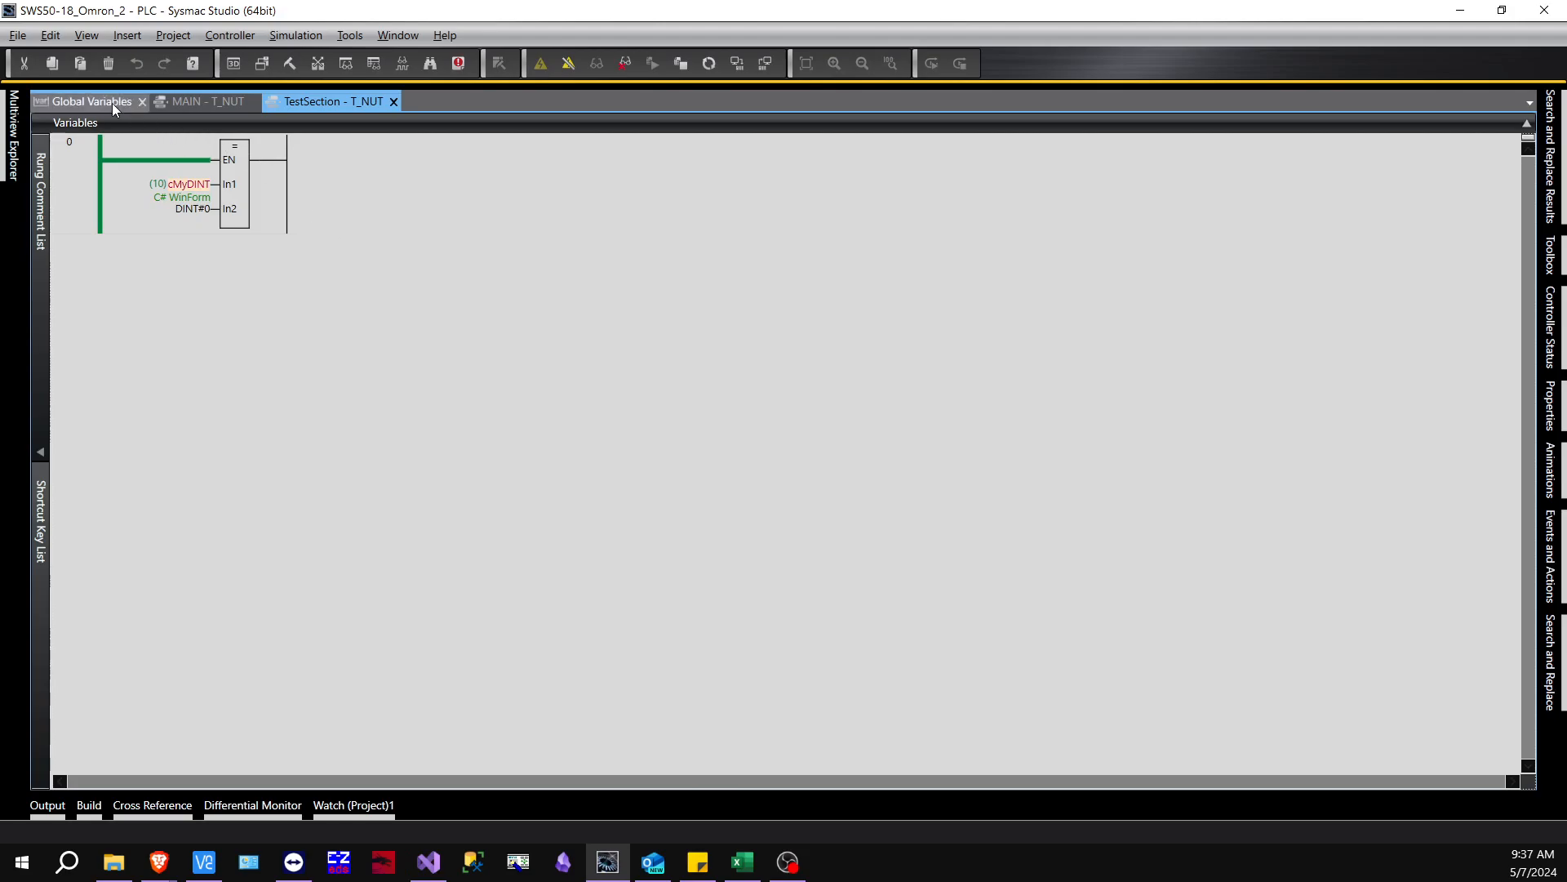
# Show cMyDINT in the Global Variables table as a DINT with Network Publish set to Publish Only
pyautogui.click(85, 101)
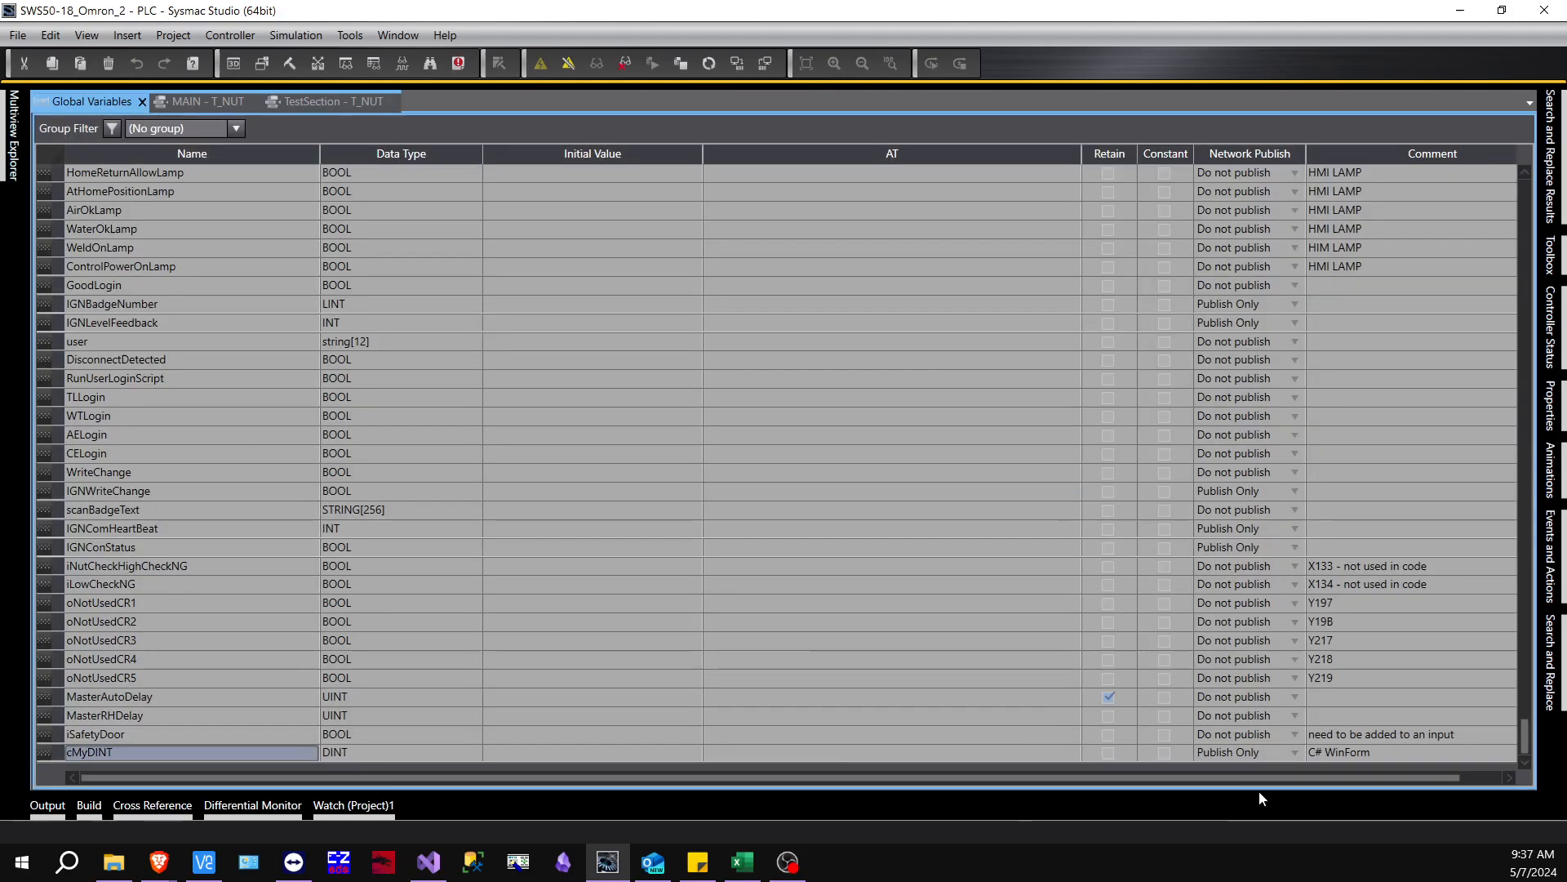
pyautogui.click(1247, 751)
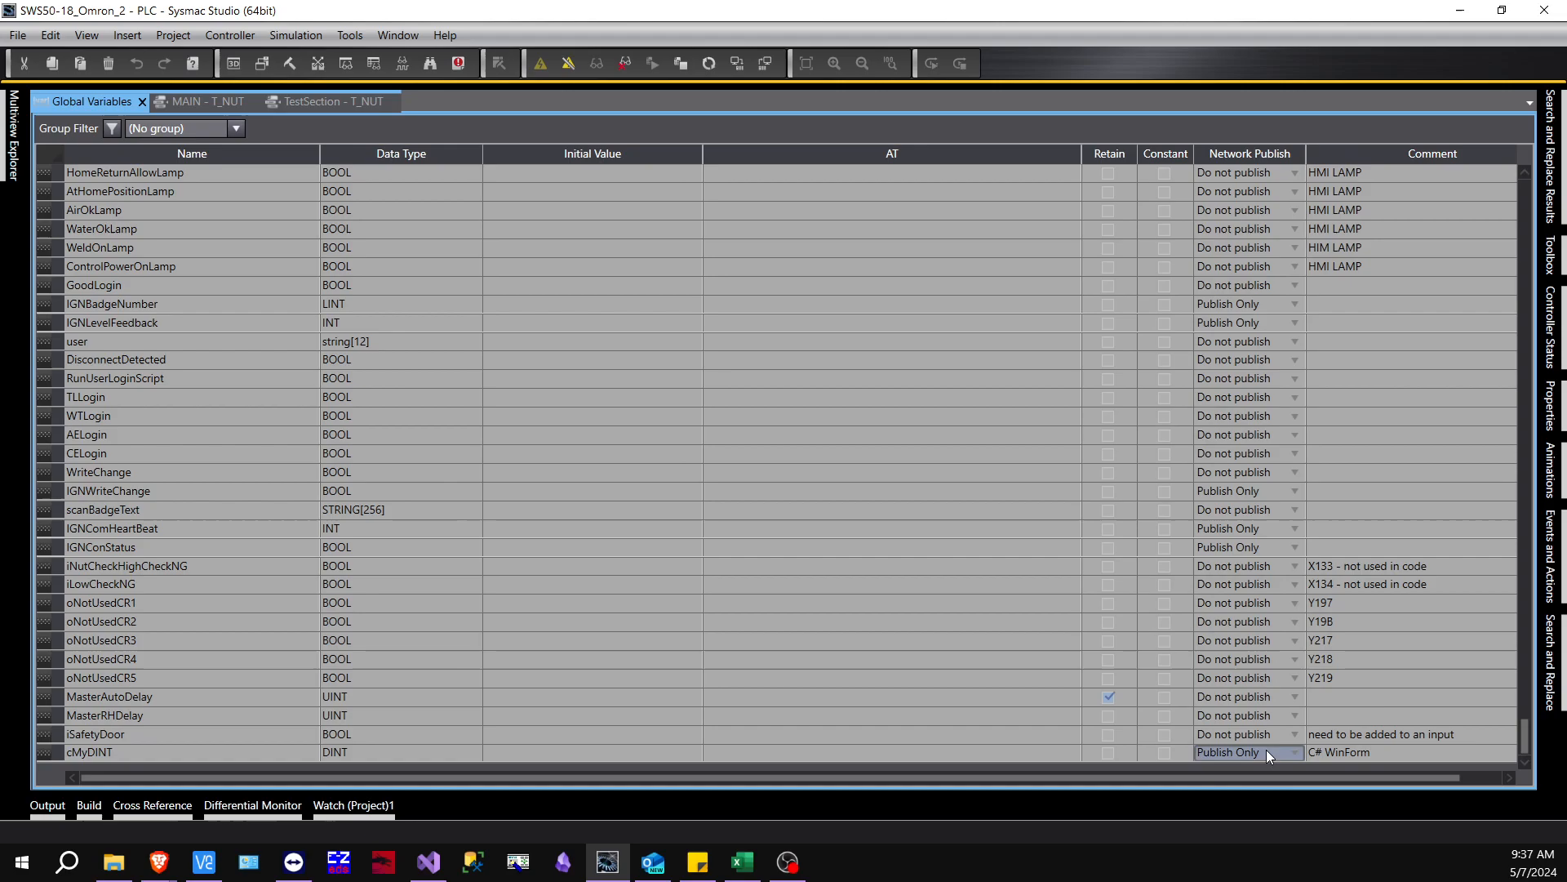
pyautogui.moveTo(1458, 15)
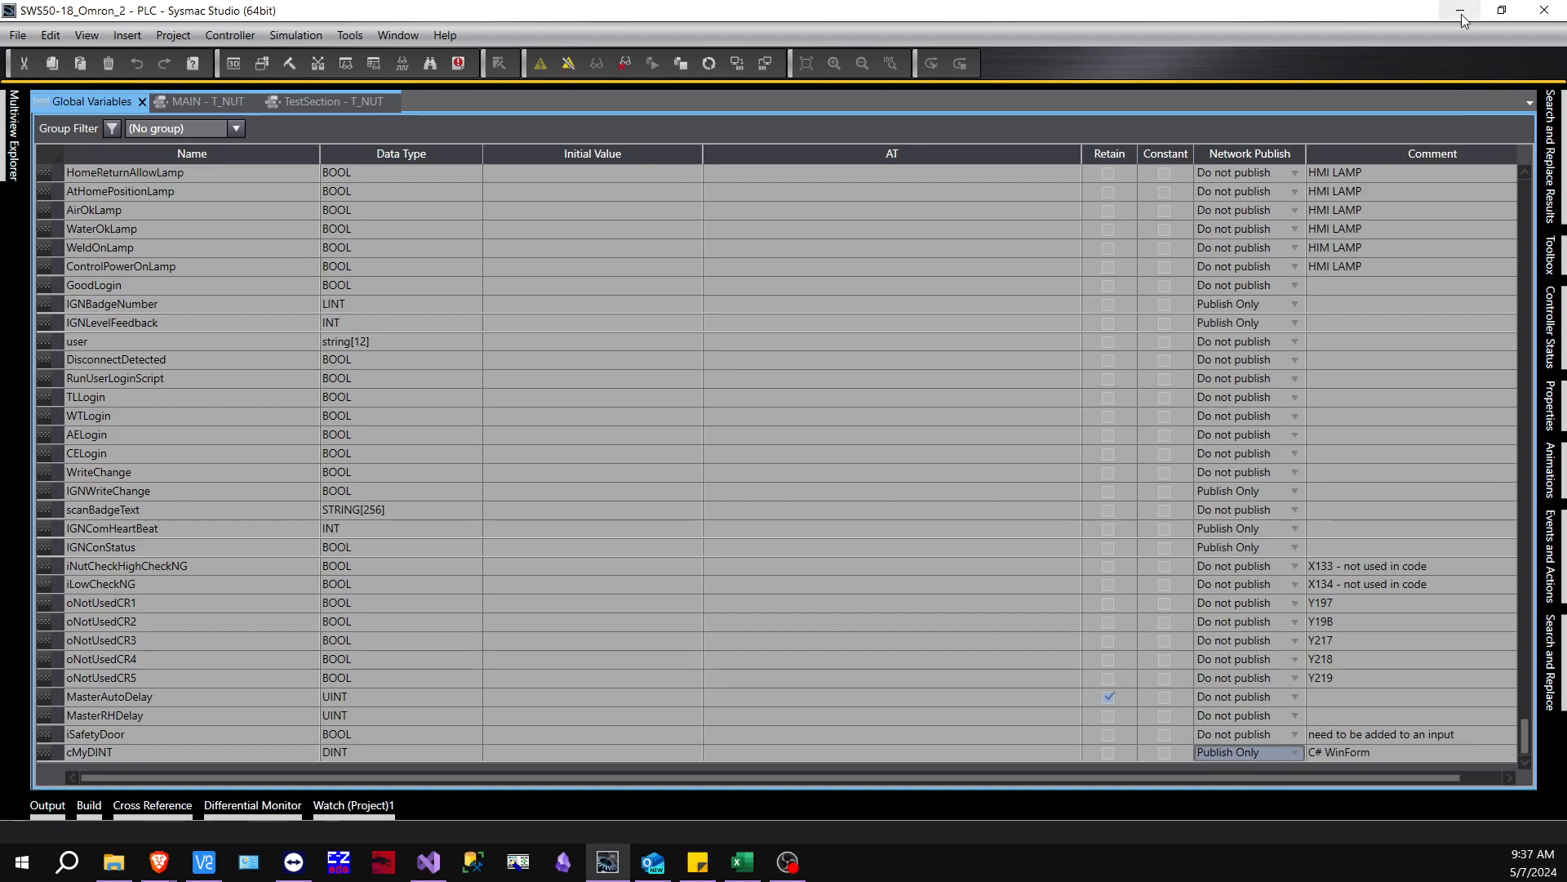
pyautogui.moveTo(973, 746)
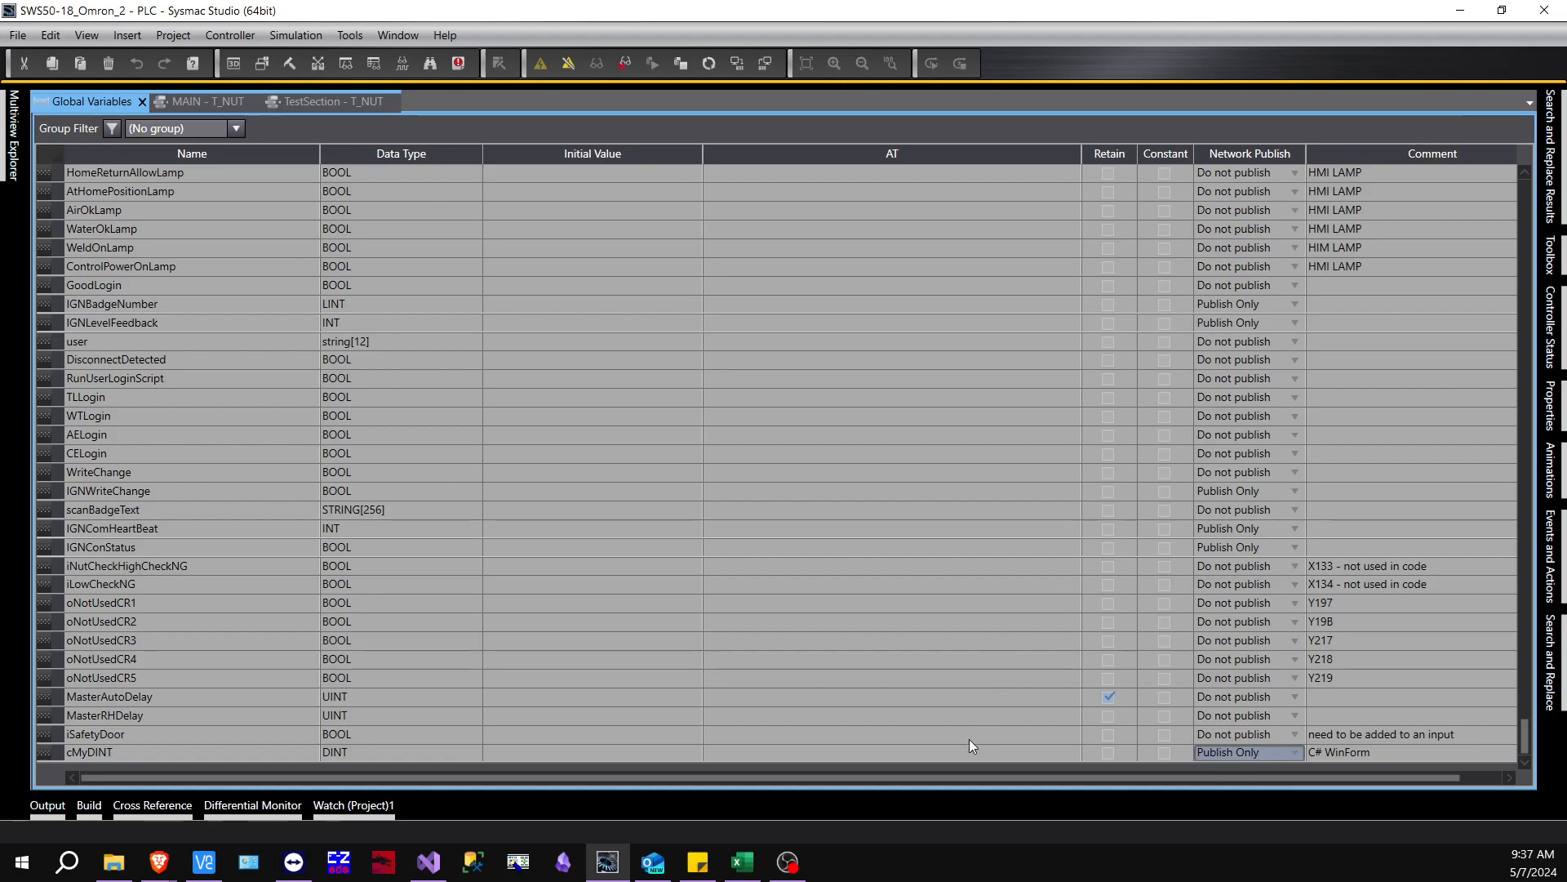
pyautogui.moveTo(1009, 763)
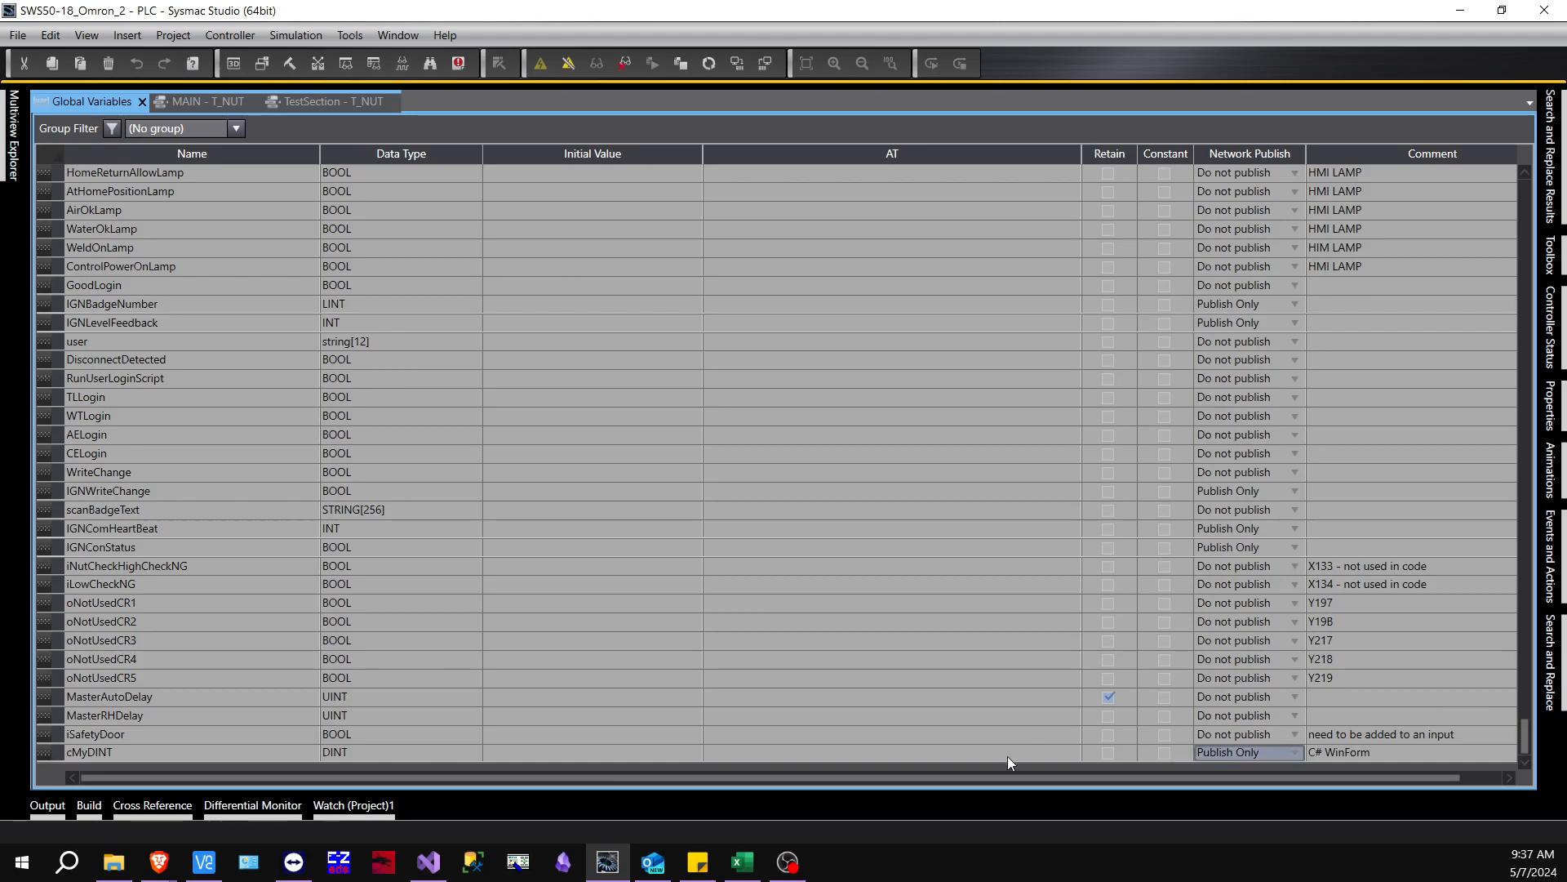
pyautogui.moveTo(1445, 18)
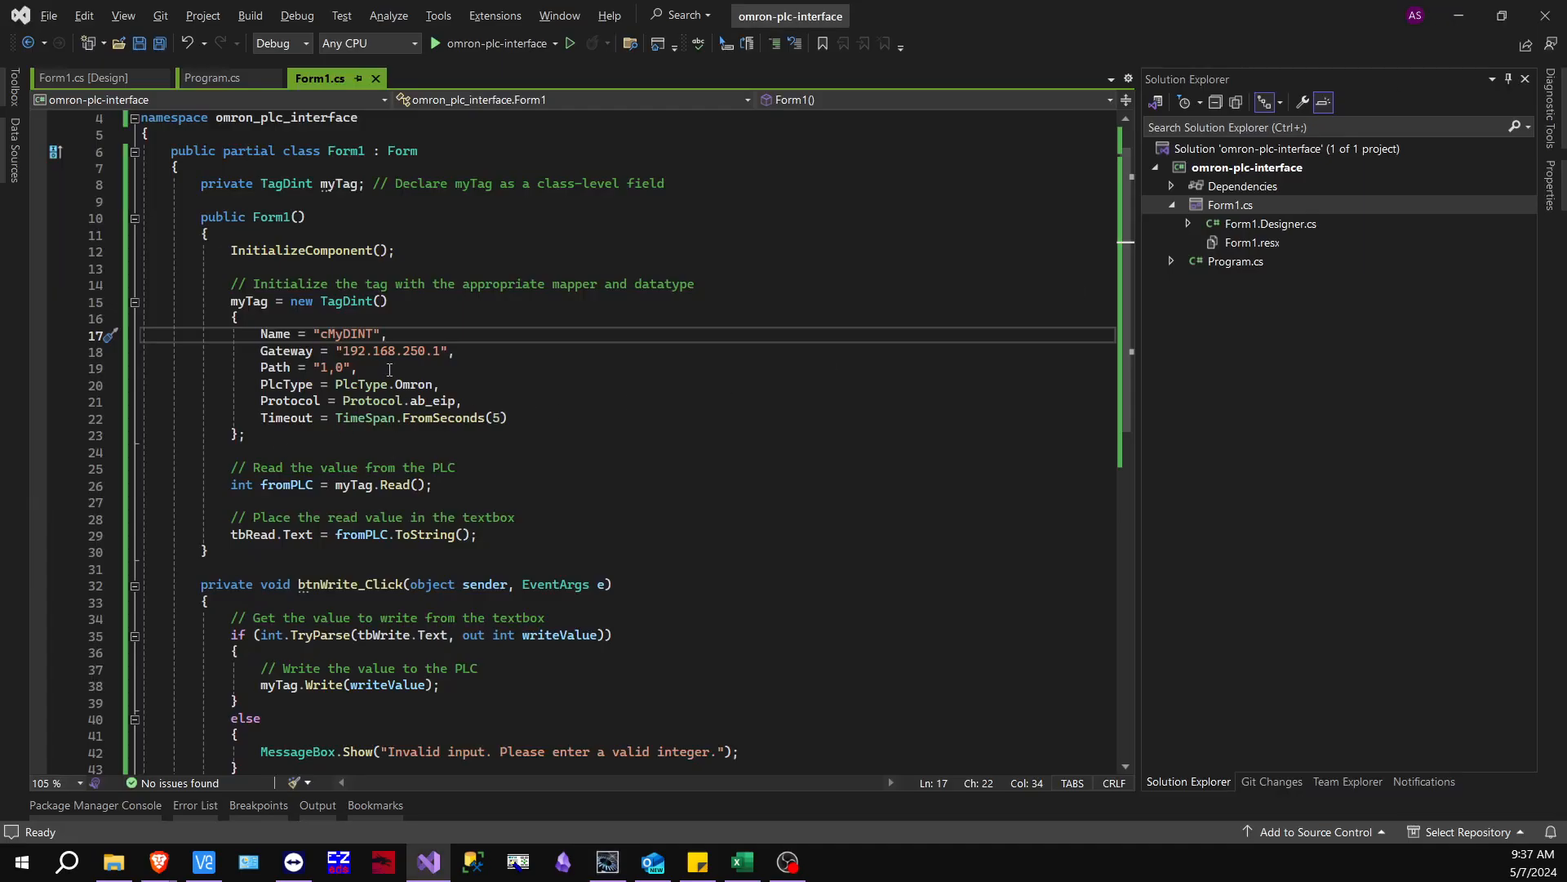
pyautogui.moveTo(382, 351)
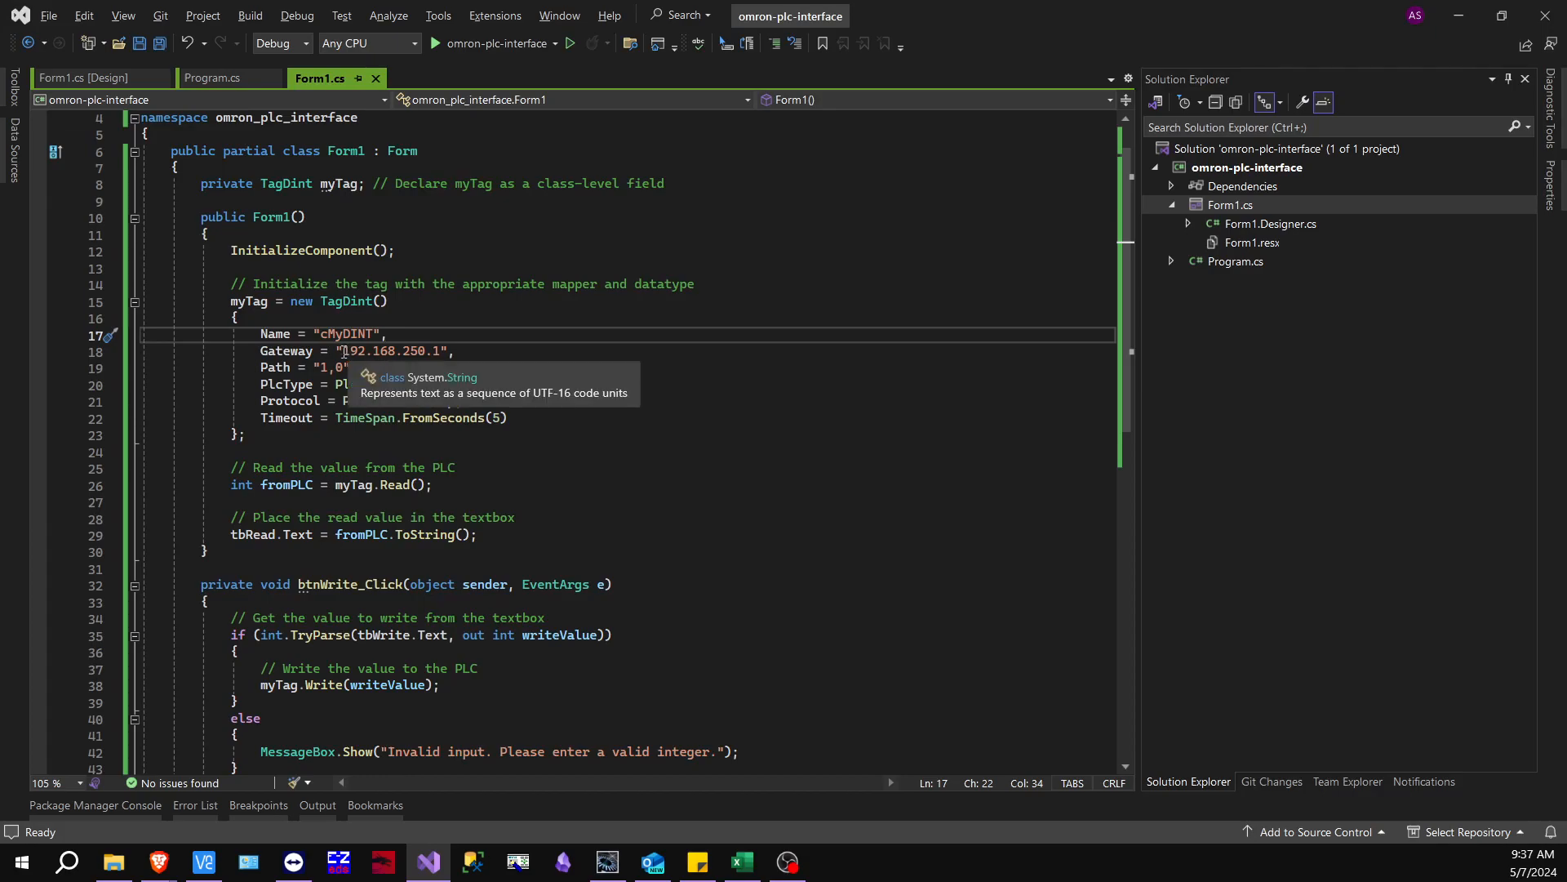
# Check the gateway IP, then delete and re-enter Omron as the PlcType via IntelliSense
pyautogui.doubleClick(388, 351)
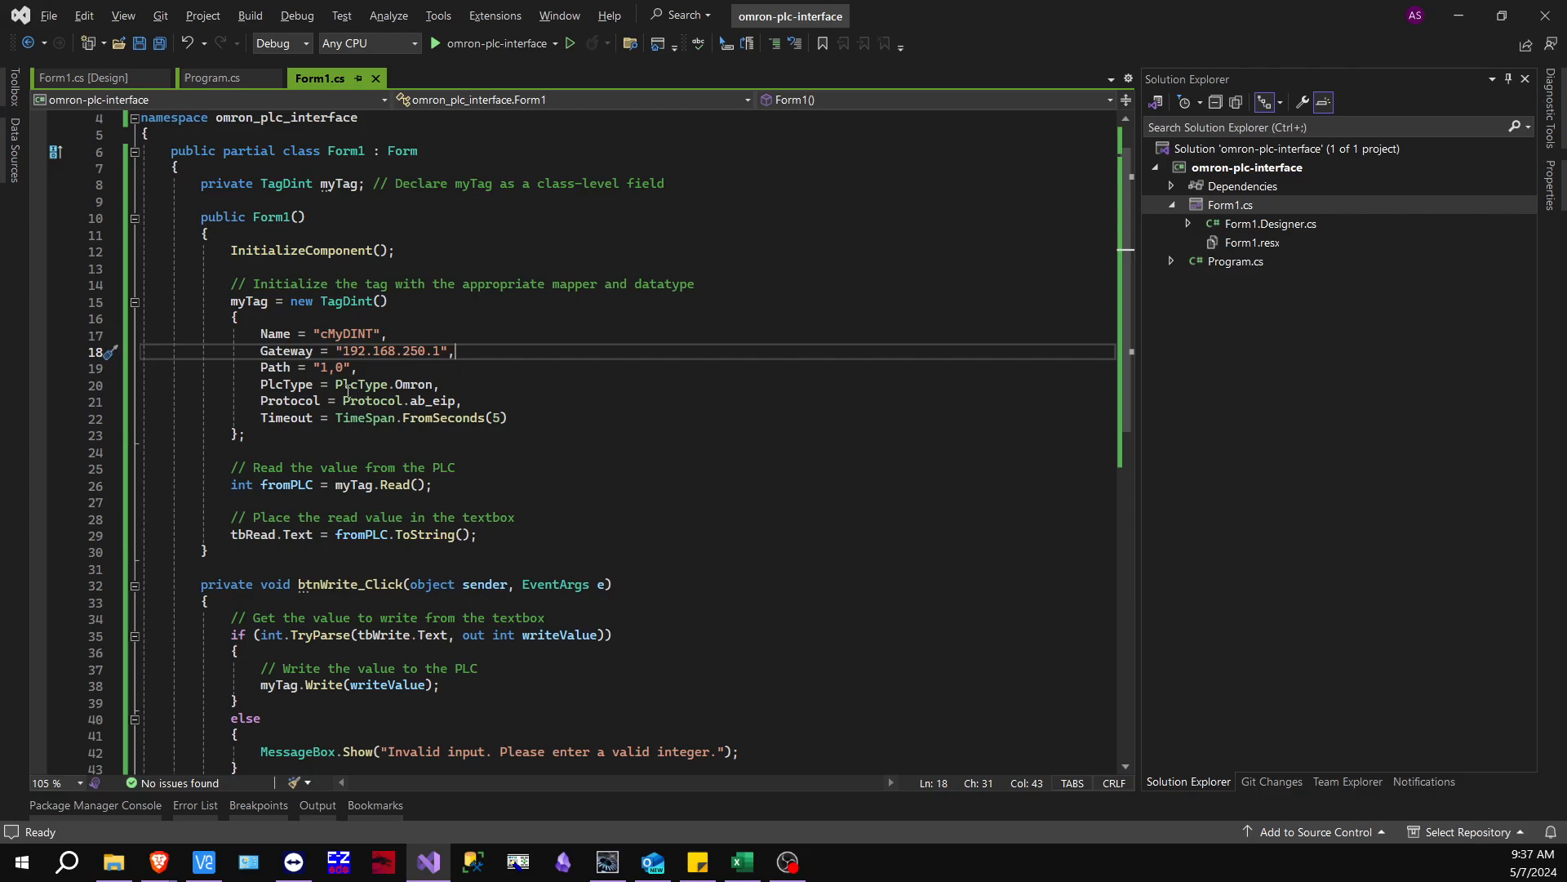
pyautogui.doubleClick(414, 384)
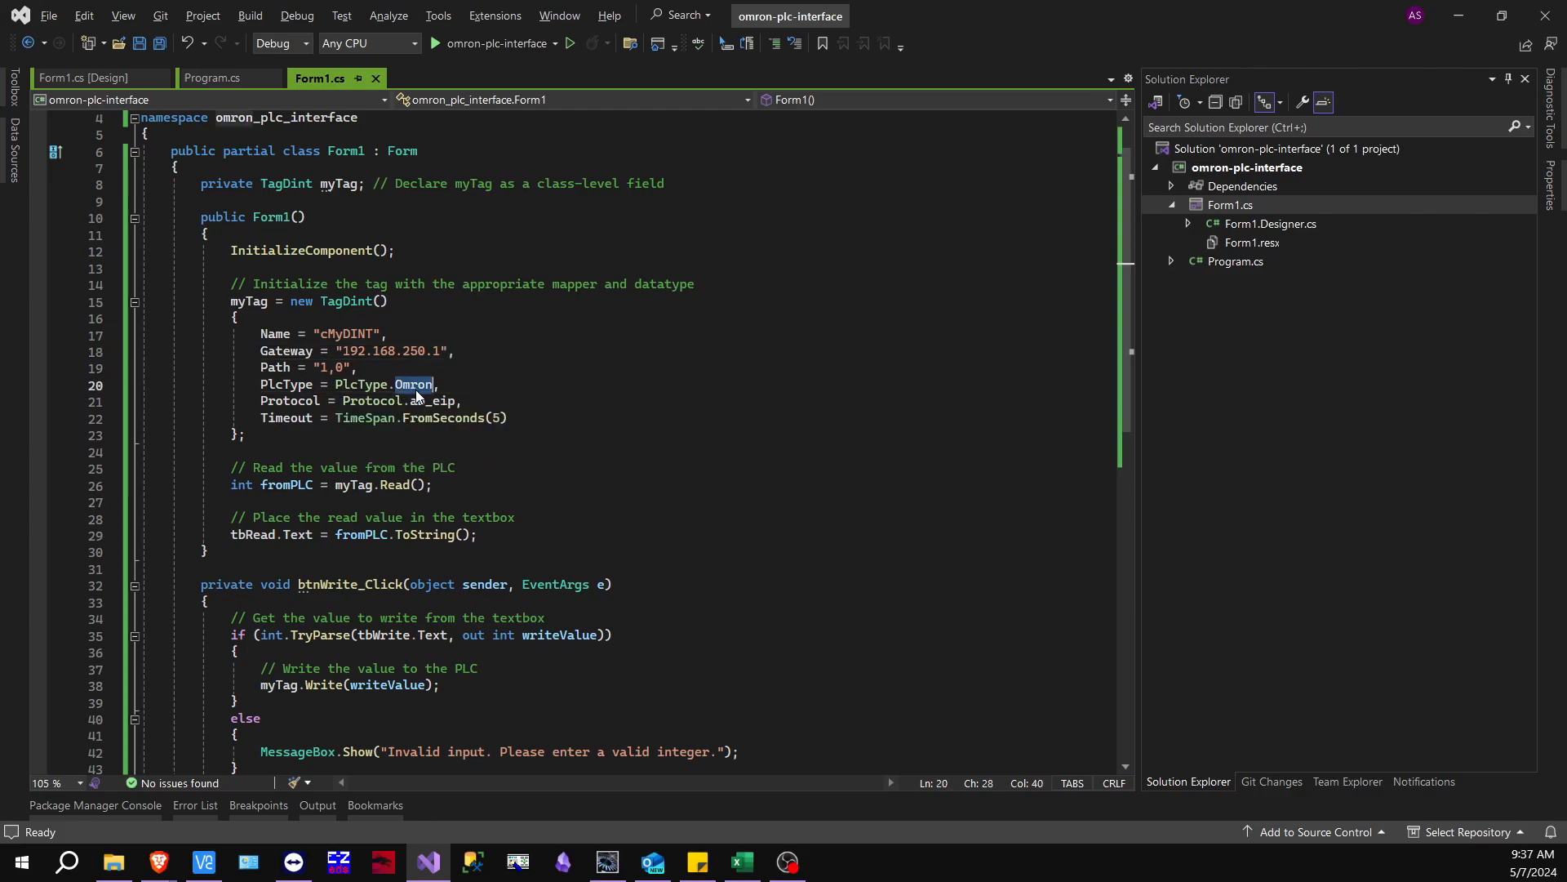
pyautogui.press('Delete')
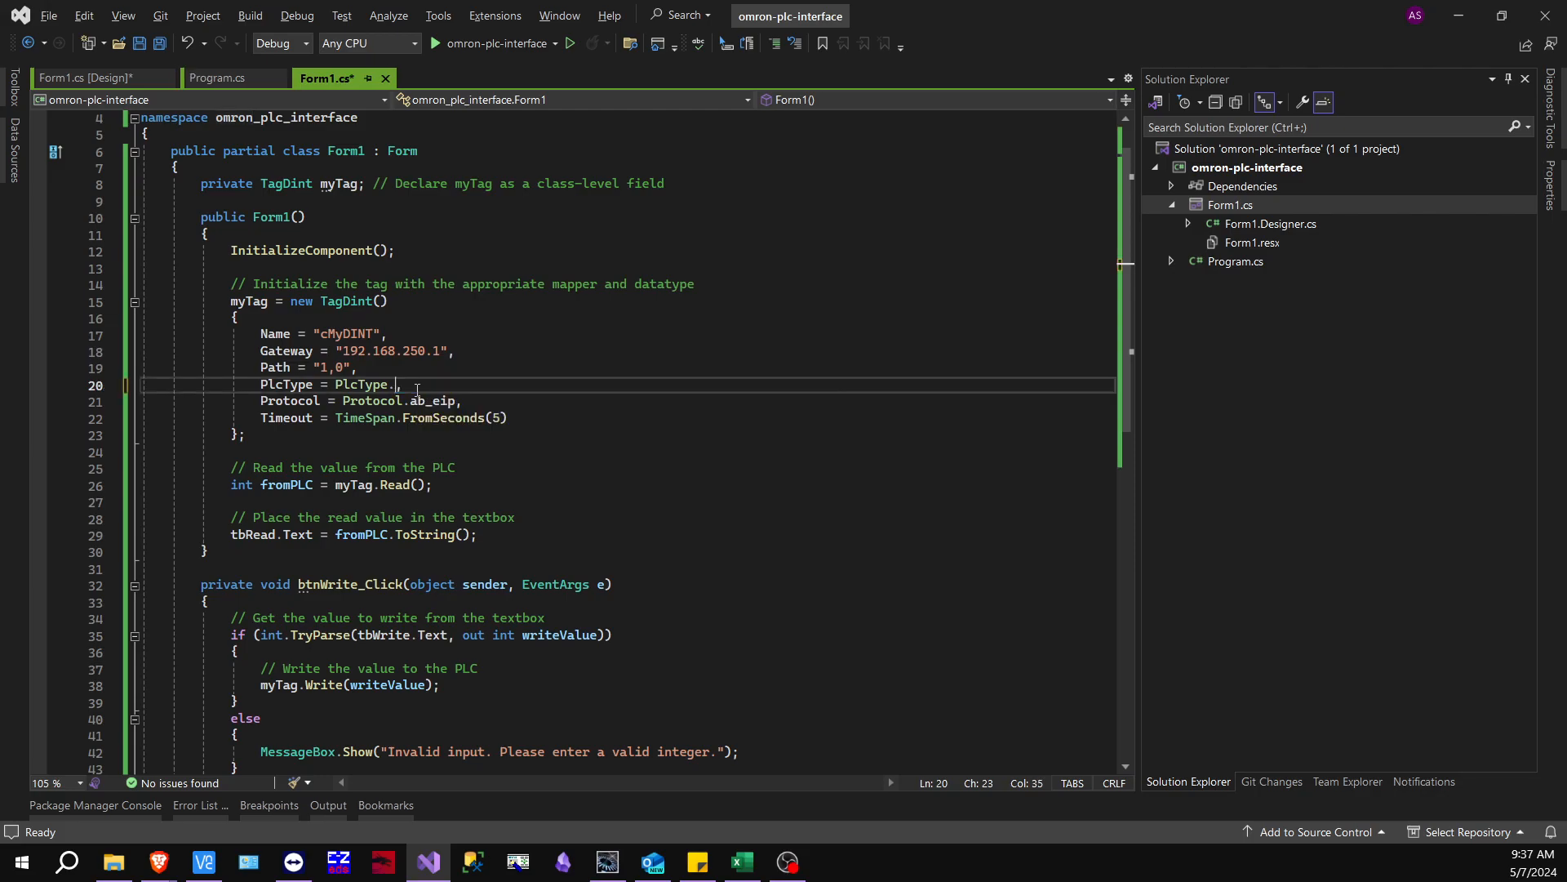
pyautogui.write('.')
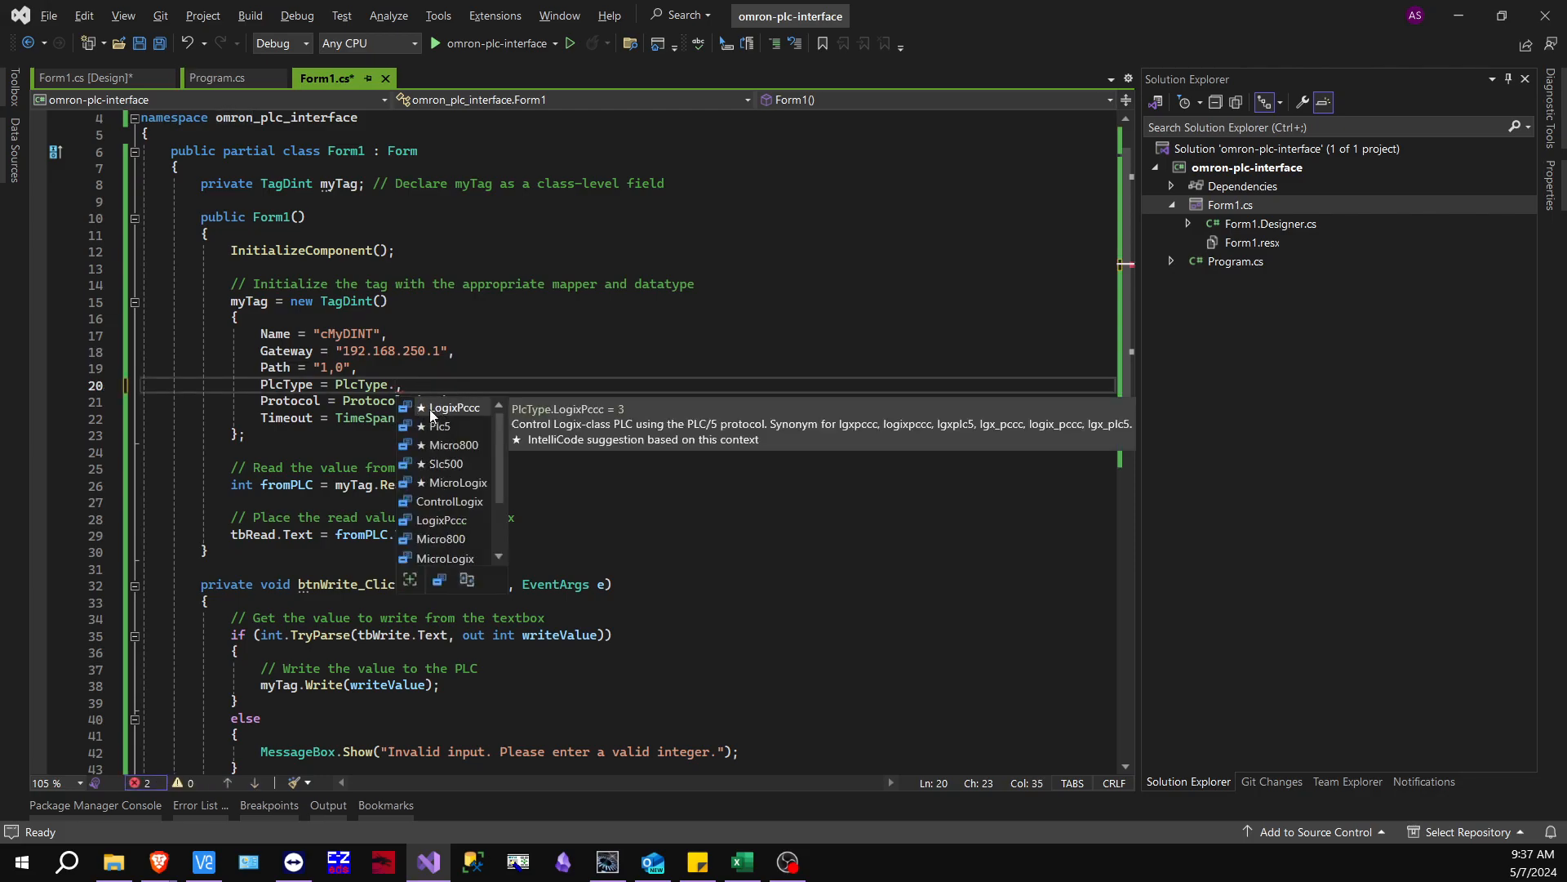
pyautogui.write('Omron')
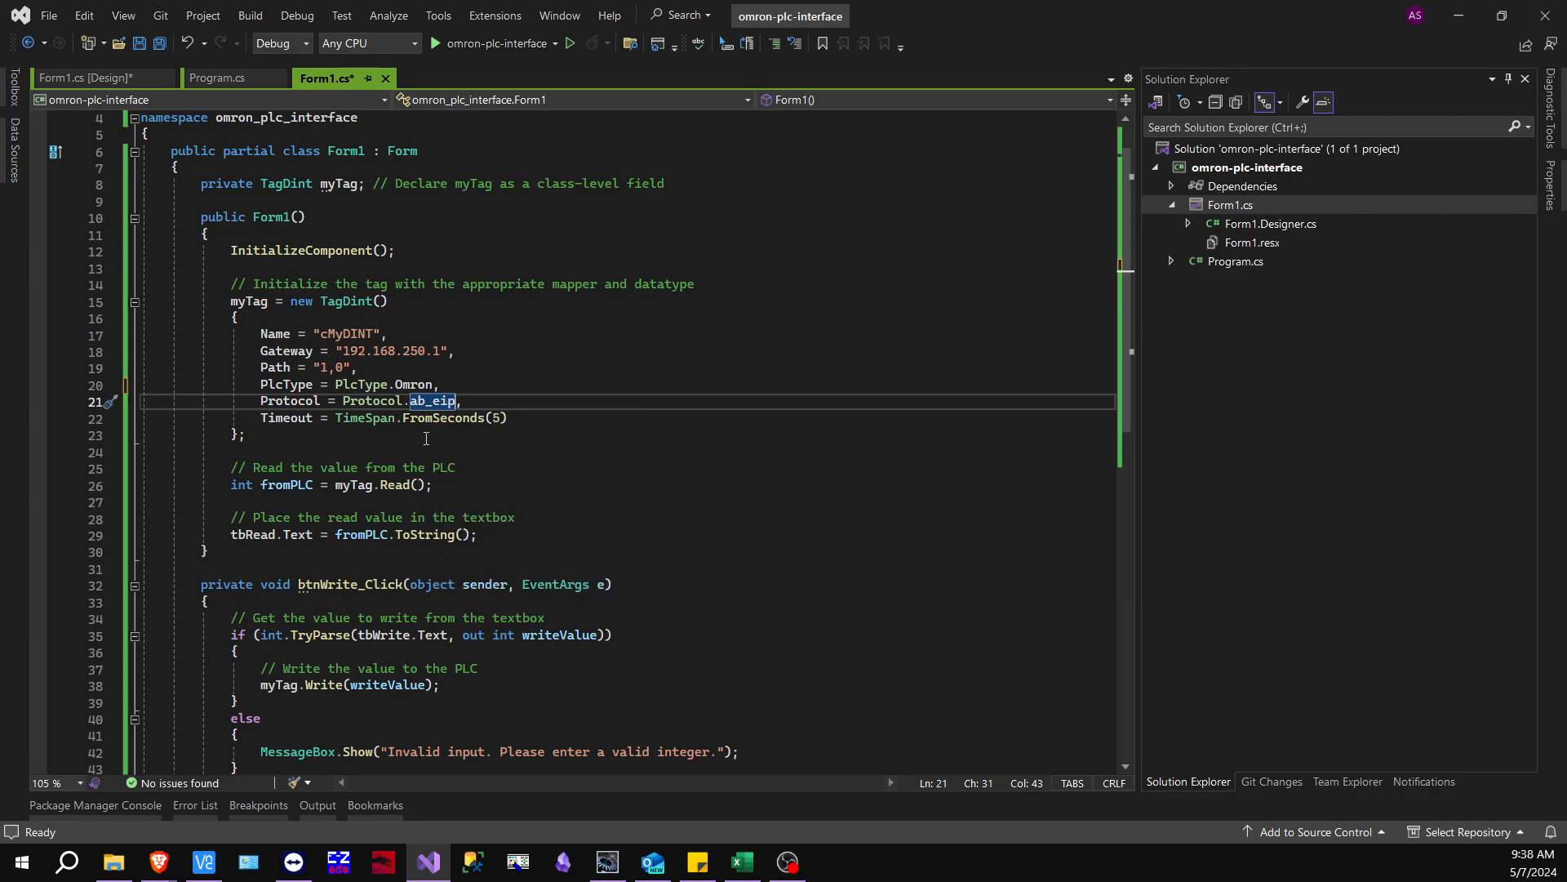
pyautogui.moveTo(431, 400)
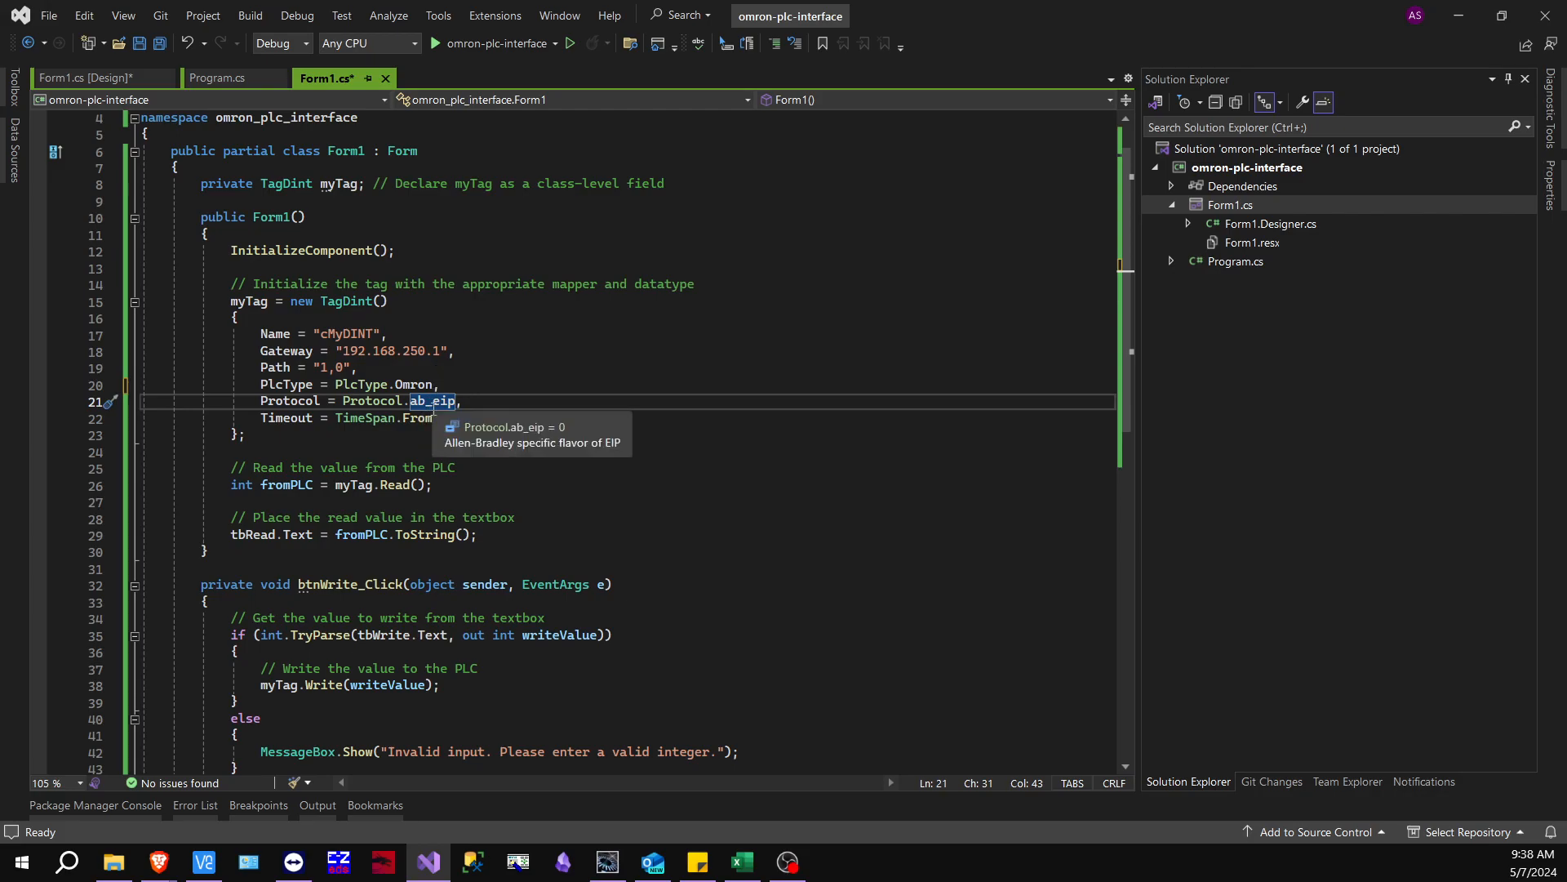
pyautogui.moveTo(470, 402)
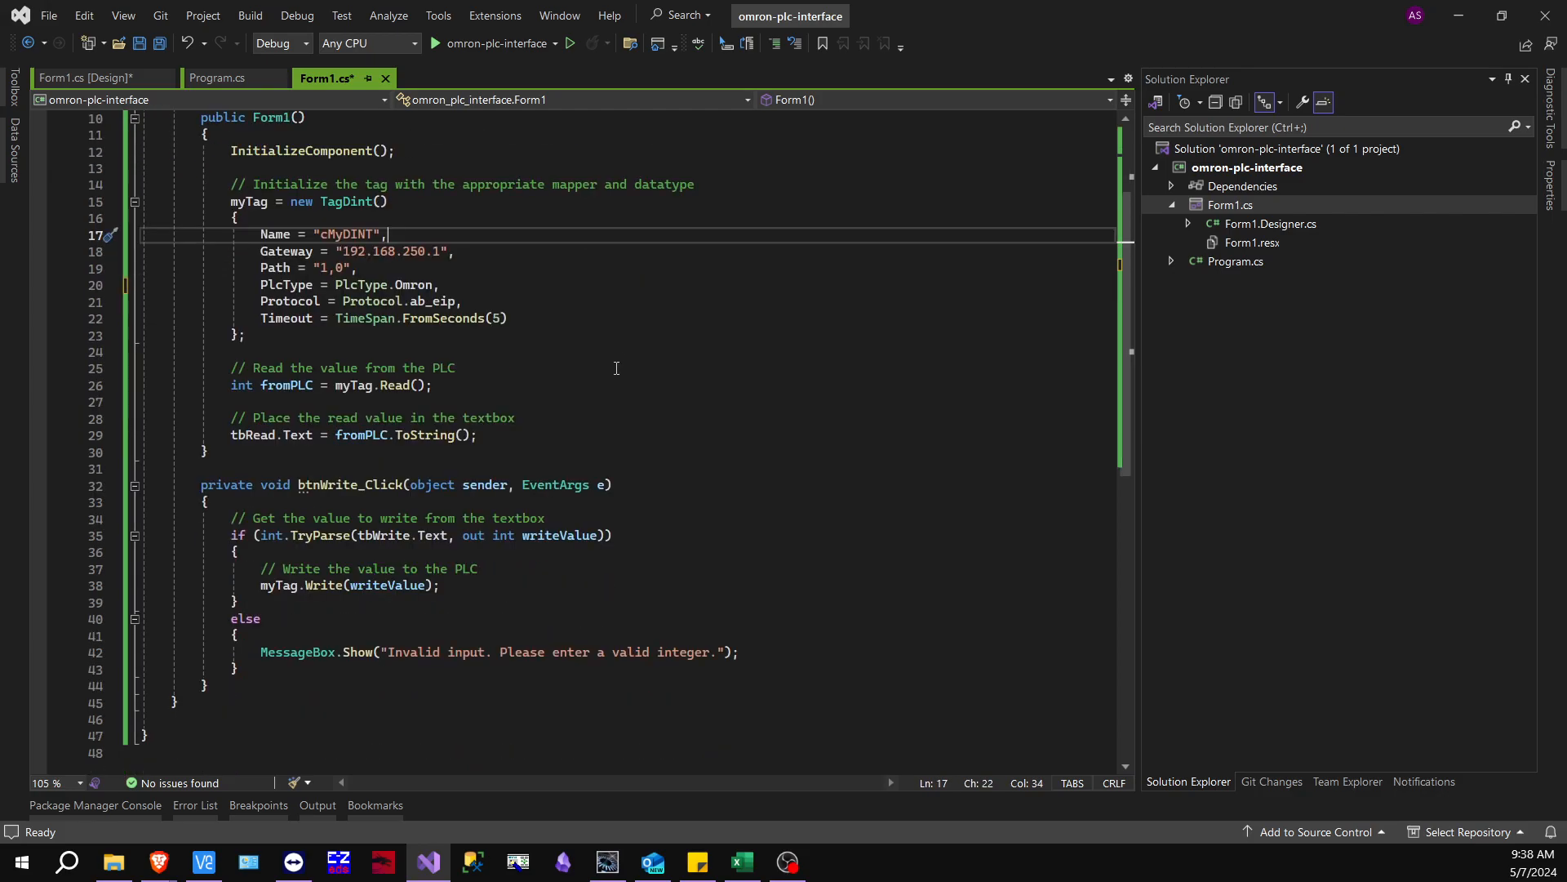
pyautogui.moveTo(418, 395)
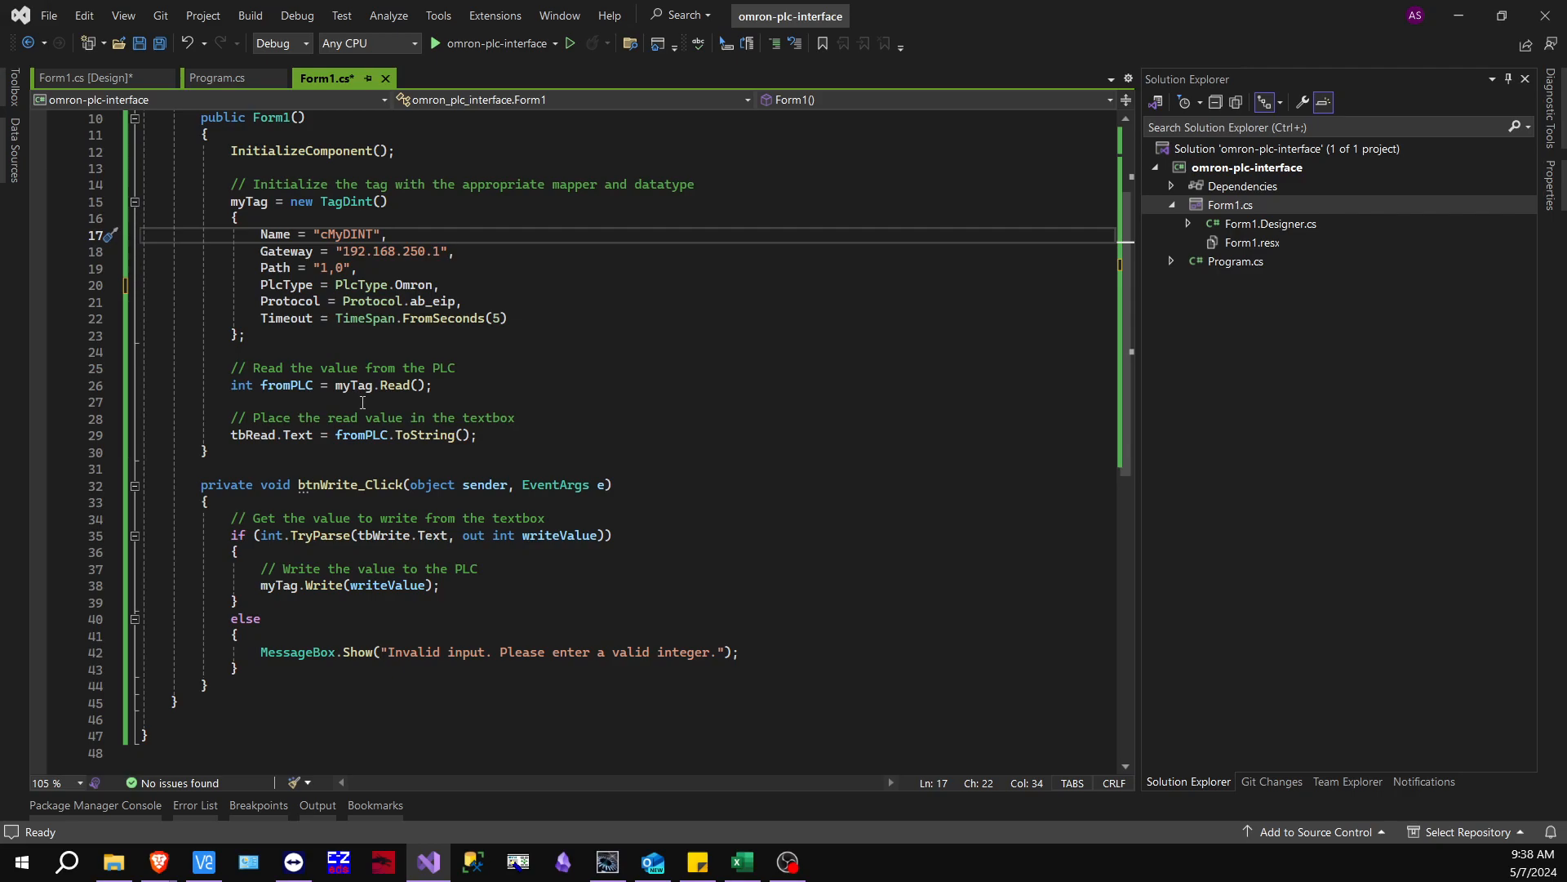
pyautogui.moveTo(366, 402)
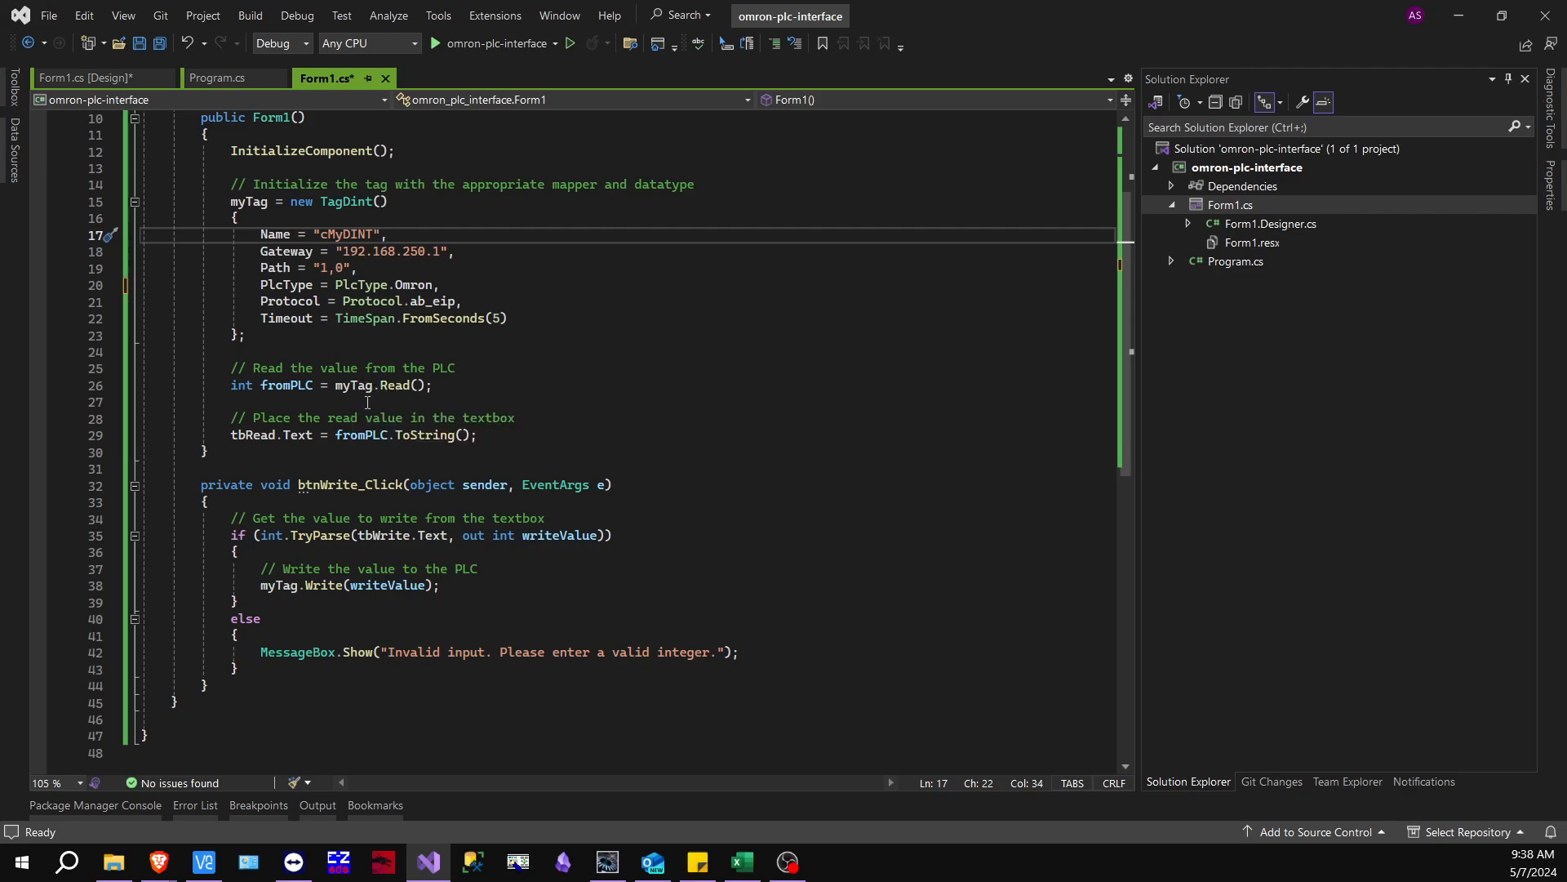
pyautogui.scroll(-3)
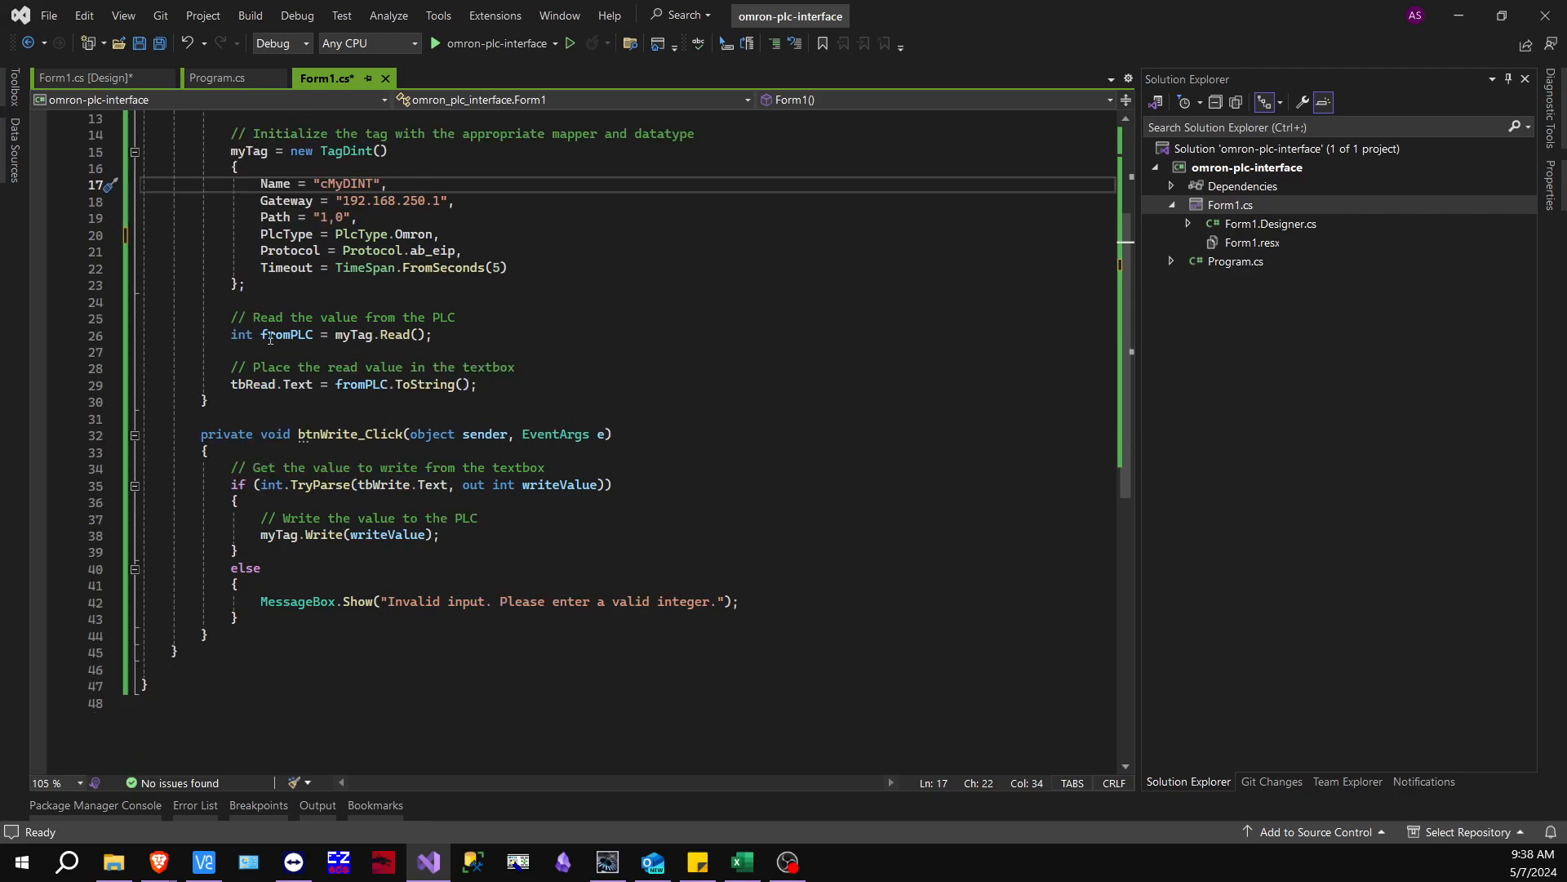
pyautogui.moveTo(285, 335)
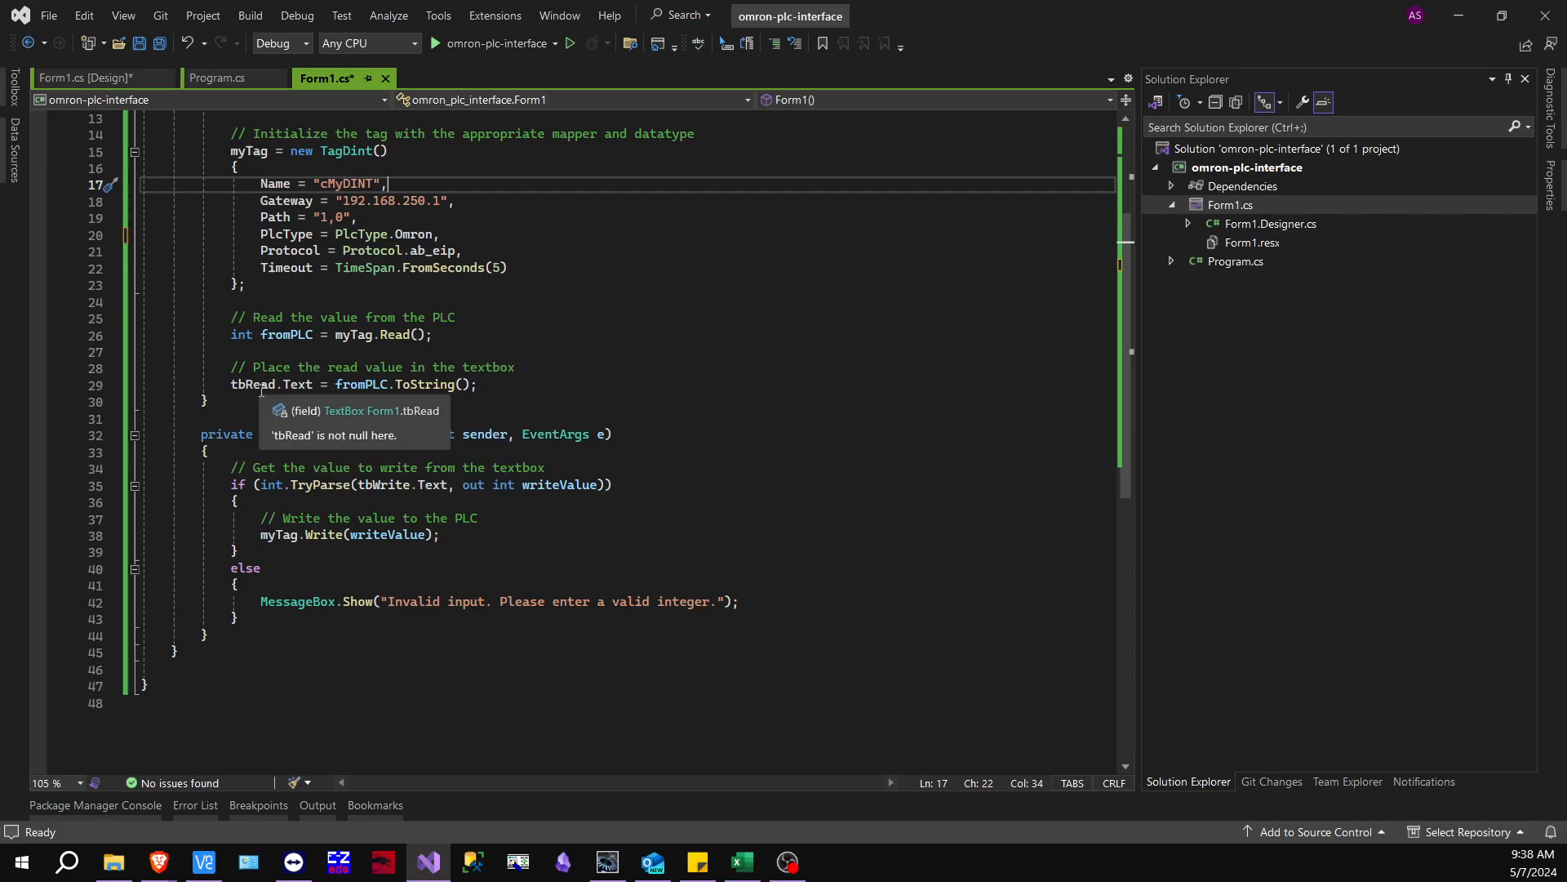
pyautogui.click(90, 75)
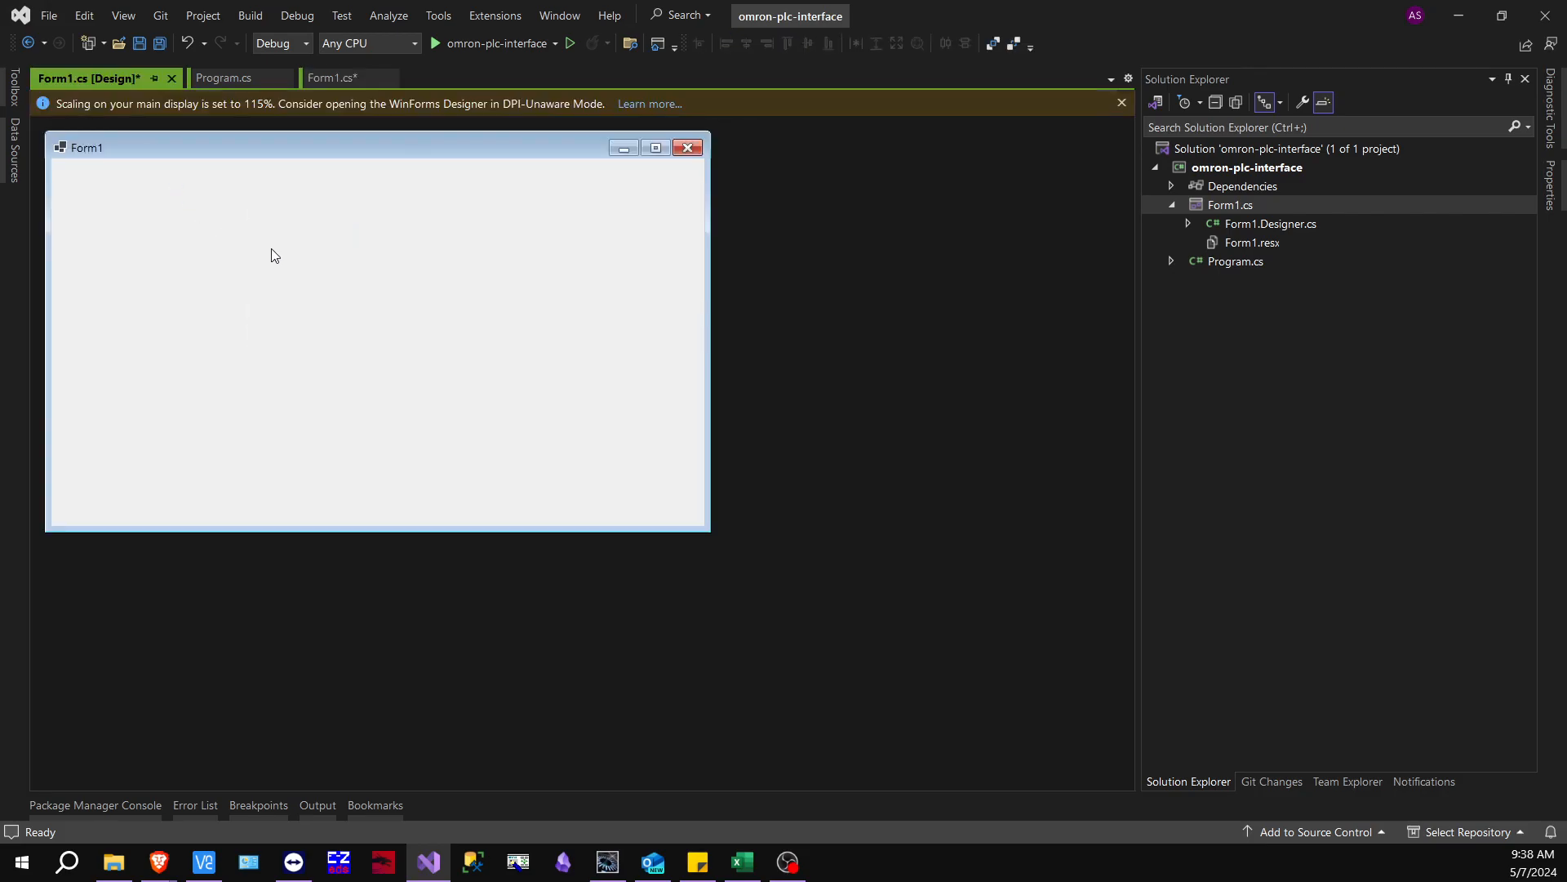
pyautogui.click(326, 76)
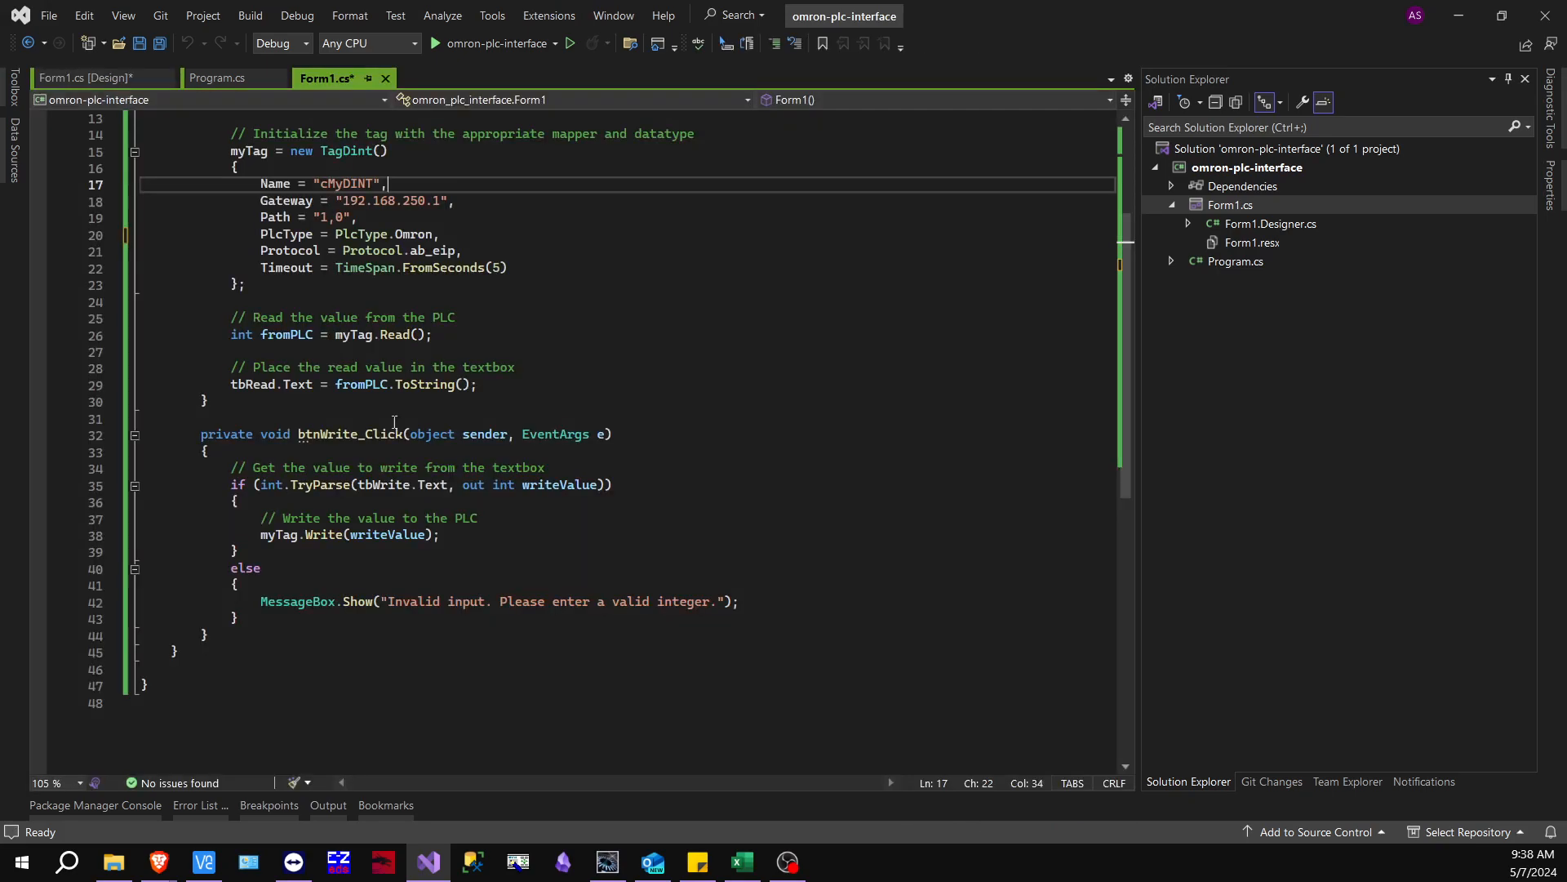
pyautogui.scroll(-3)
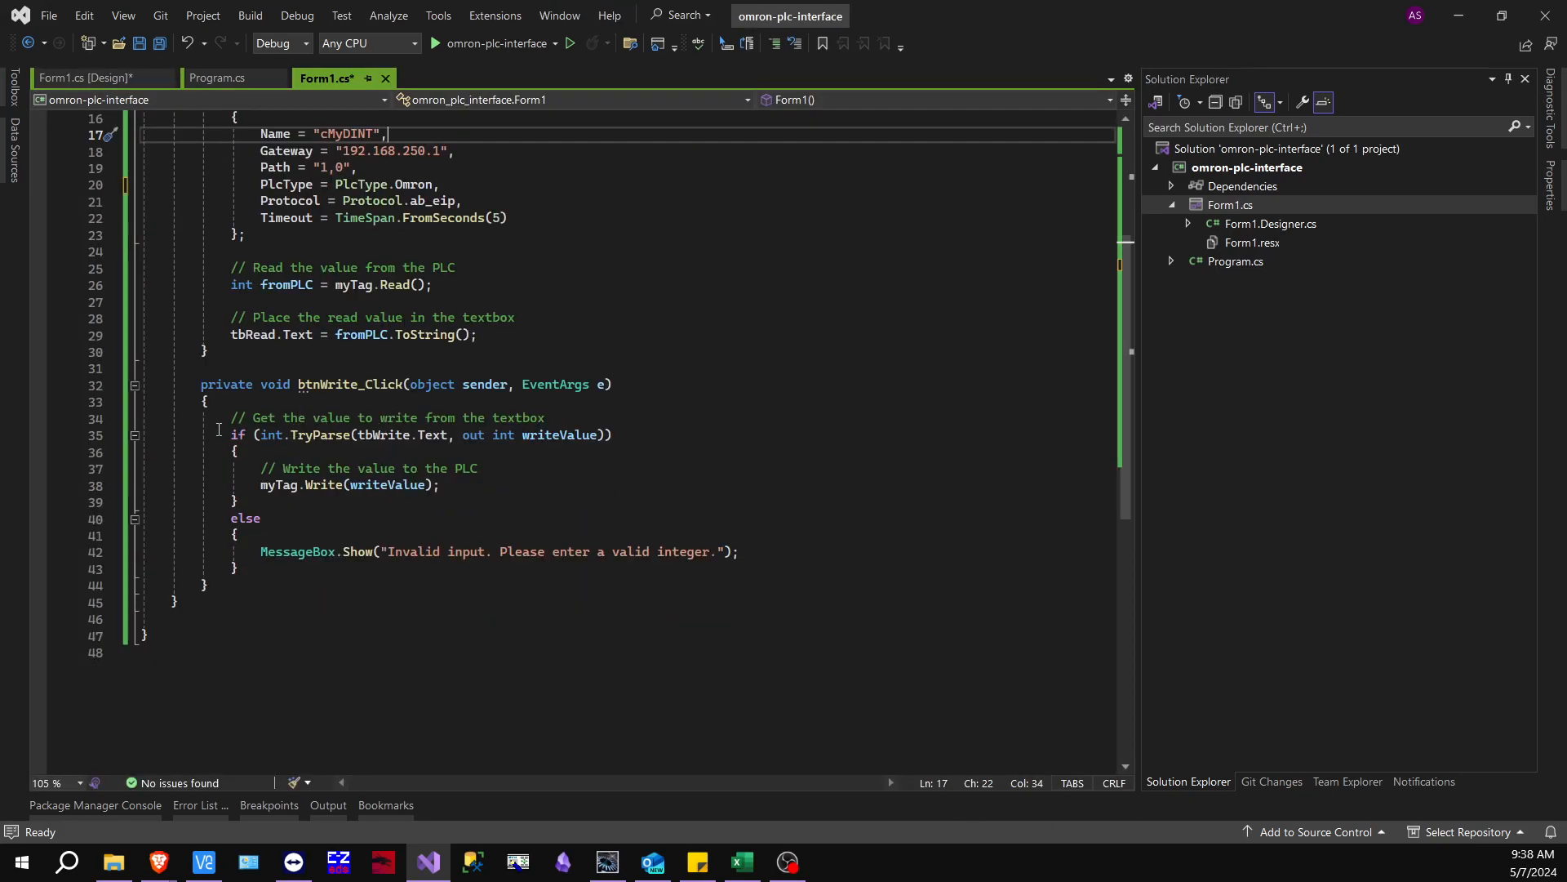
pyautogui.moveTo(292, 398)
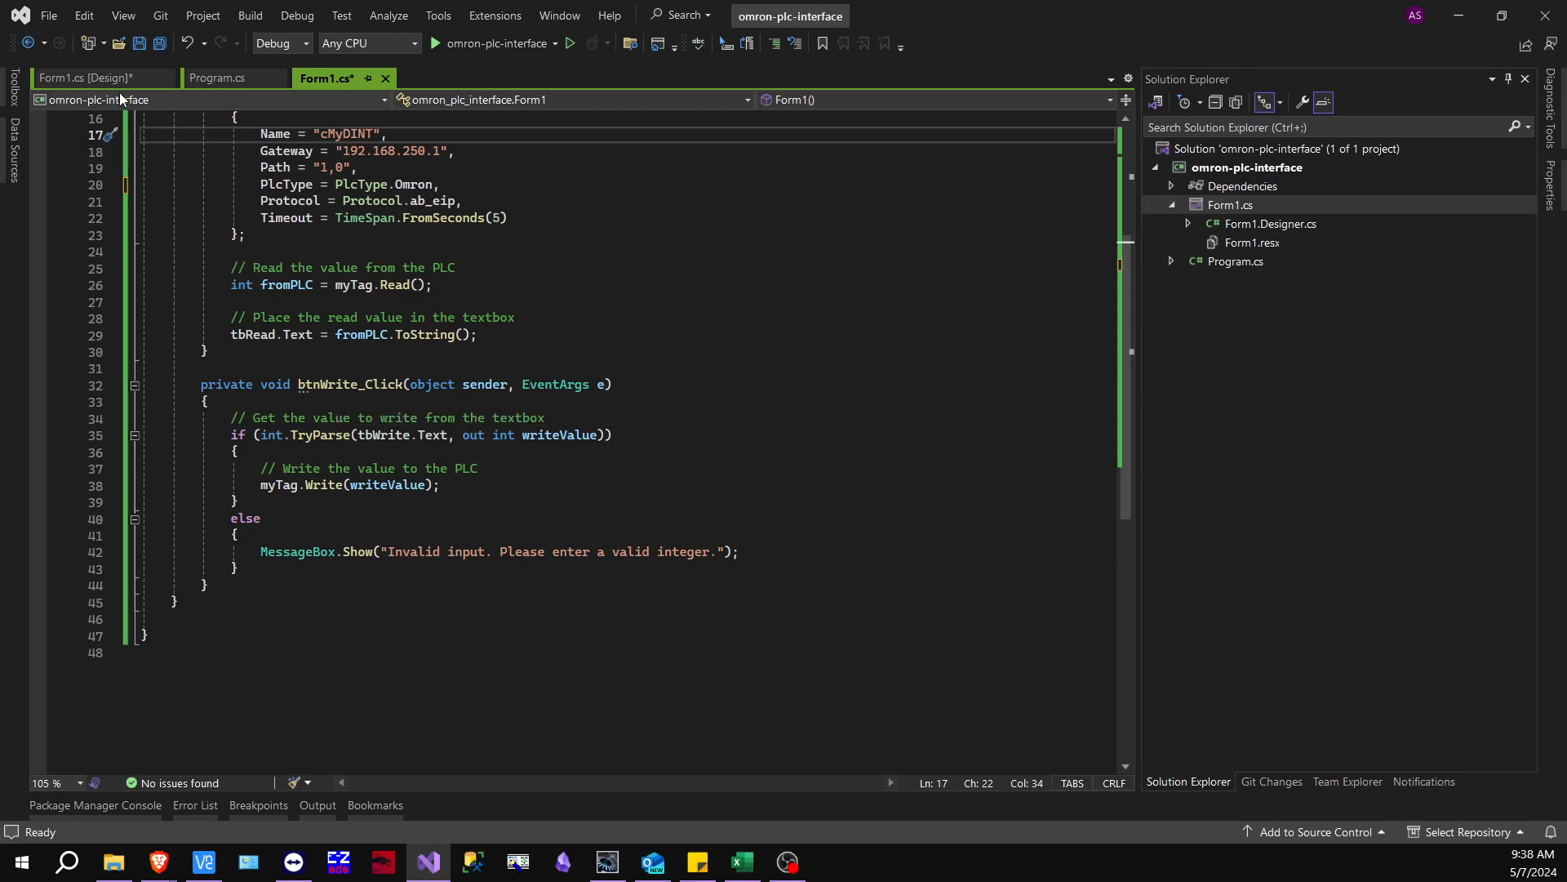
pyautogui.click(92, 75)
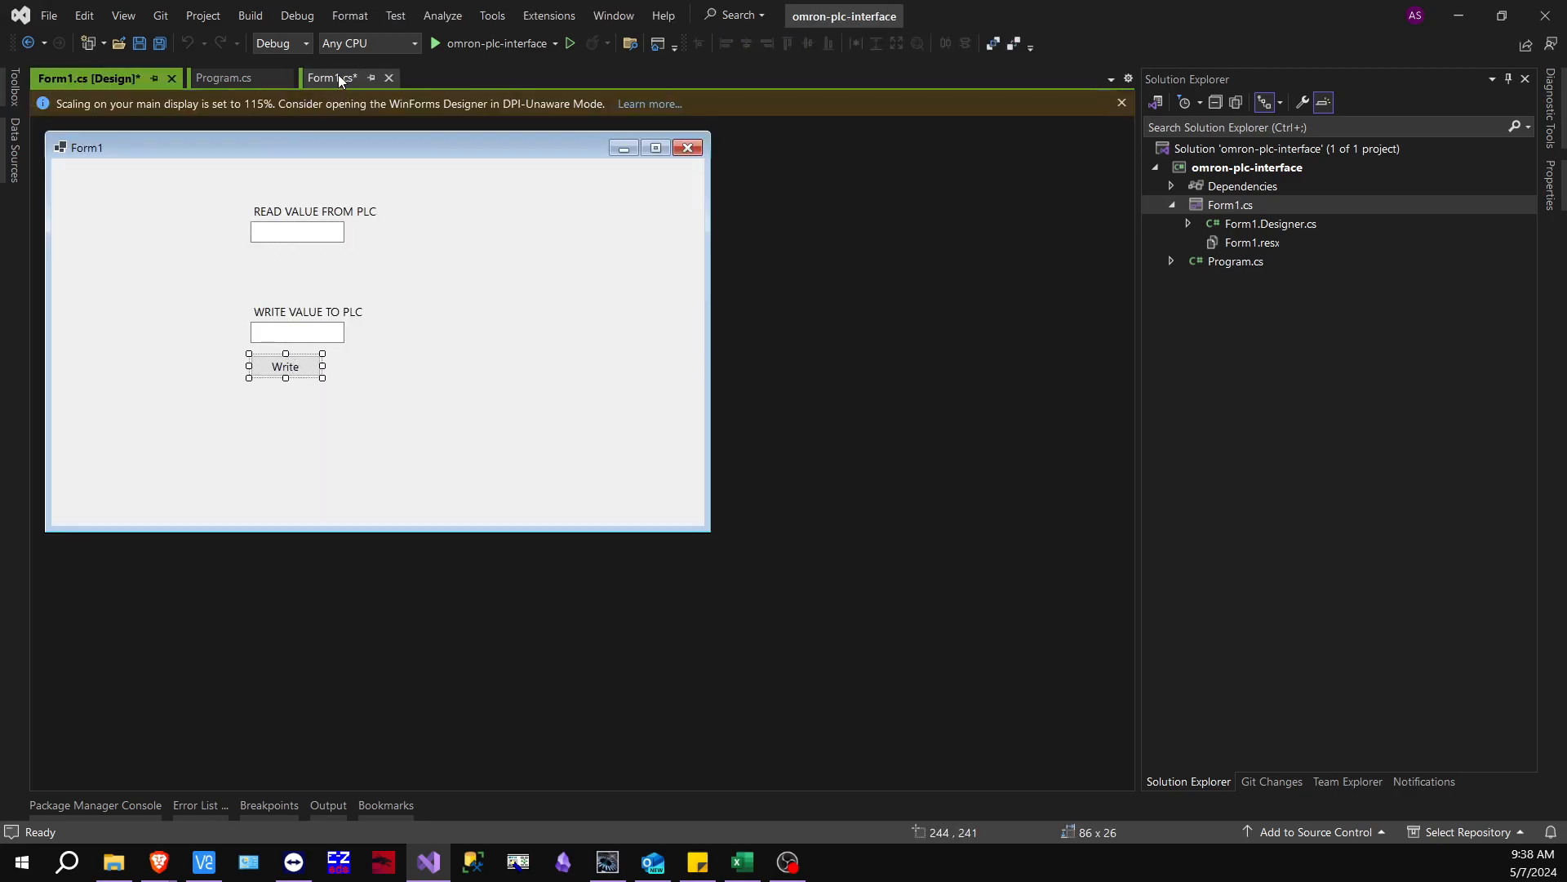
pyautogui.click(331, 77)
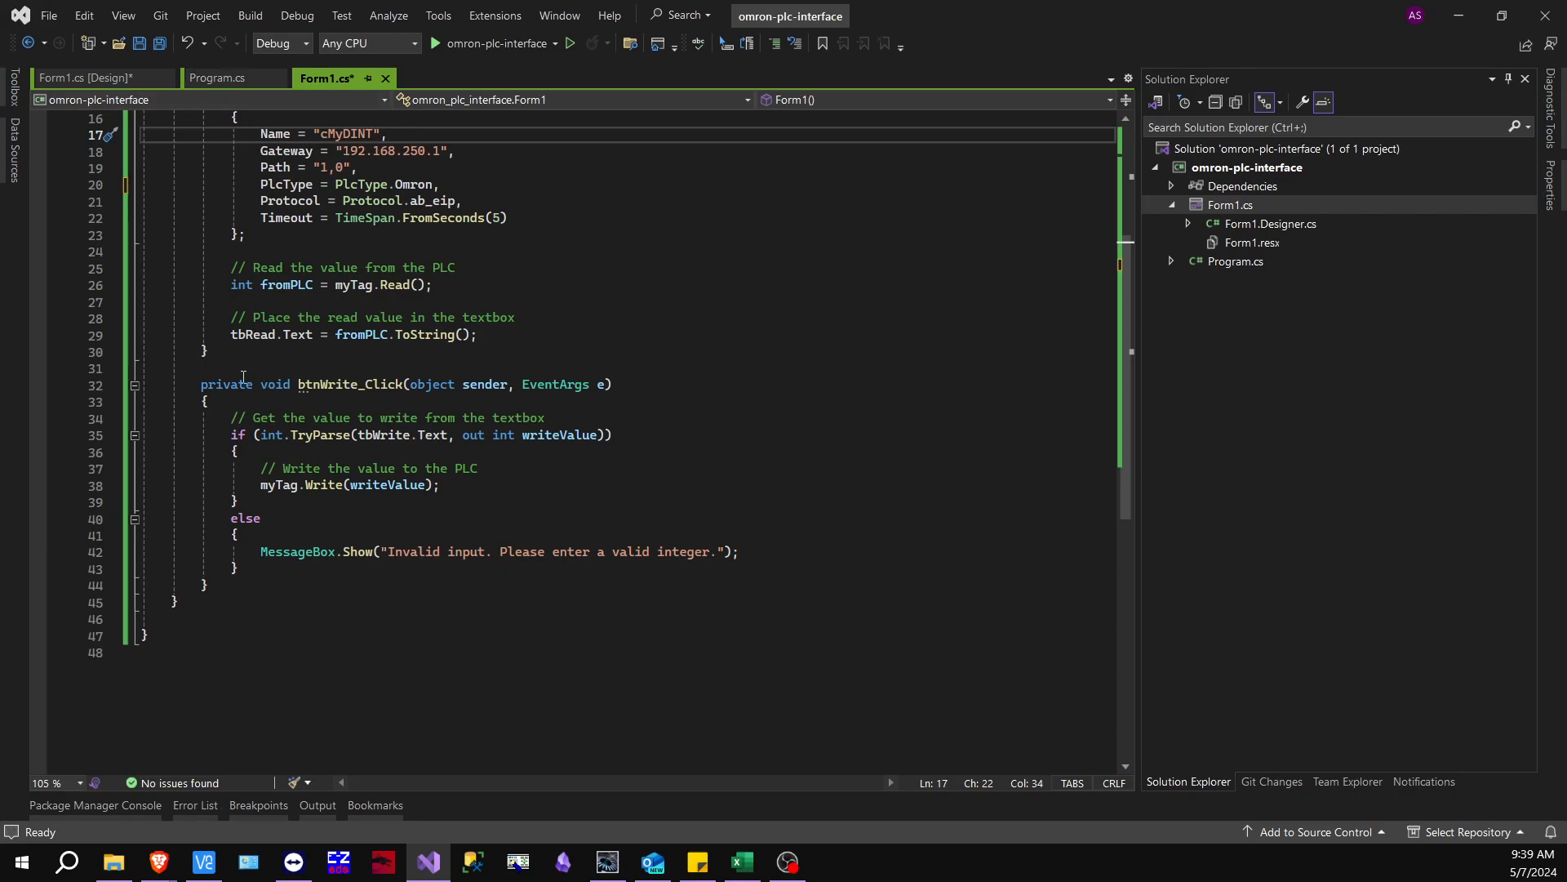
pyautogui.moveTo(230, 416); pyautogui.dragTo(237, 568)
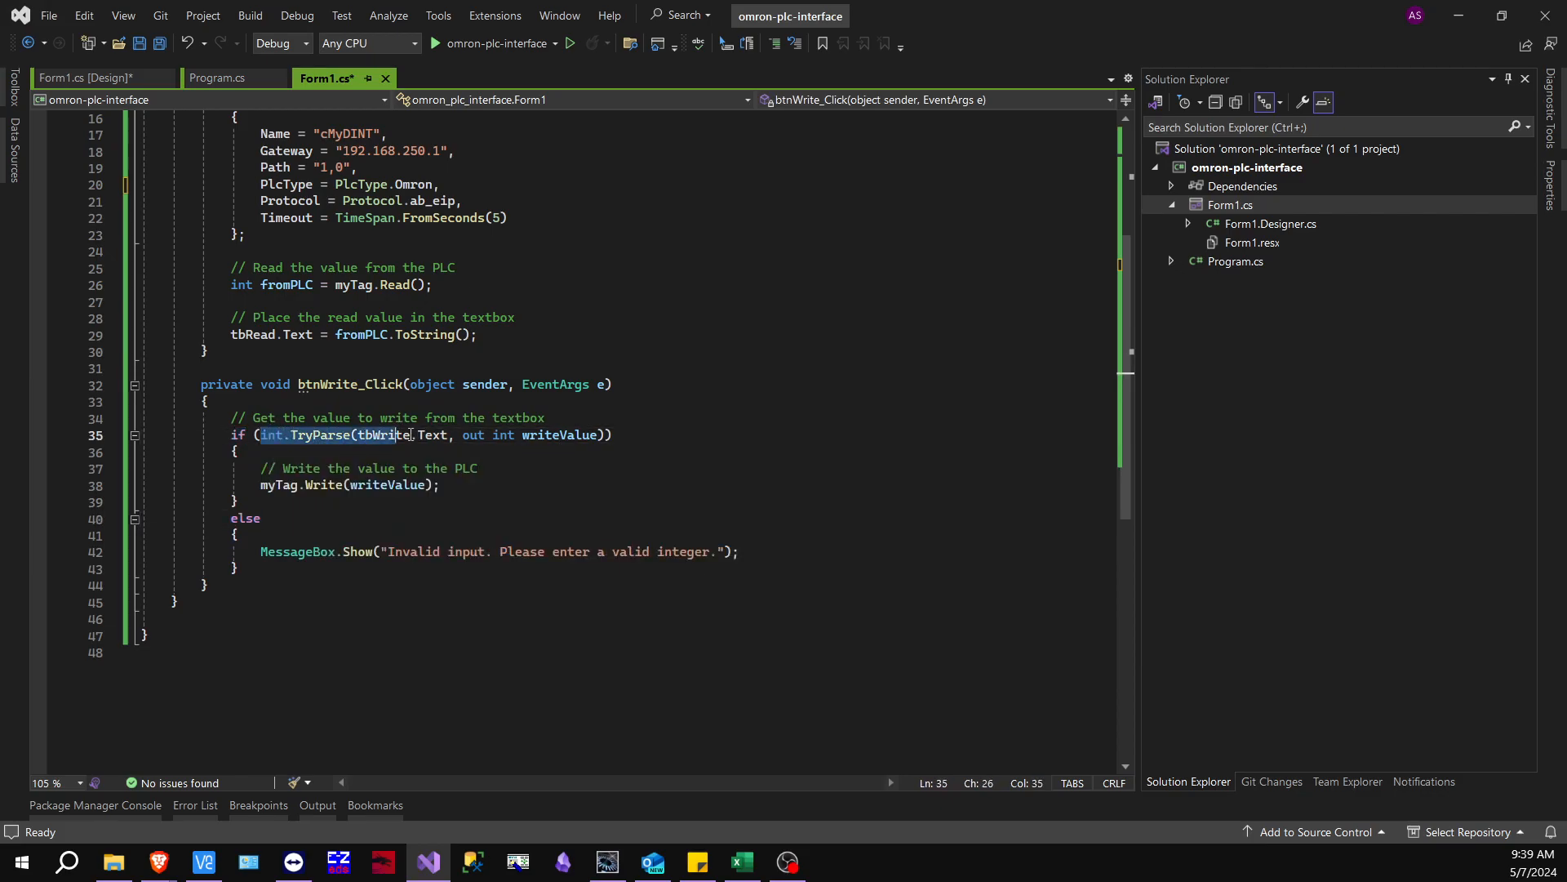
pyautogui.click(331, 468)
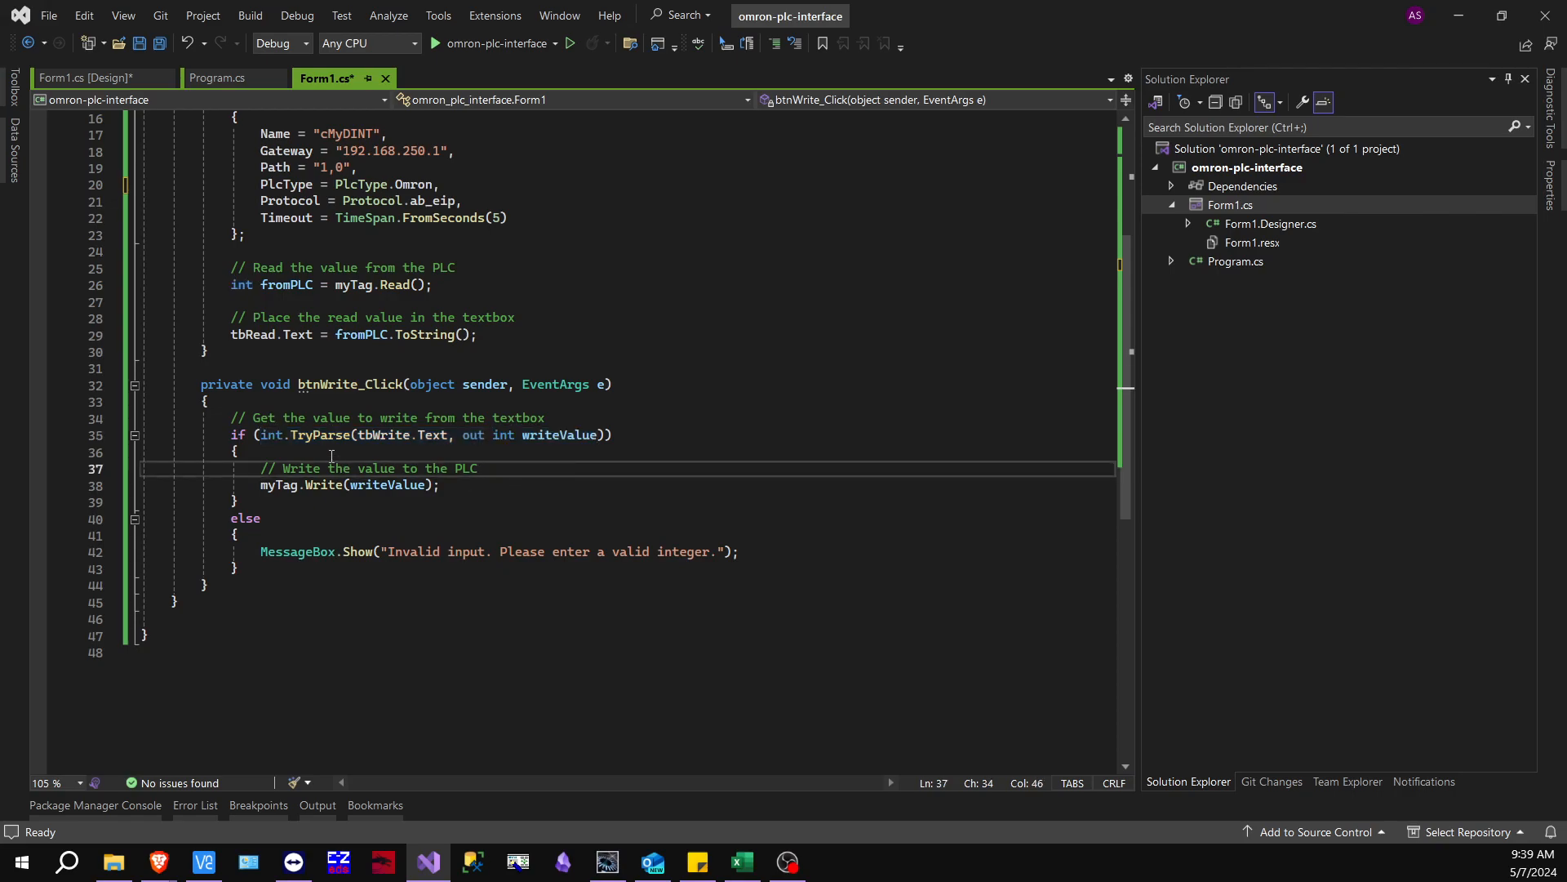
pyautogui.moveTo(320, 434)
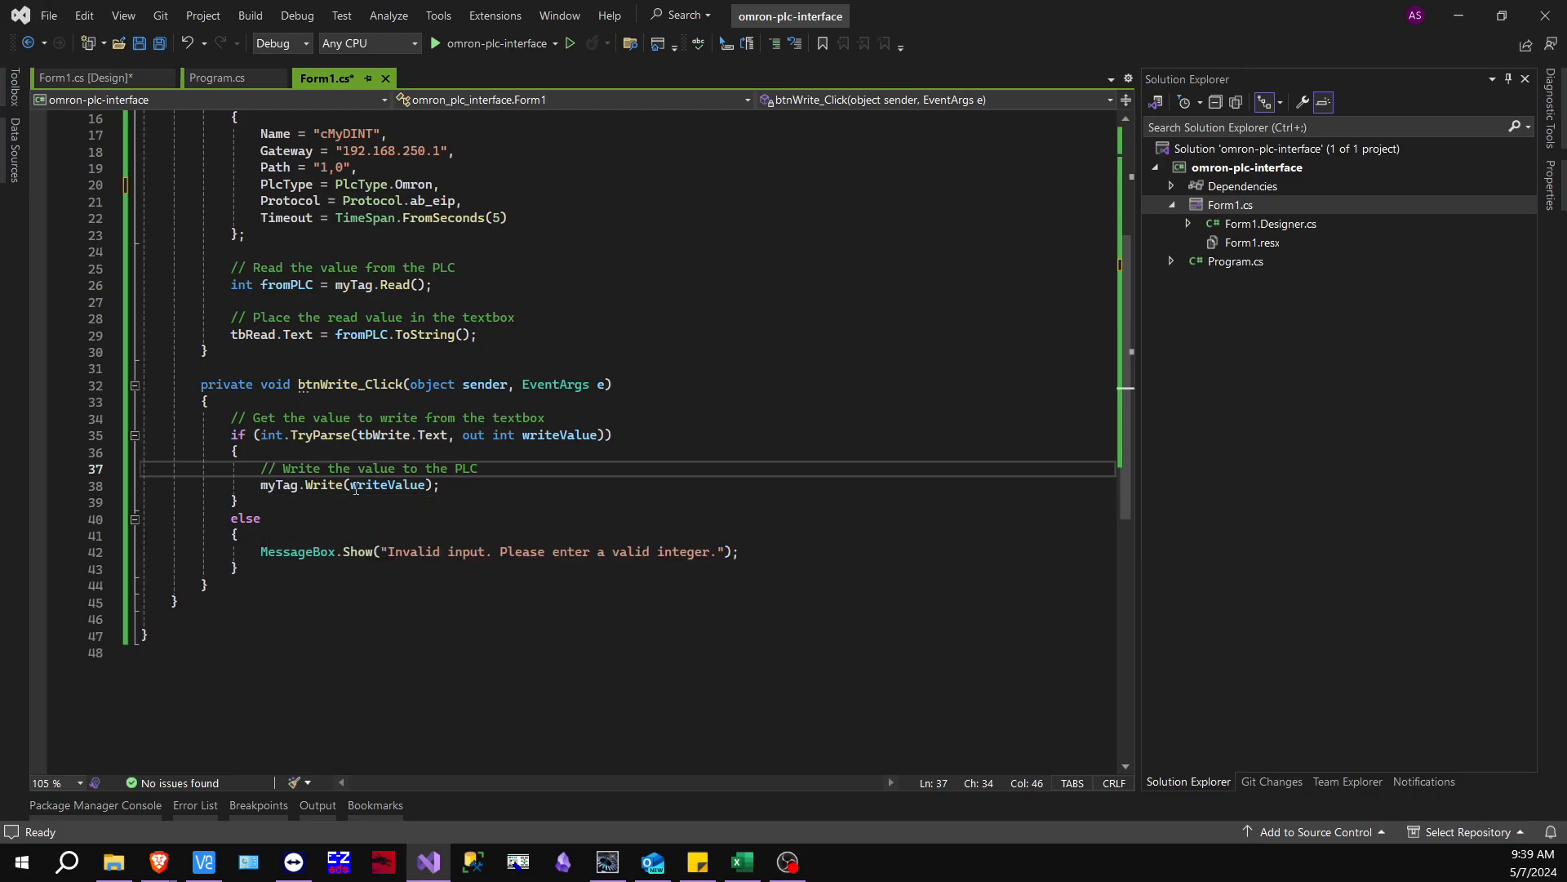
pyautogui.moveTo(388, 485)
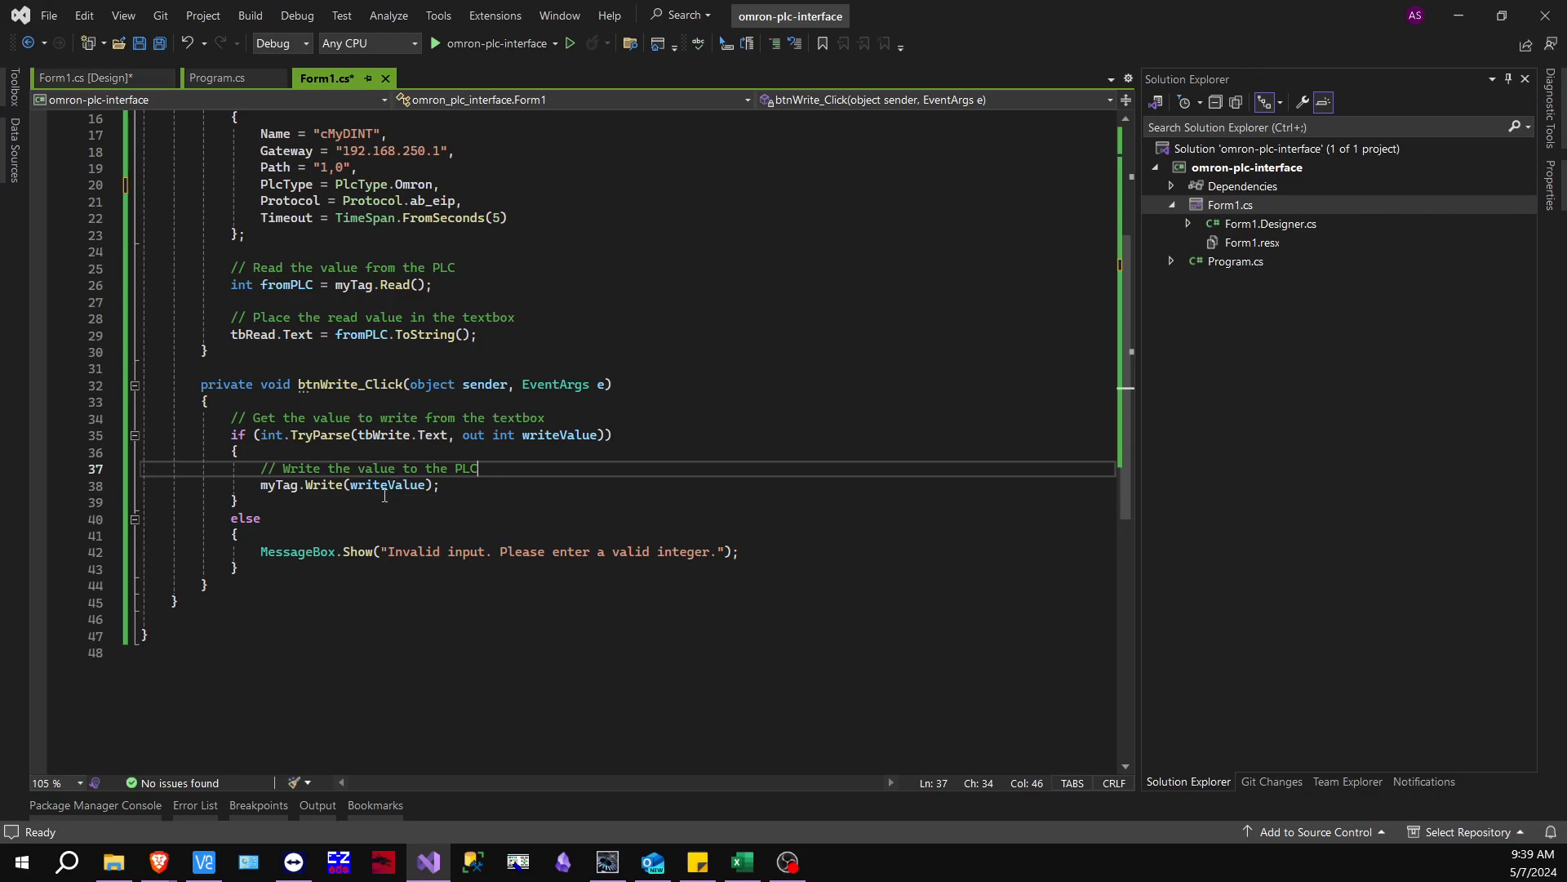
pyautogui.moveTo(382, 434)
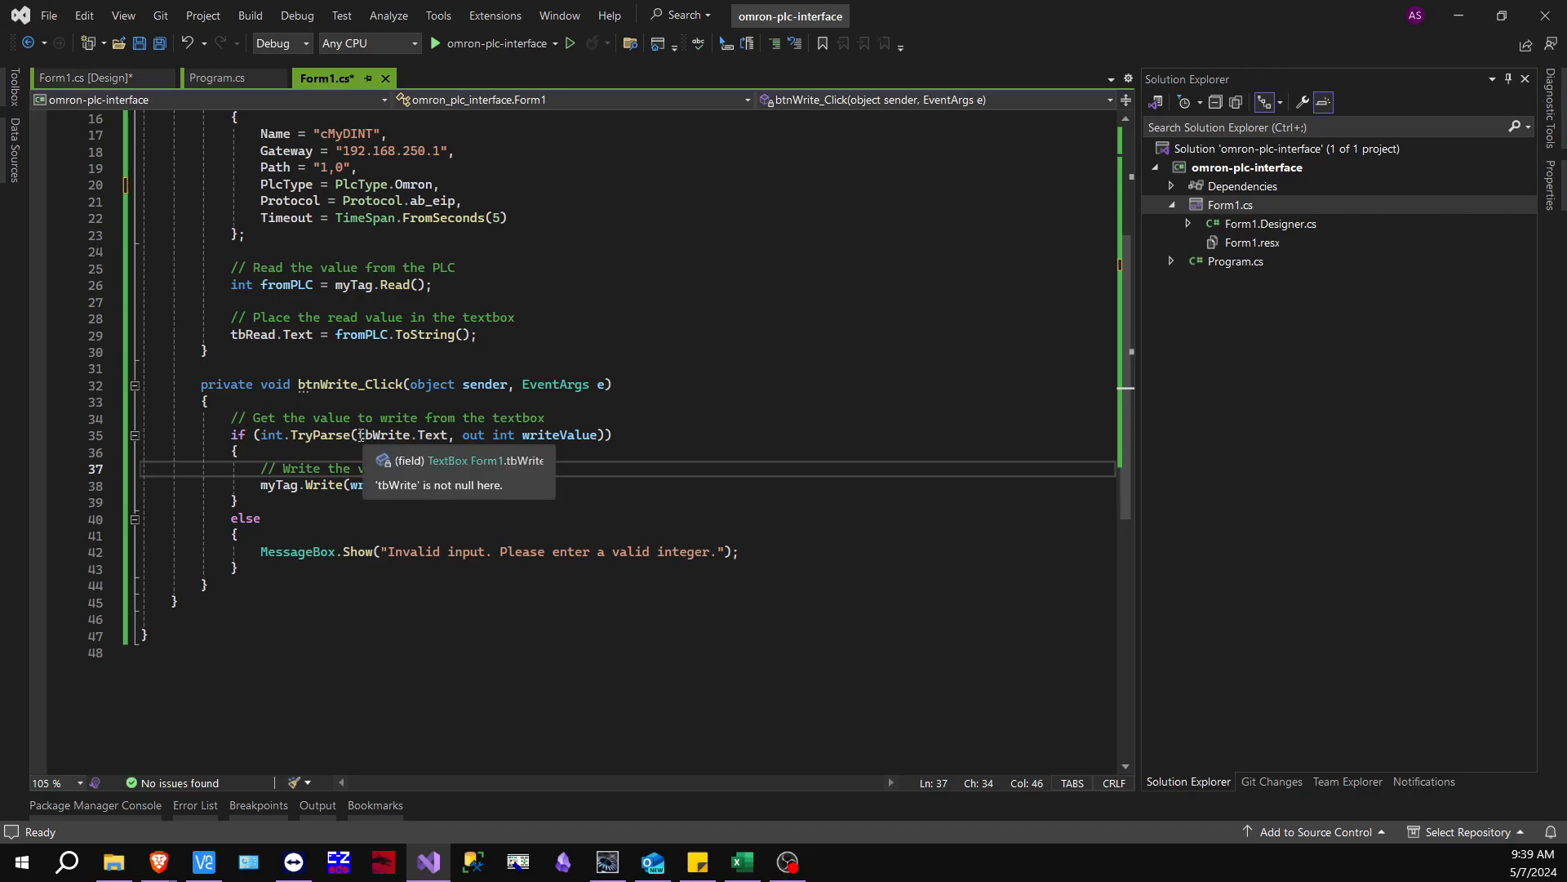
pyautogui.click(91, 77)
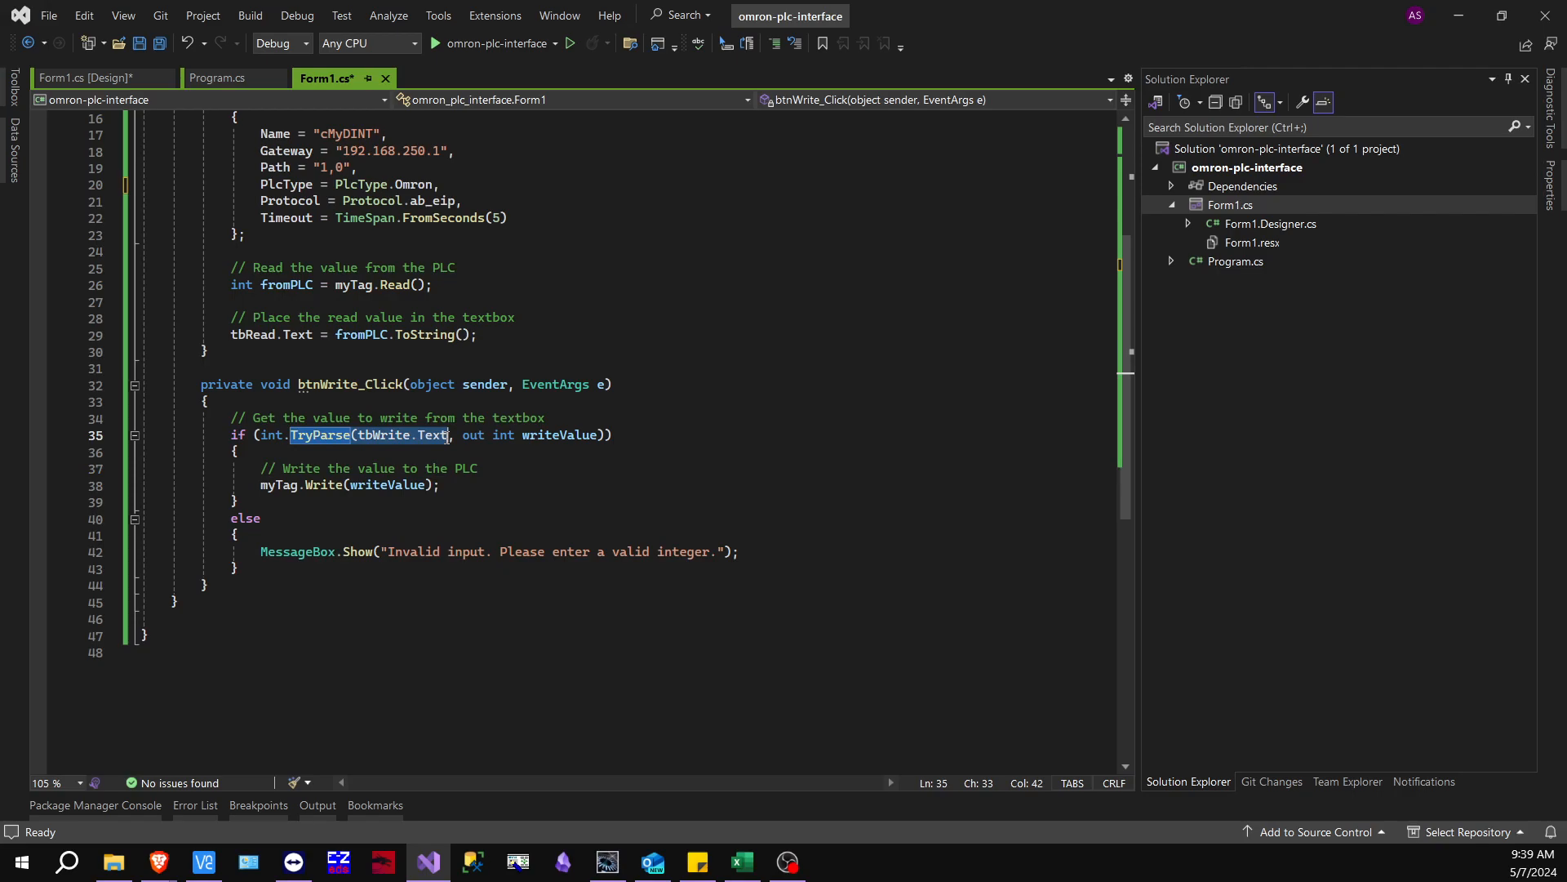
pyautogui.moveTo(395, 441)
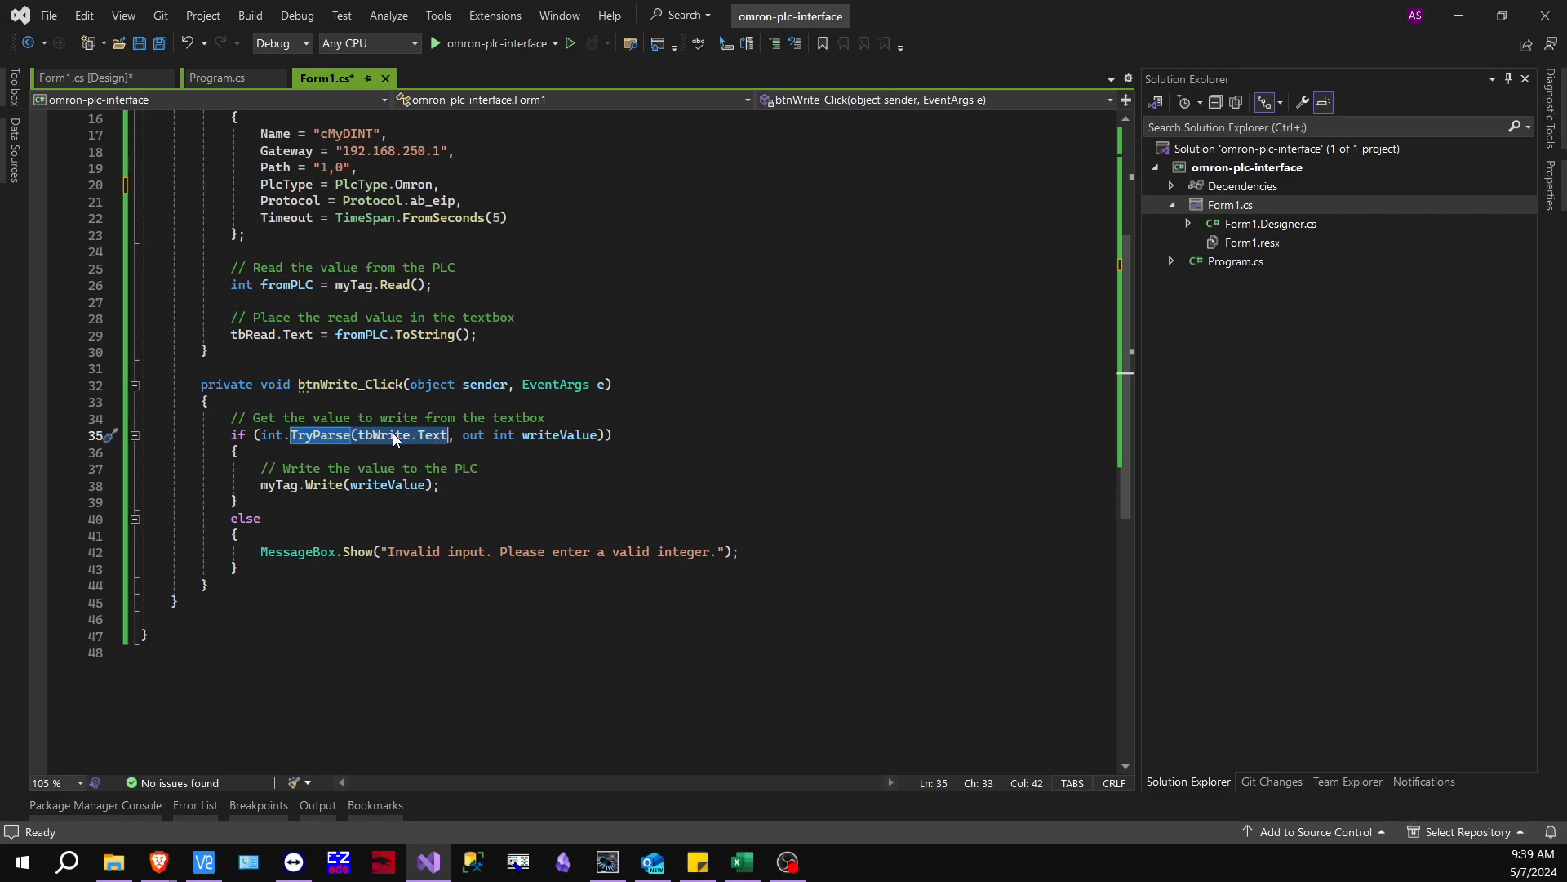
pyautogui.moveTo(531, 441)
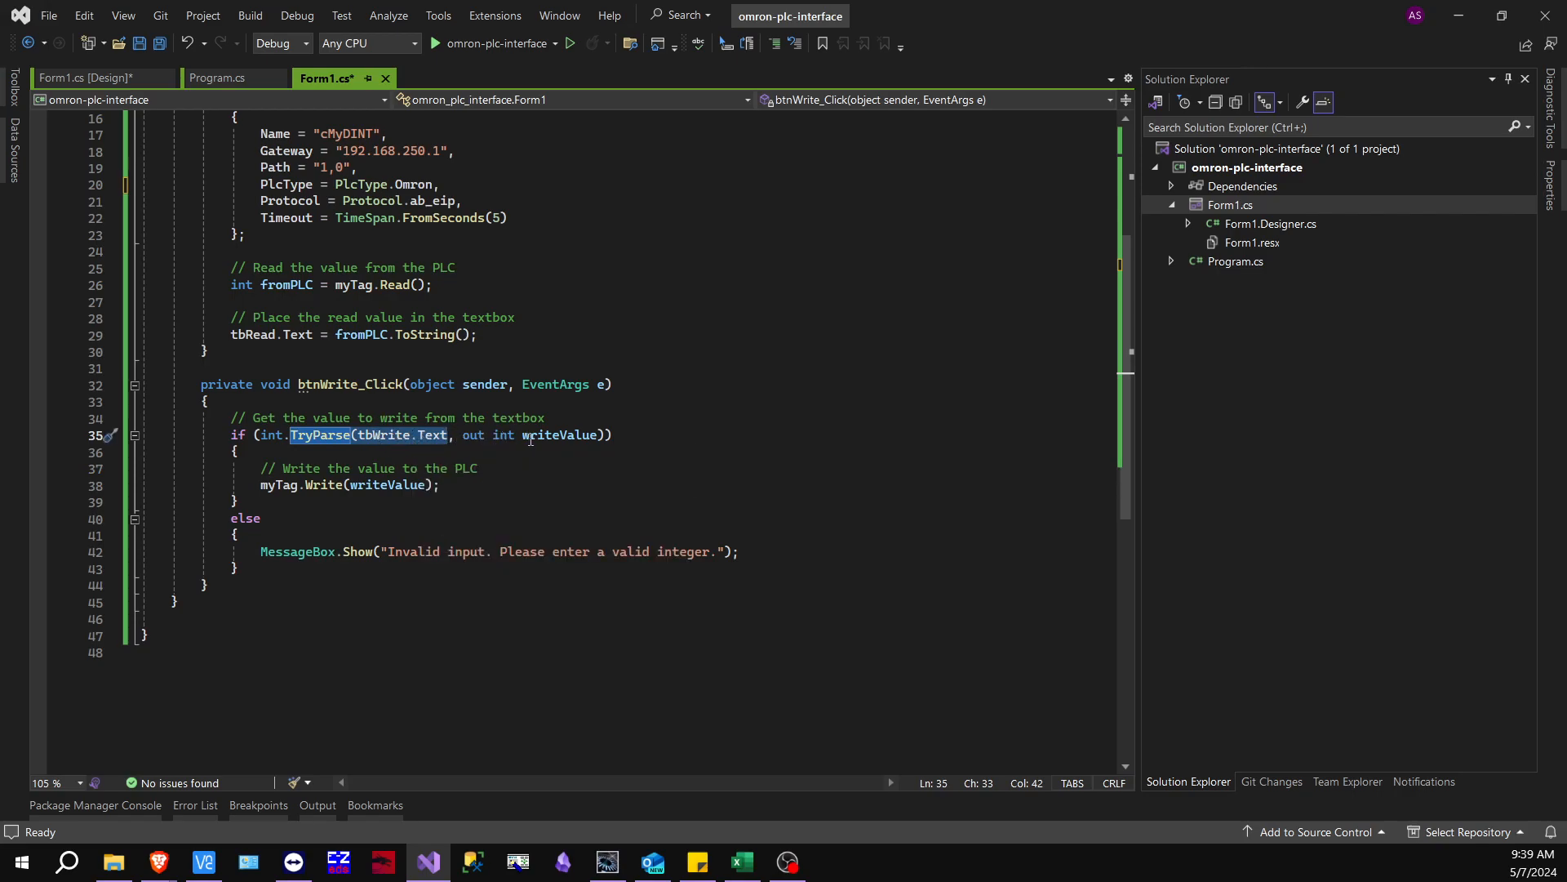
pyautogui.moveTo(519, 434)
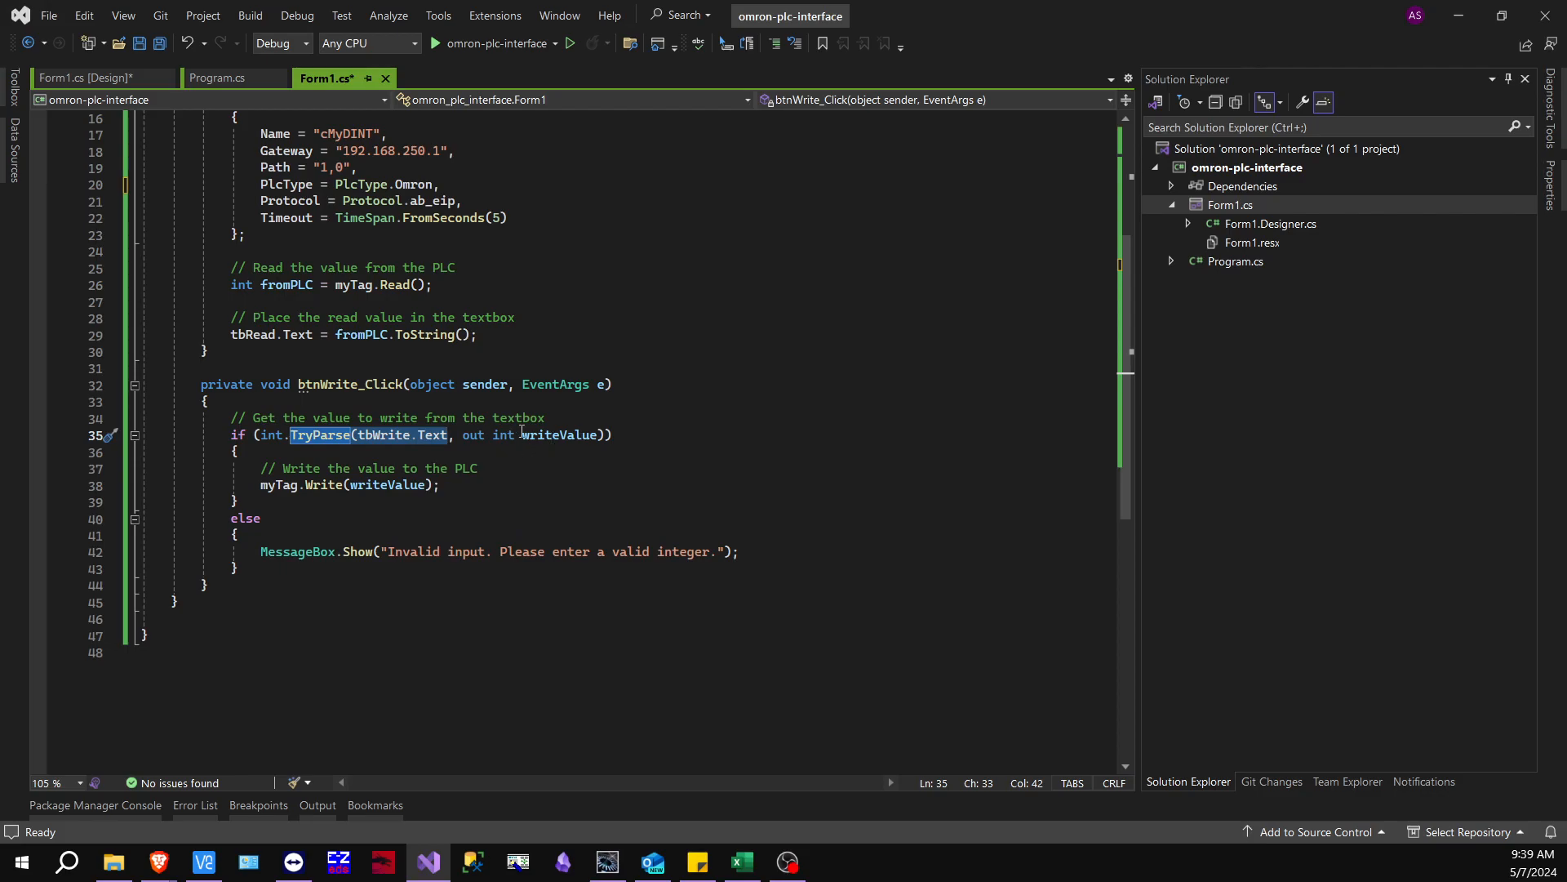
pyautogui.click(503, 457)
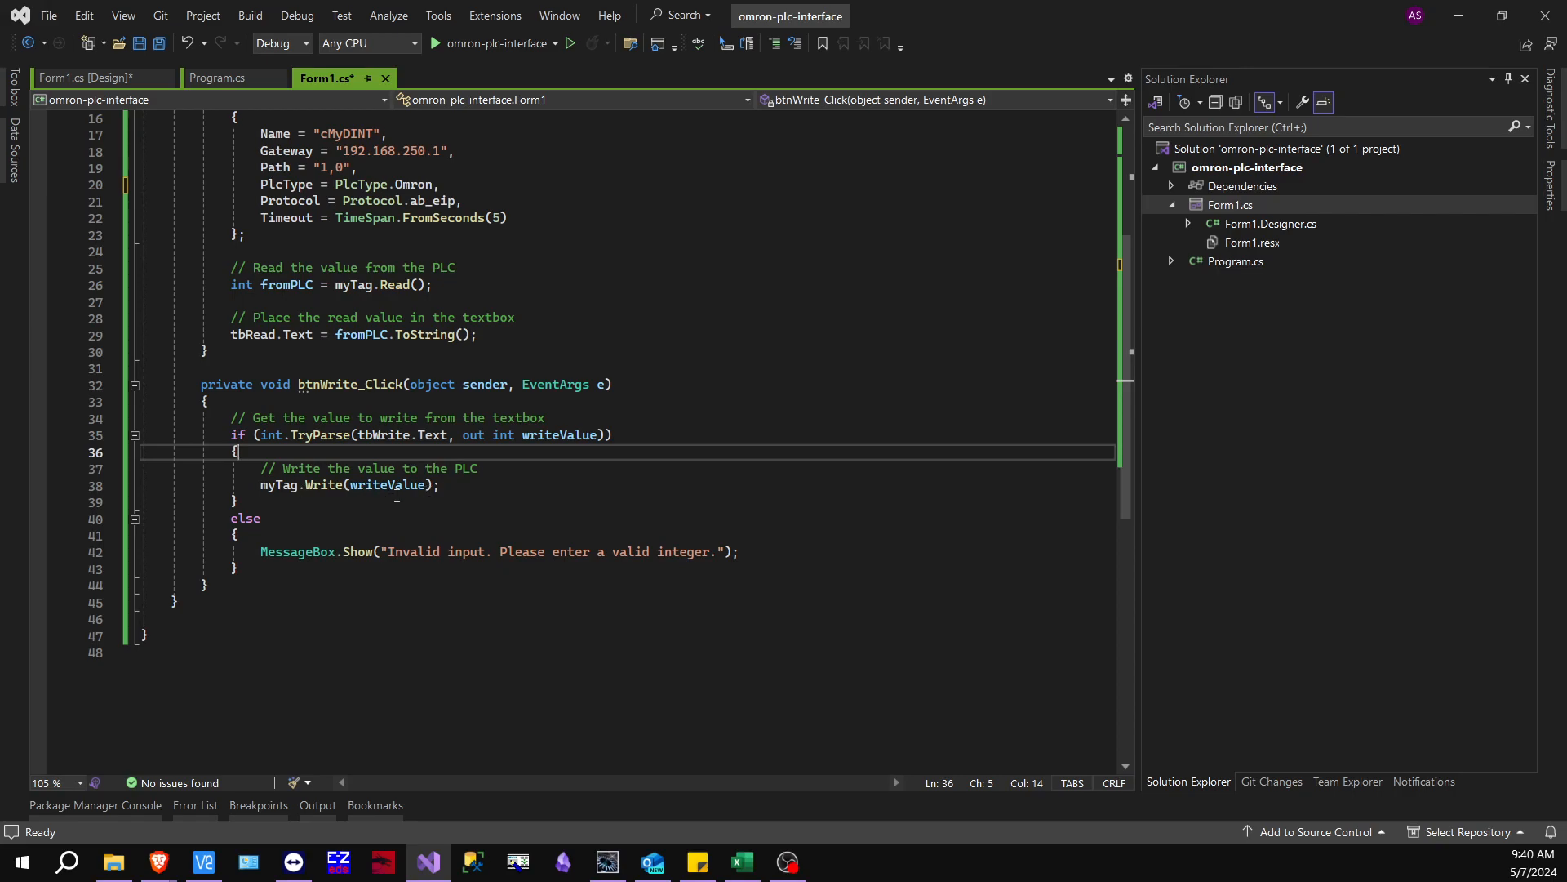
pyautogui.moveTo(447, 491)
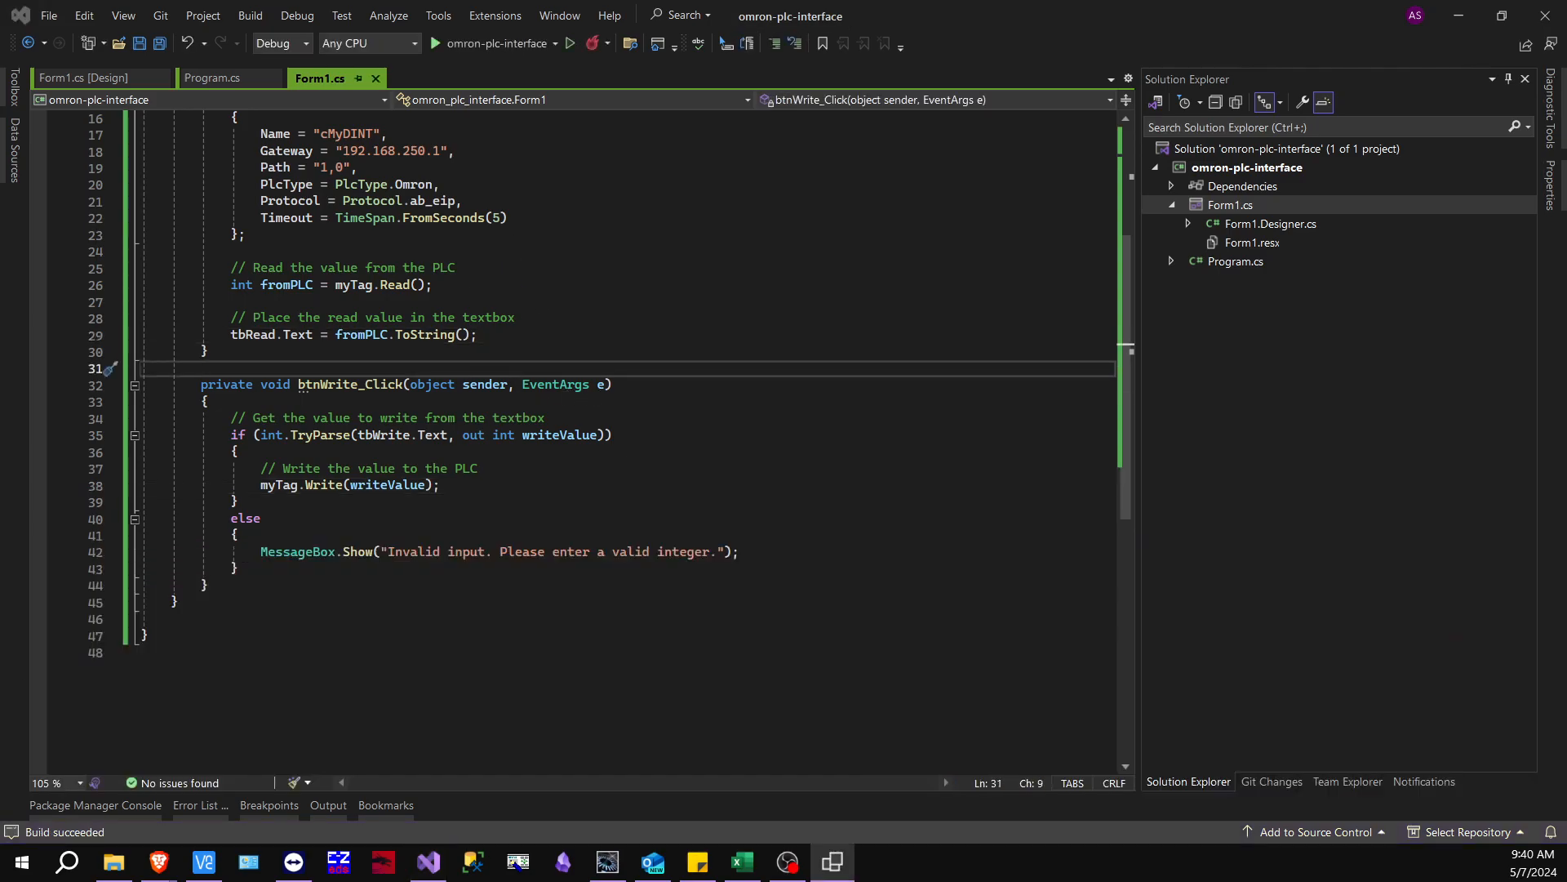
# Bring the running Form1 window into view showing 10 read from the PLC
pyautogui.click(441, 42)
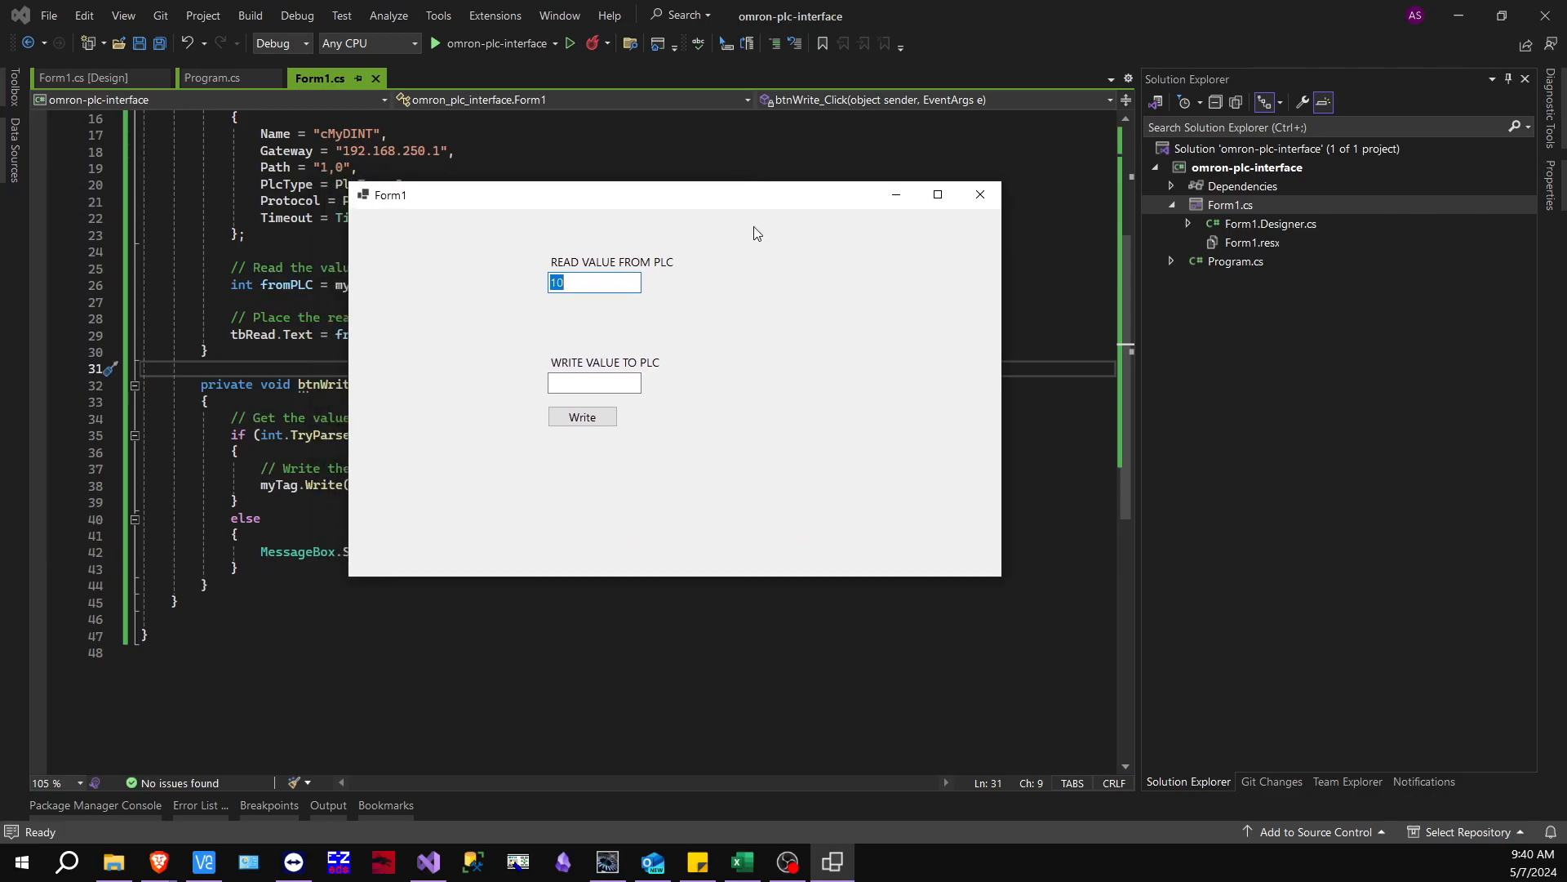
pyautogui.moveTo(585, 288)
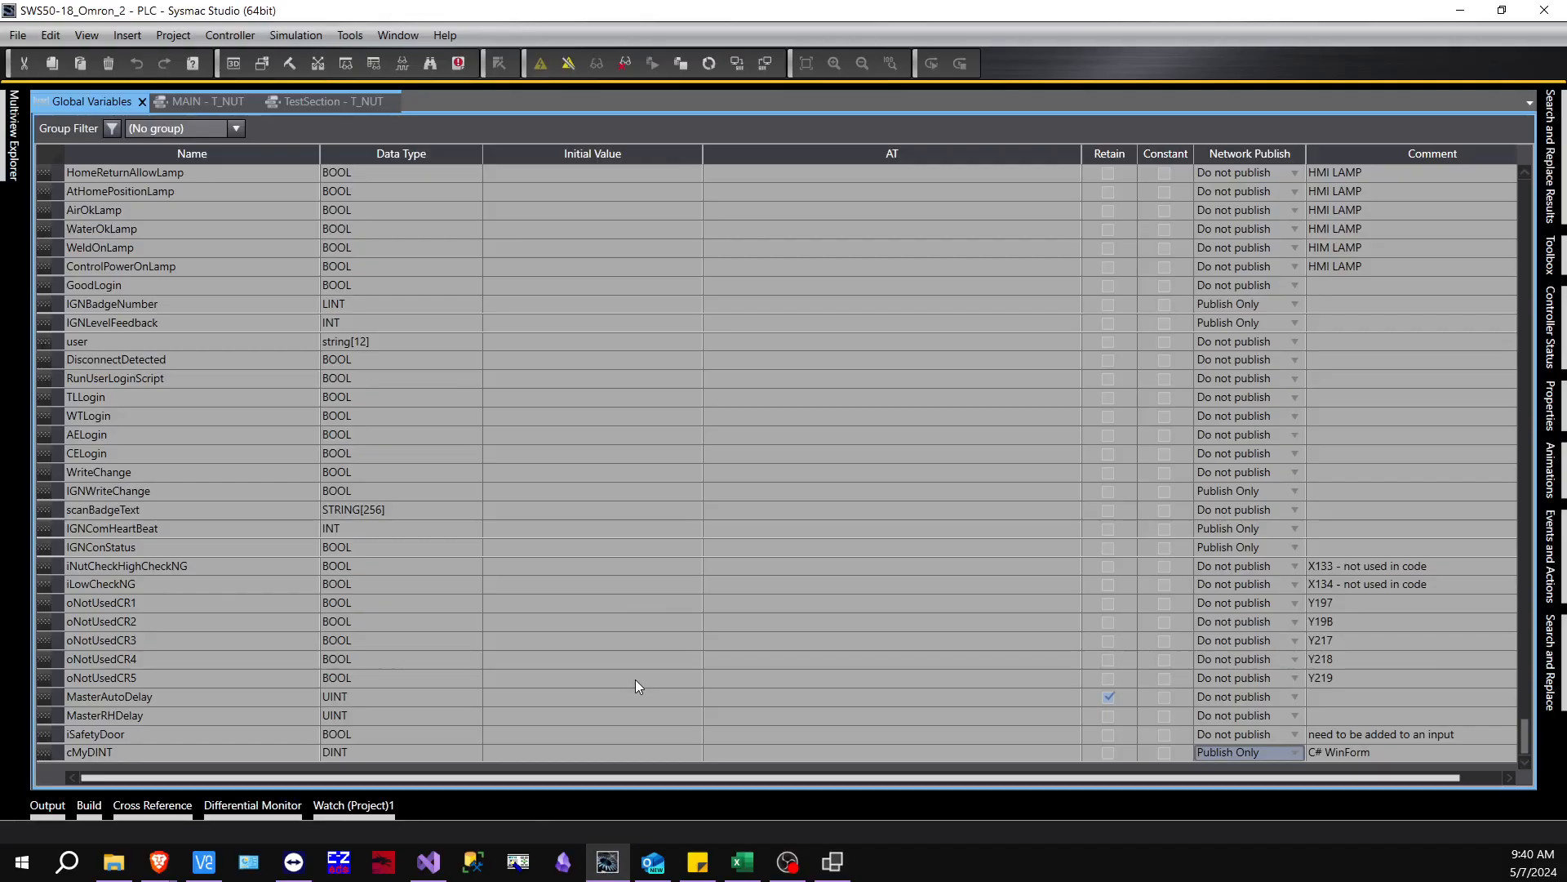
# Write 5 to the PLC tag, watch cMyDINT show 5 on the TestSection rung, then close Form1
pyautogui.click(333, 101)
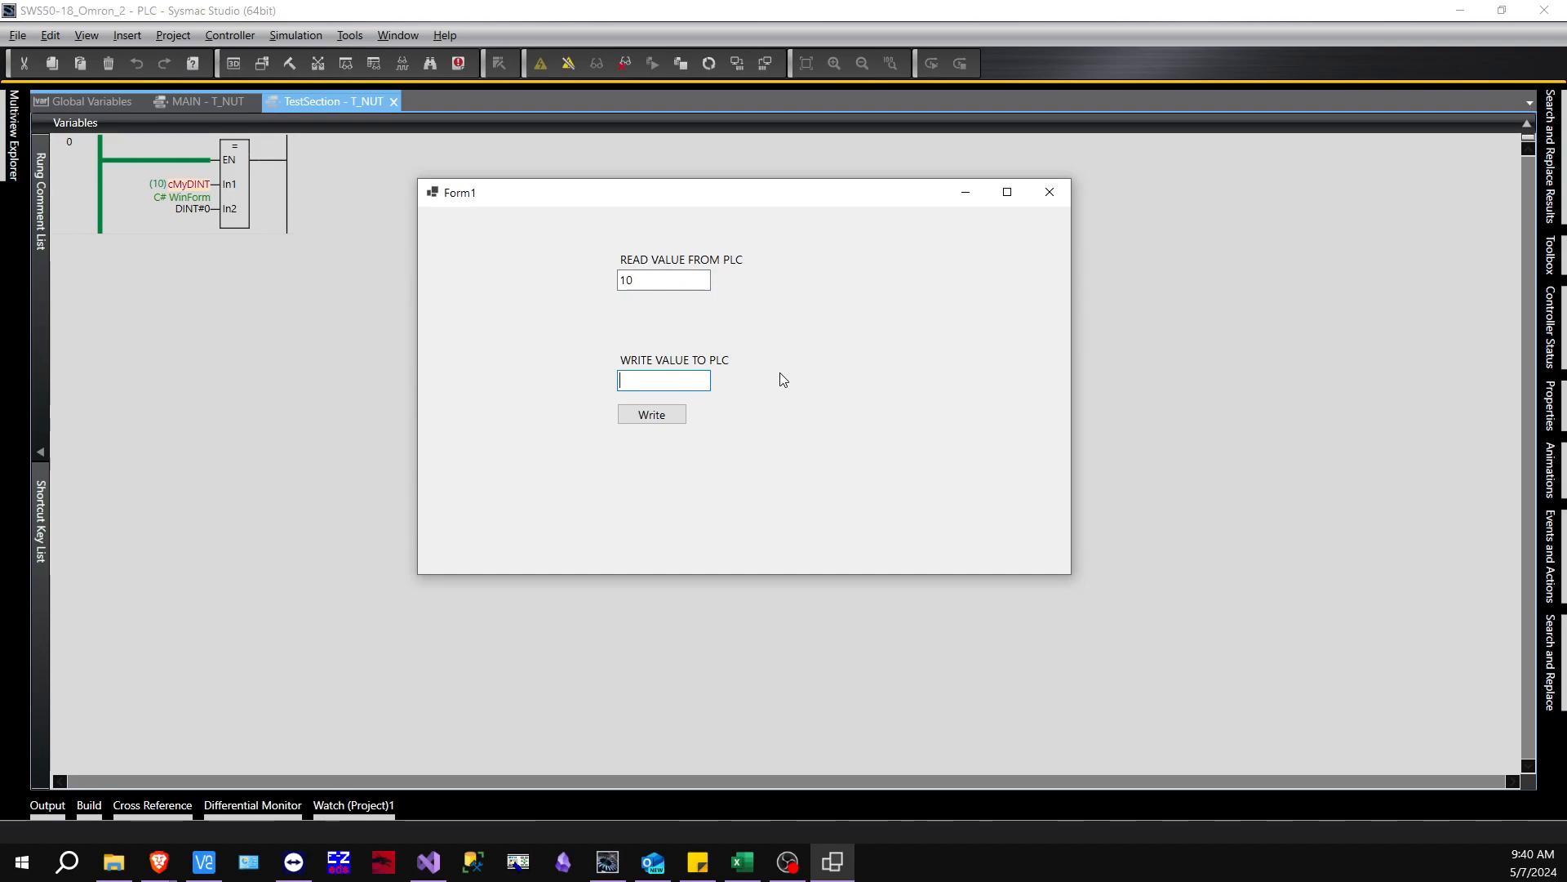
pyautogui.click(652, 415)
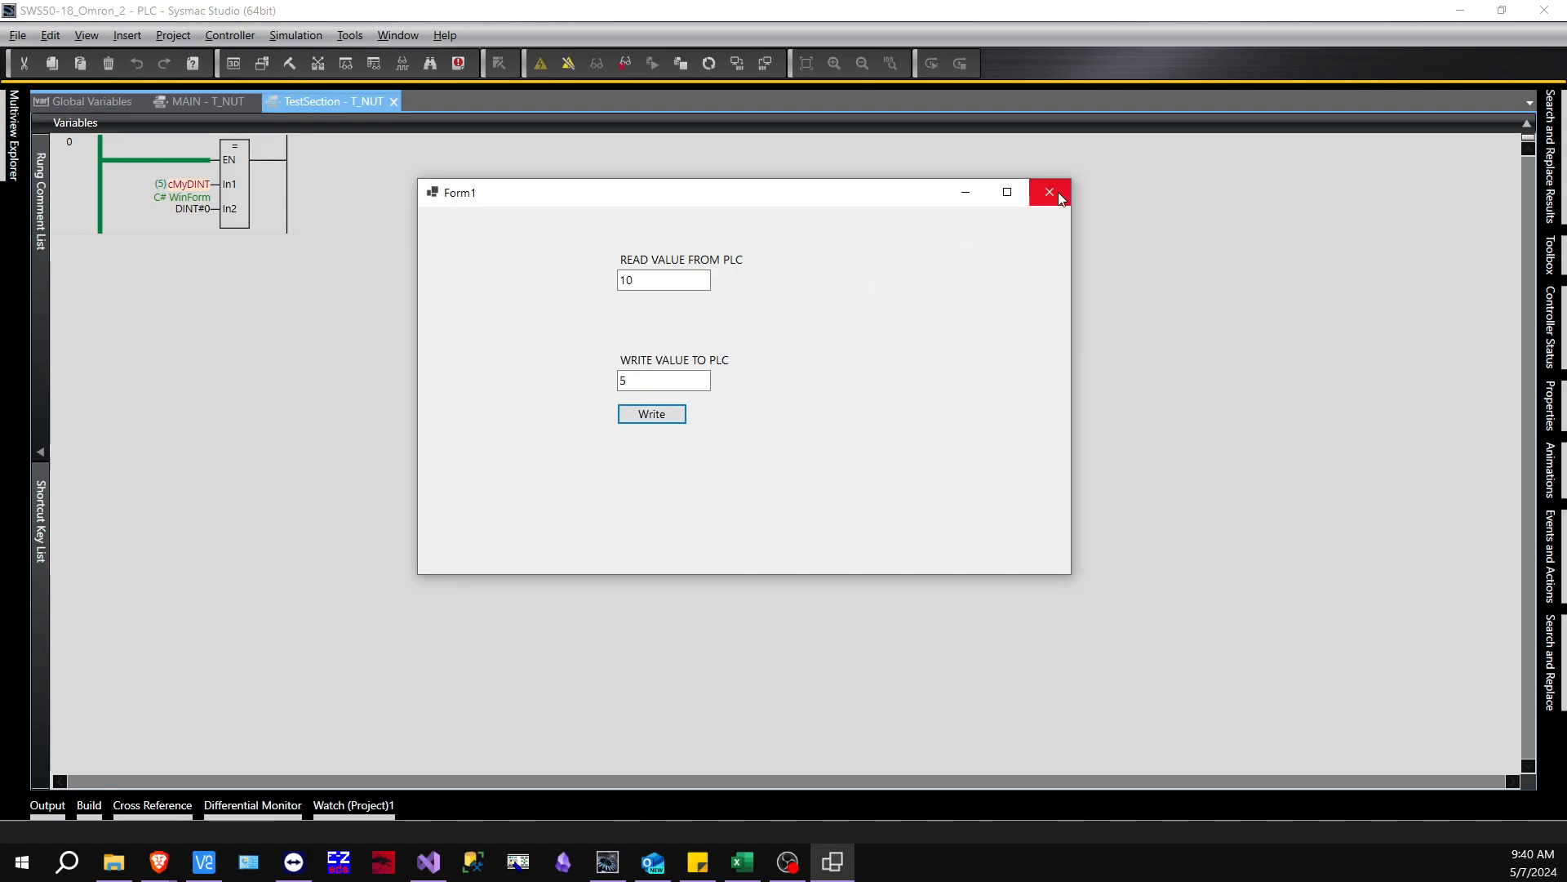
pyautogui.click(1050, 193)
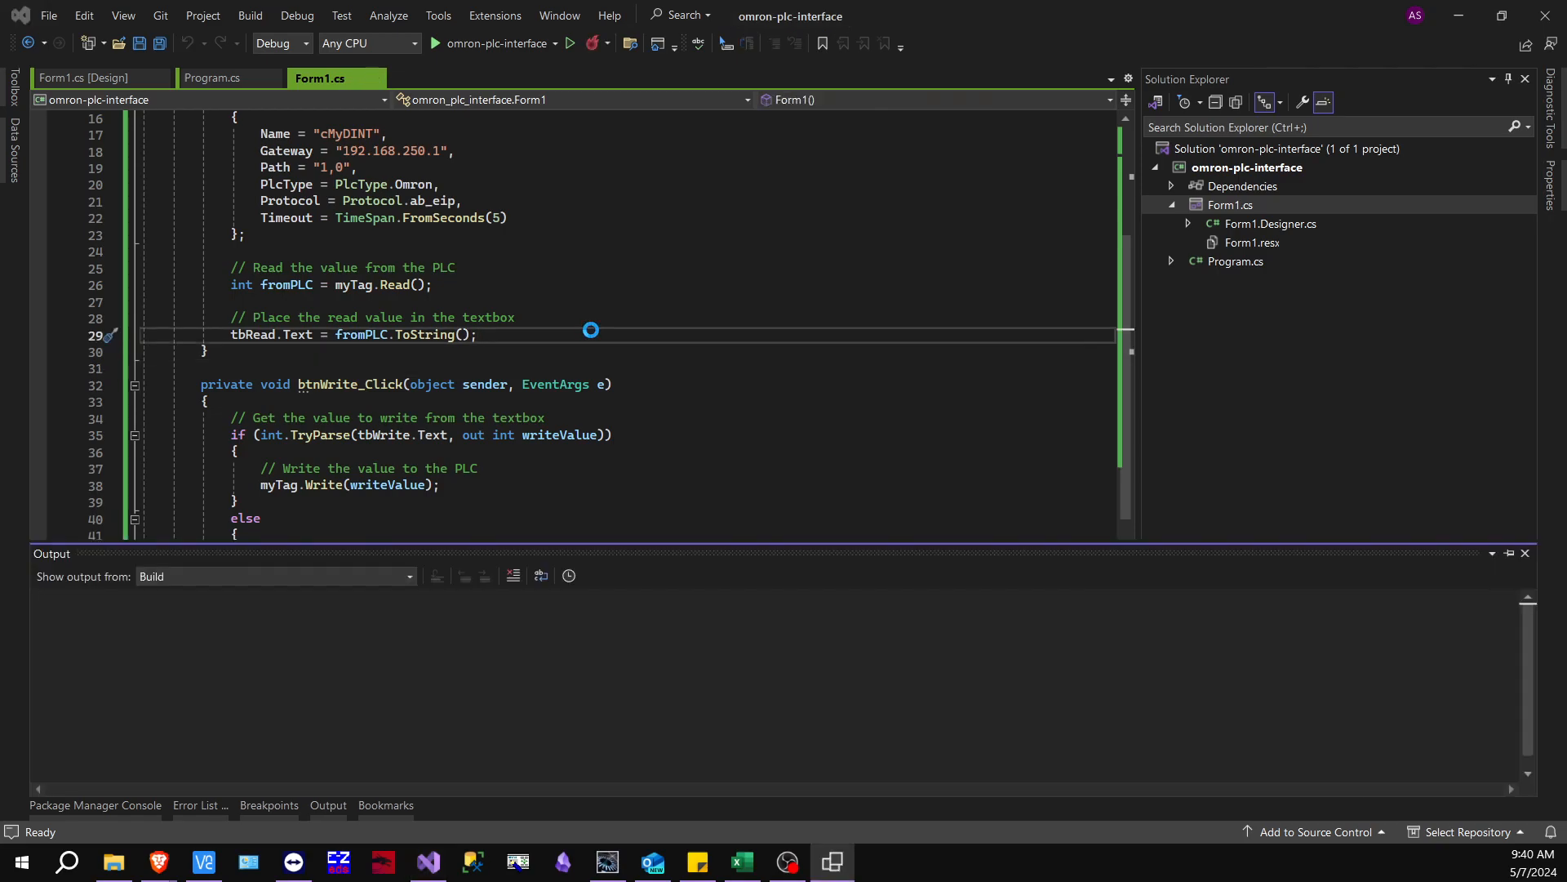
# Relaunch Form1 to re-read the tag, close it, and switch to Sysmac Studio showing cMyDINT at 5
pyautogui.click(431, 43)
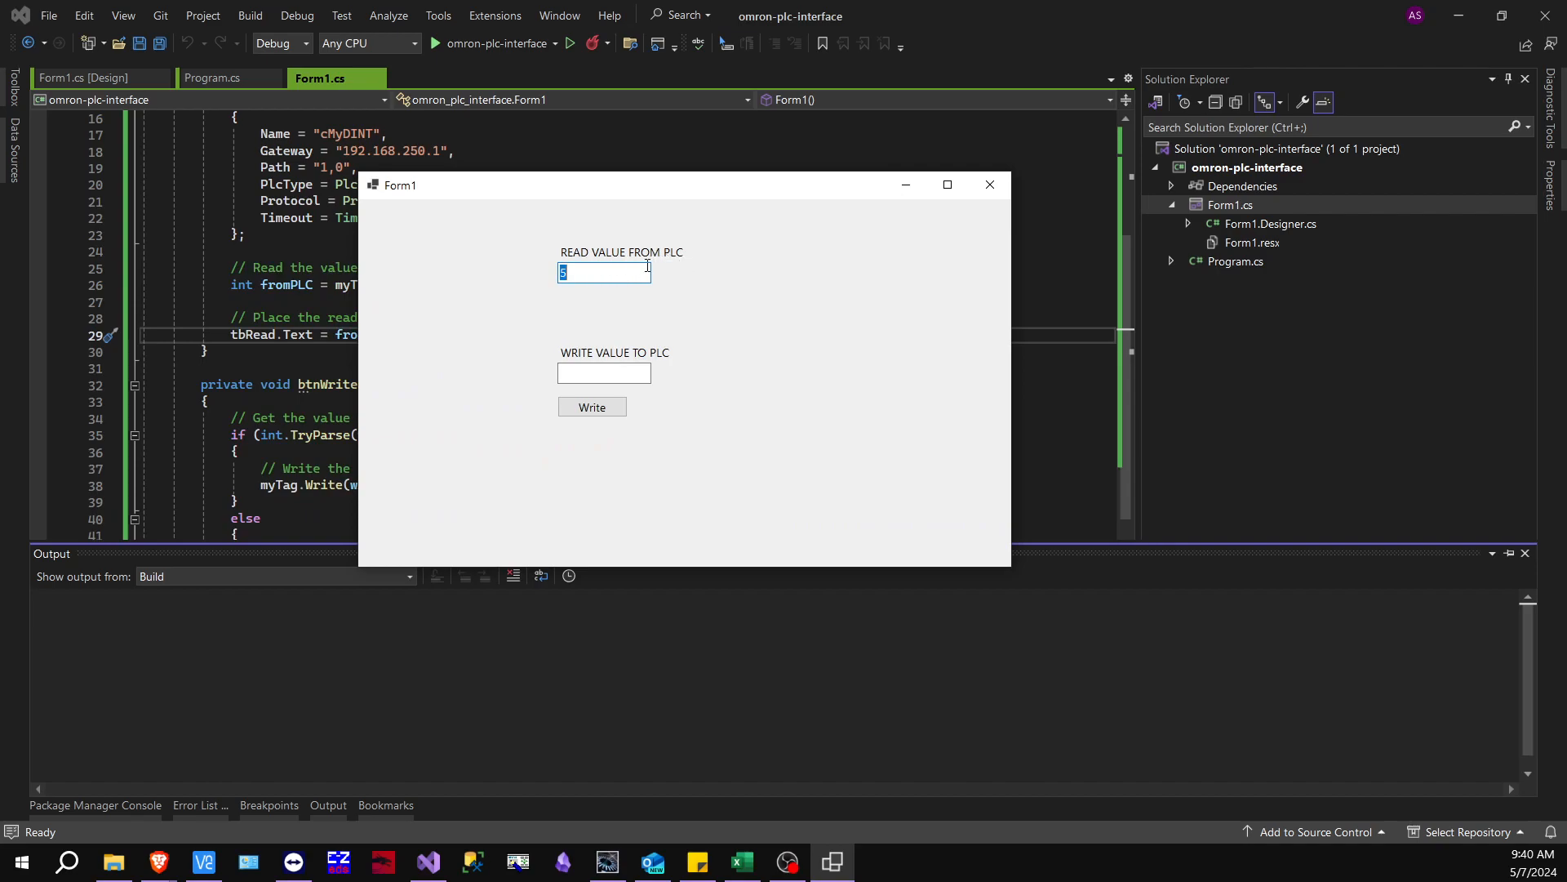
pyautogui.click(989, 182)
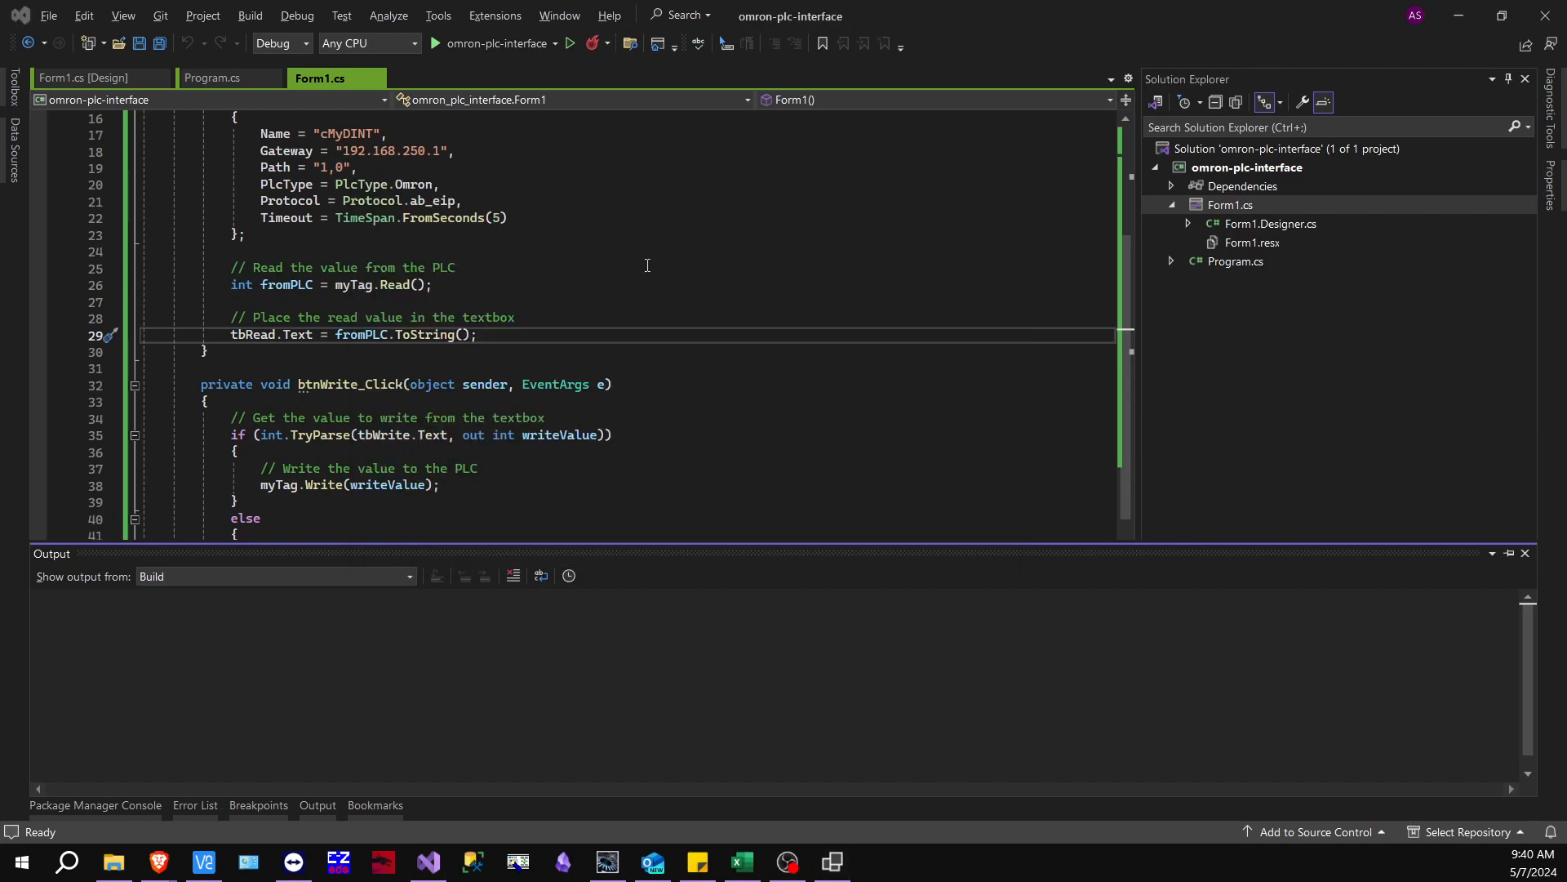
pyautogui.click(606, 862)
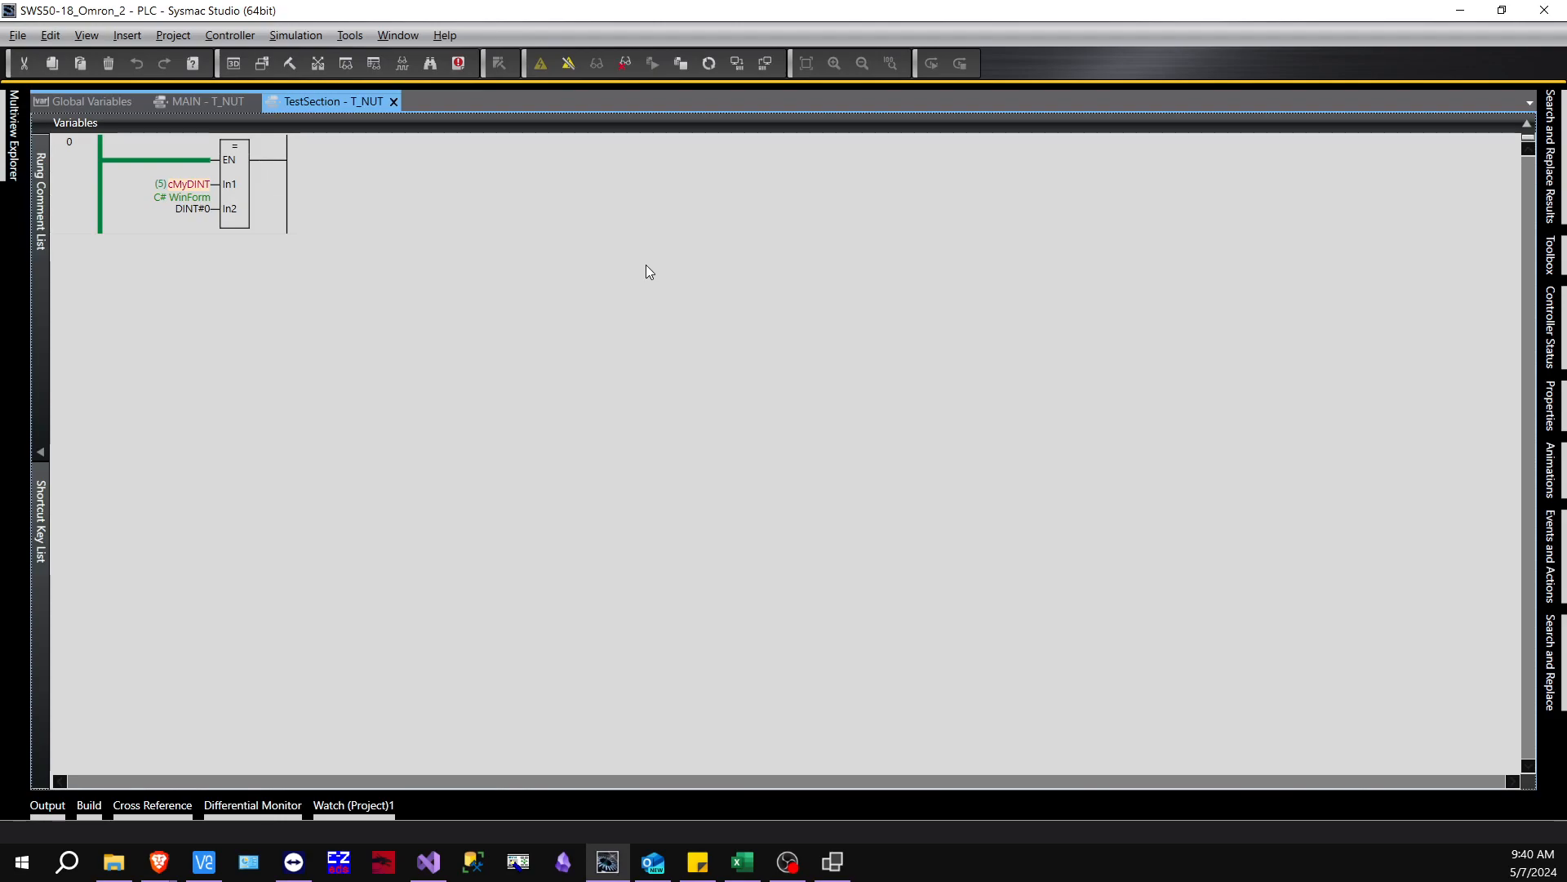
pyautogui.moveTo(577, 593)
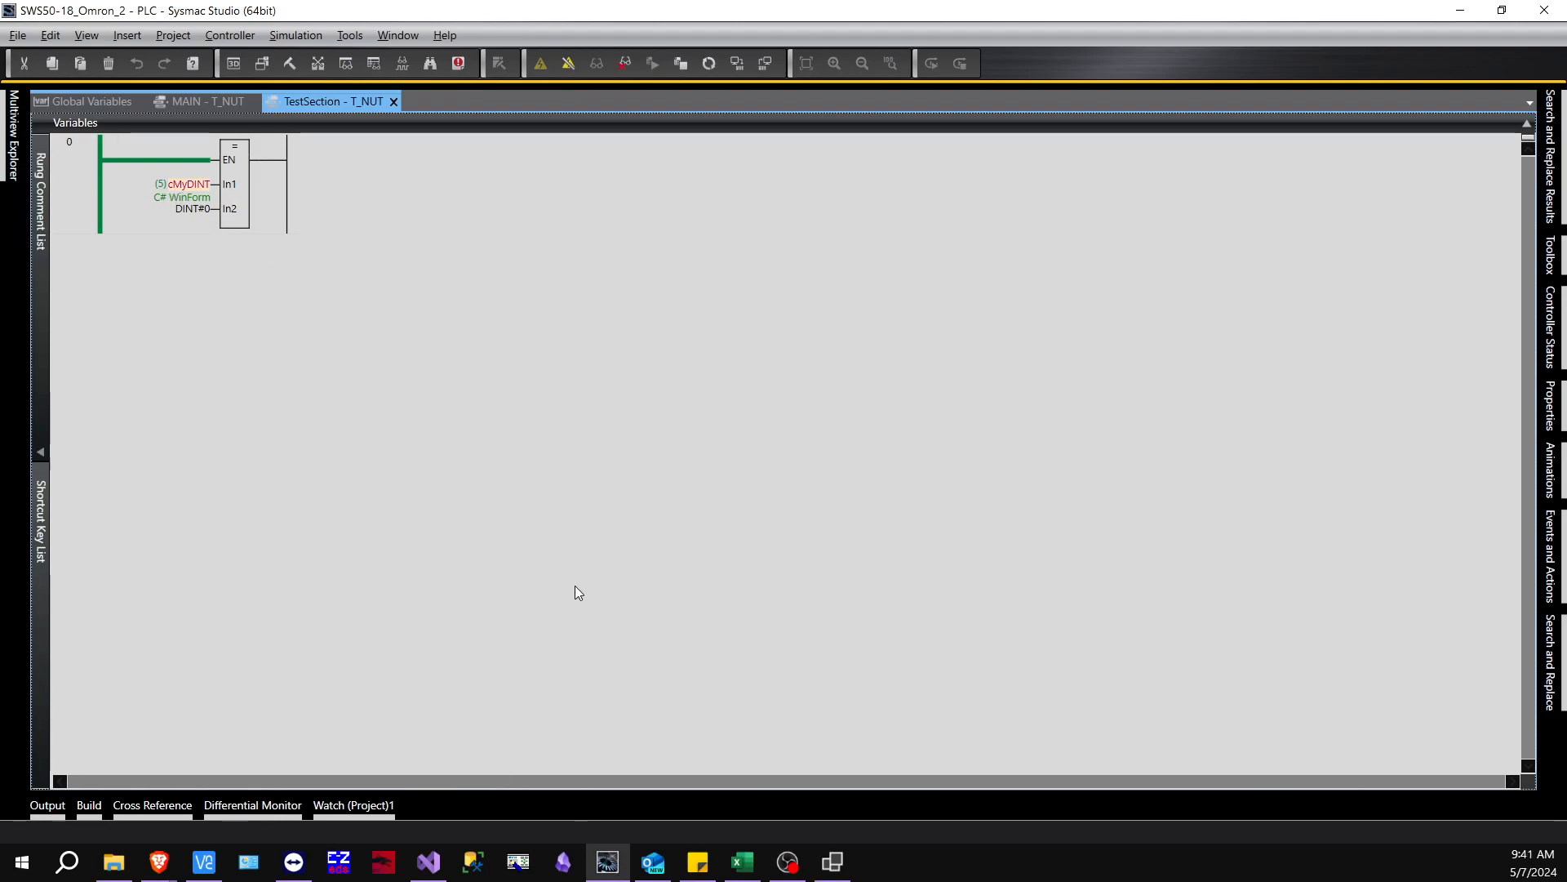